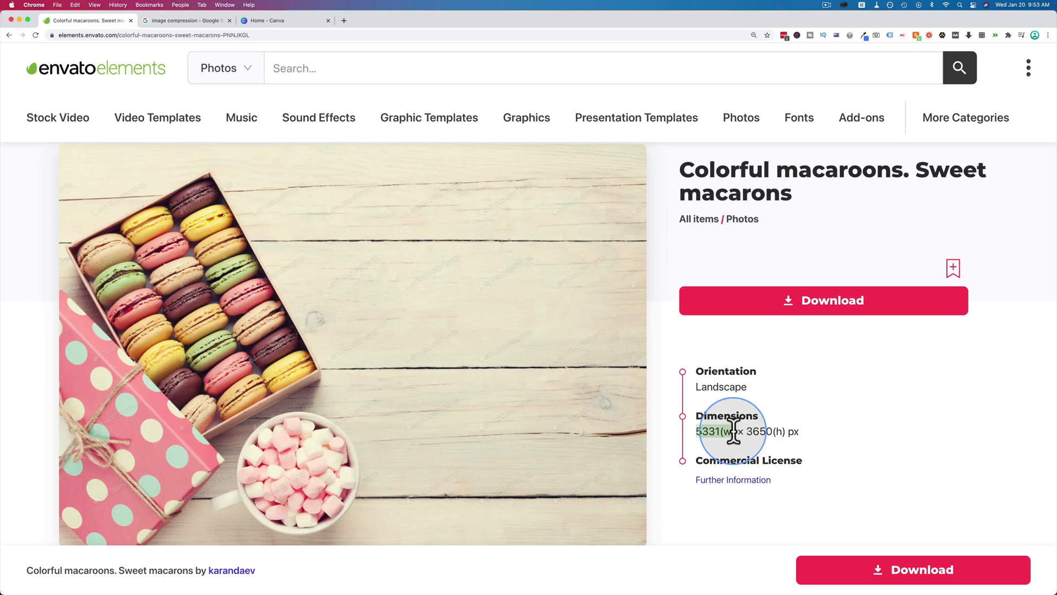
pyautogui.moveTo(881, 448)
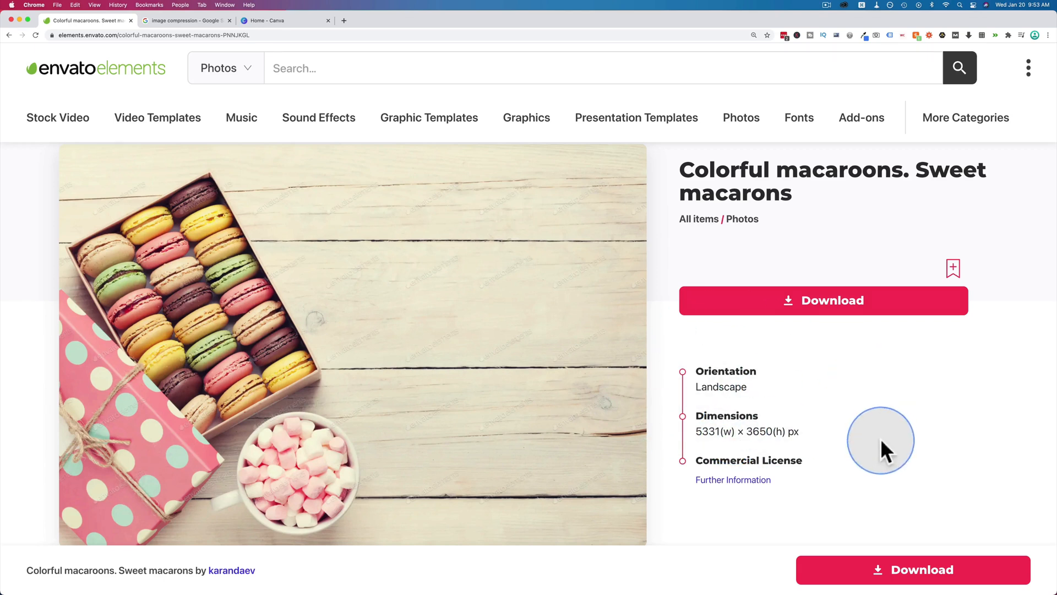
pyautogui.moveTo(810, 403)
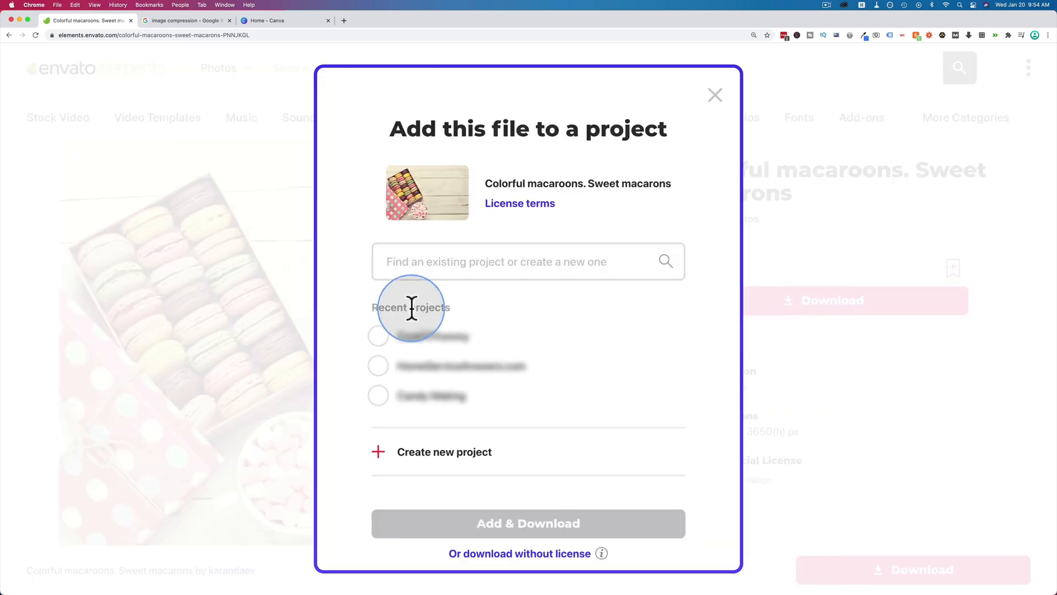
# Pick a project and download the 5331 × 3650 px Colorful macaroons photo.
pyautogui.click(378, 336)
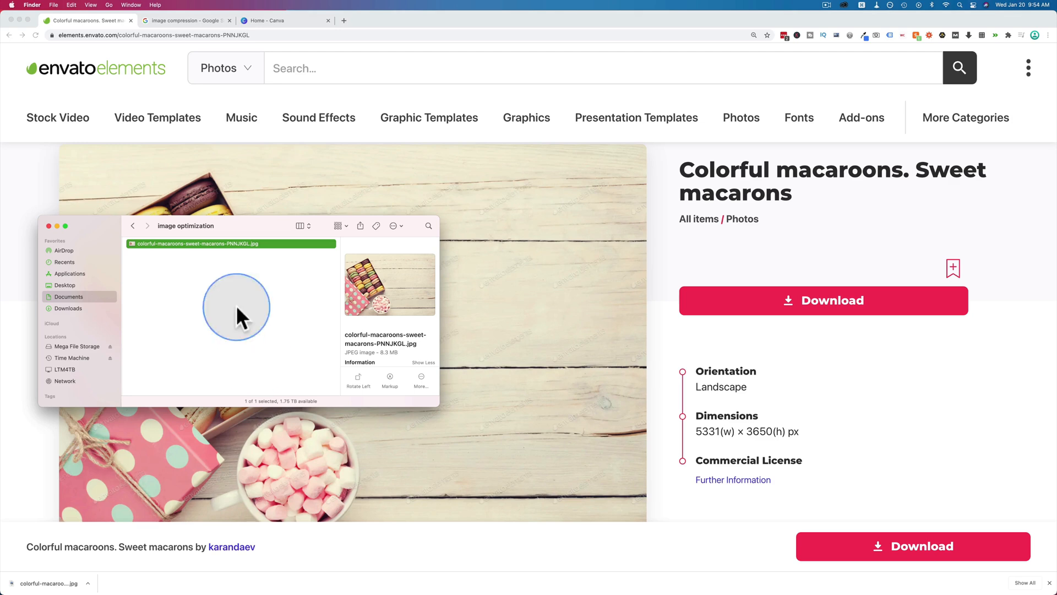
pyautogui.moveTo(269, 316)
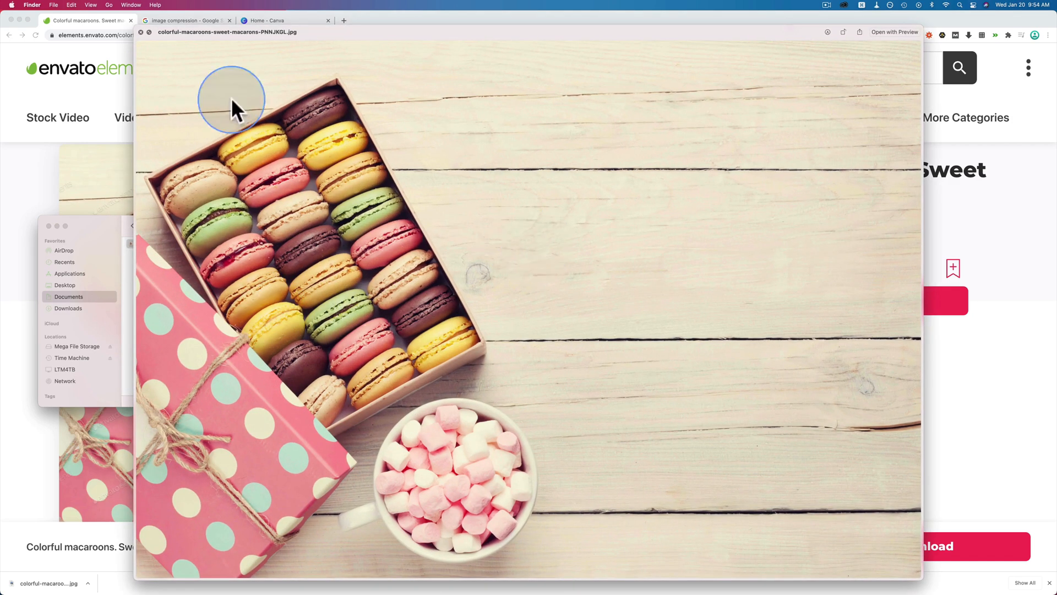
pyautogui.moveTo(377, 229)
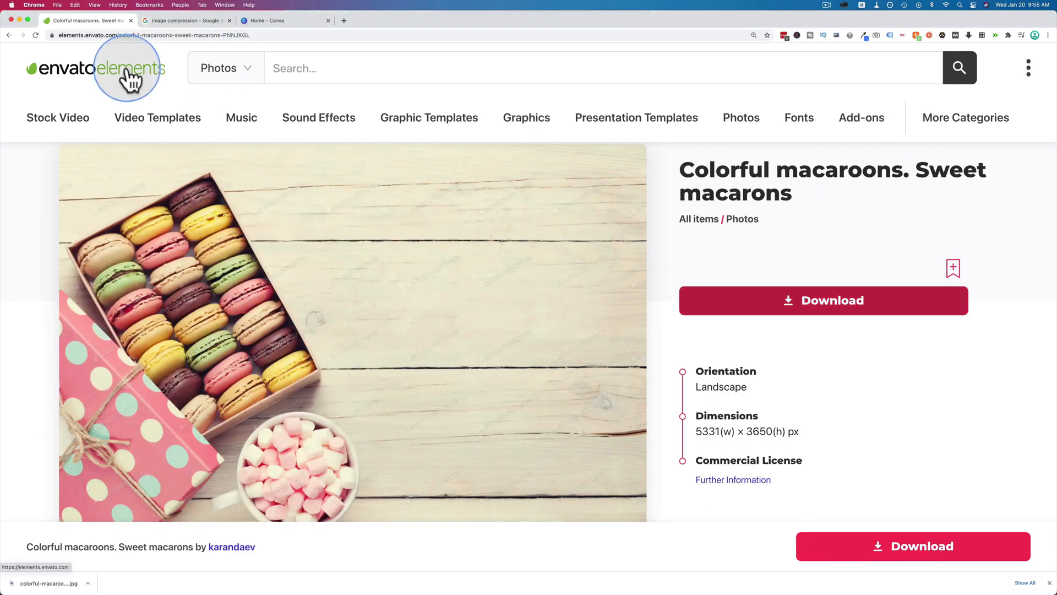
# Return to the search results and go to compressjpeg.com for uploading the JPG.
pyautogui.click(187, 20)
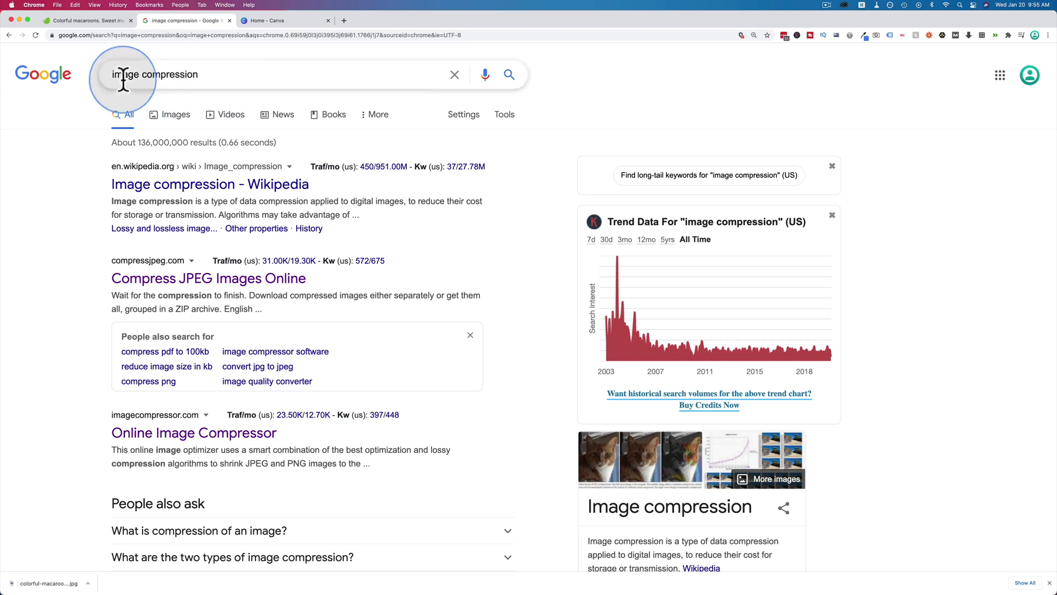
pyautogui.moveTo(233, 287)
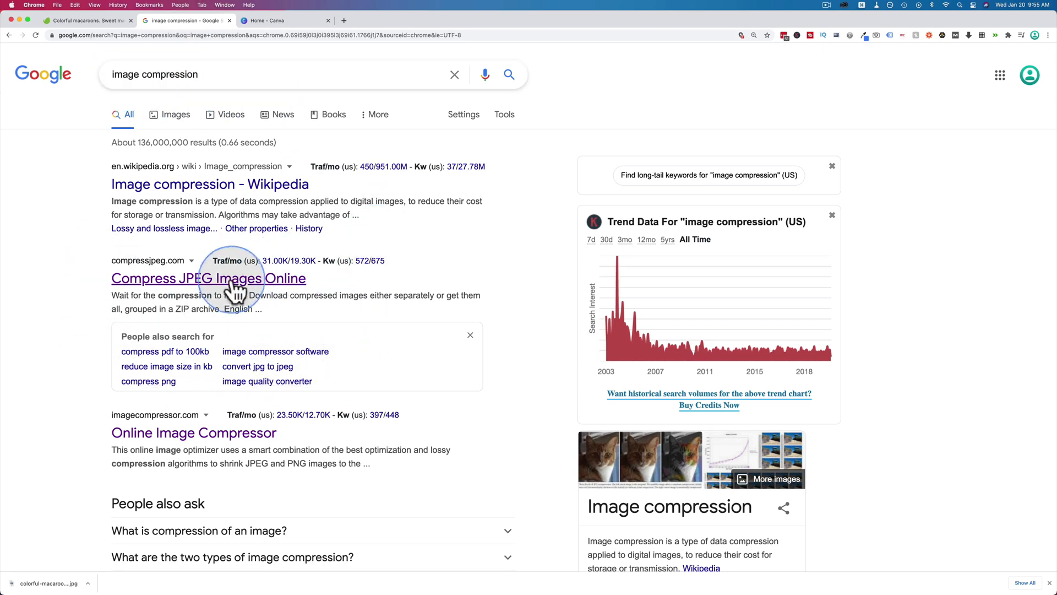
pyautogui.click(208, 278)
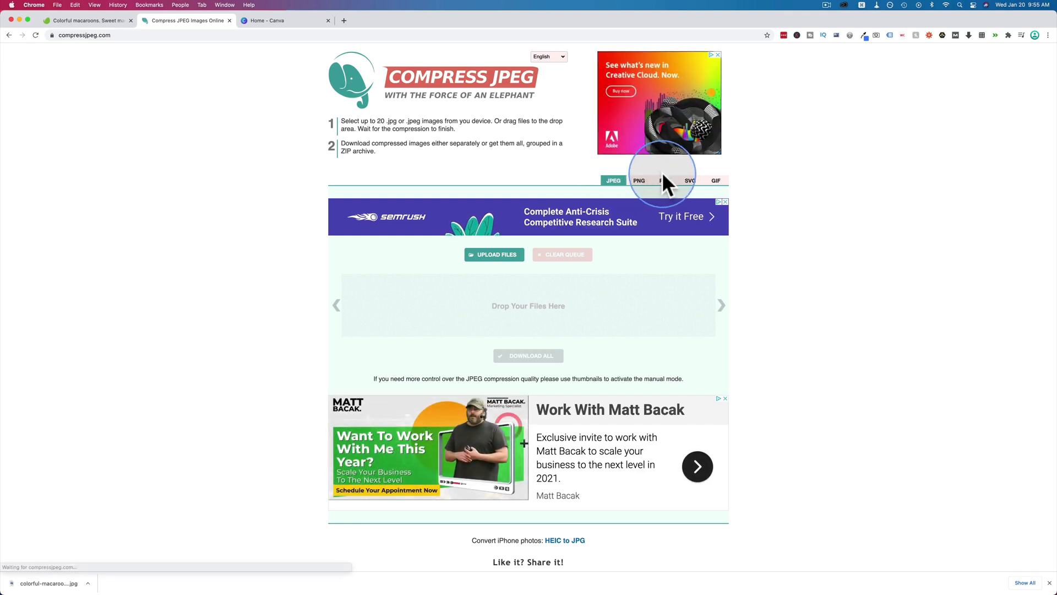
pyautogui.moveTo(584, 188)
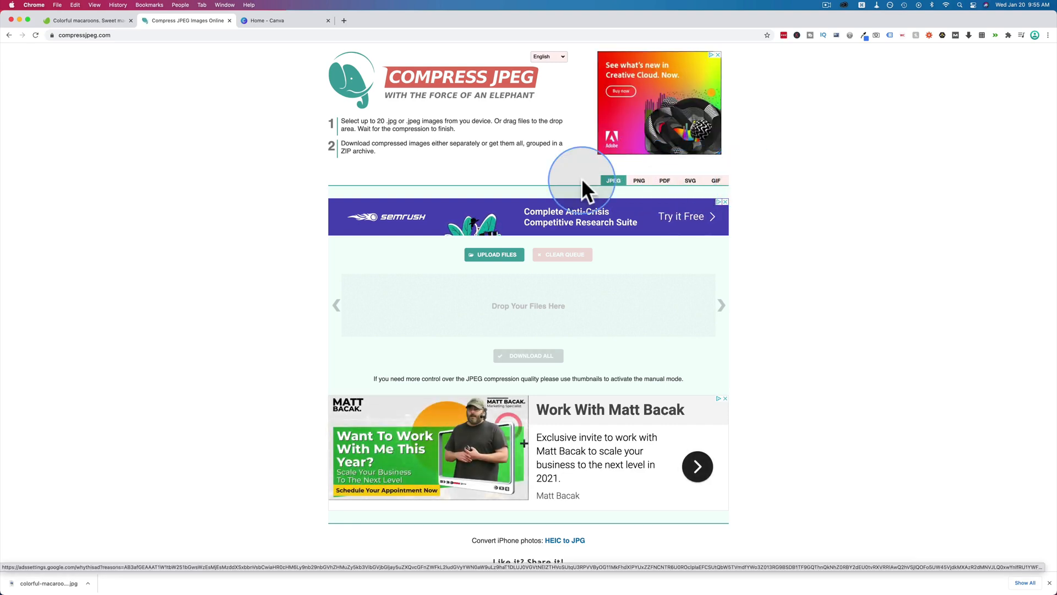
pyautogui.moveTo(610, 202)
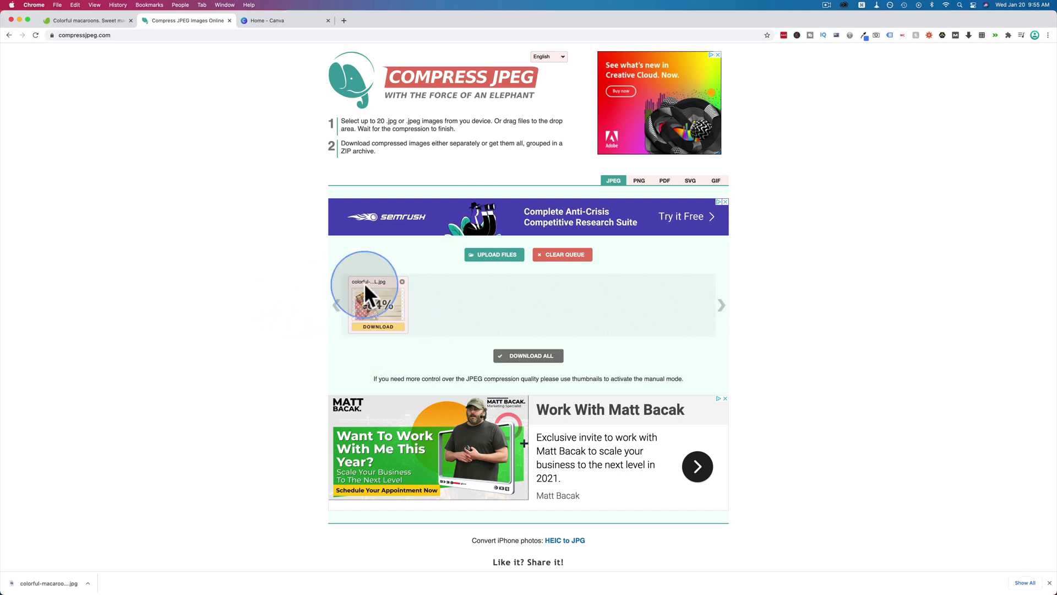
pyautogui.moveTo(448, 341)
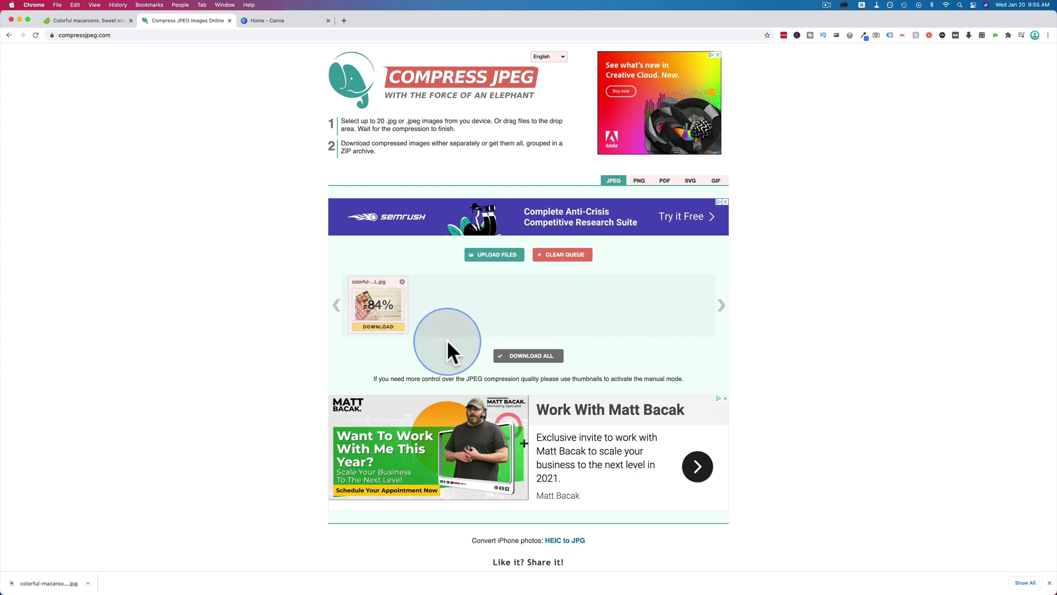
pyautogui.moveTo(382, 334)
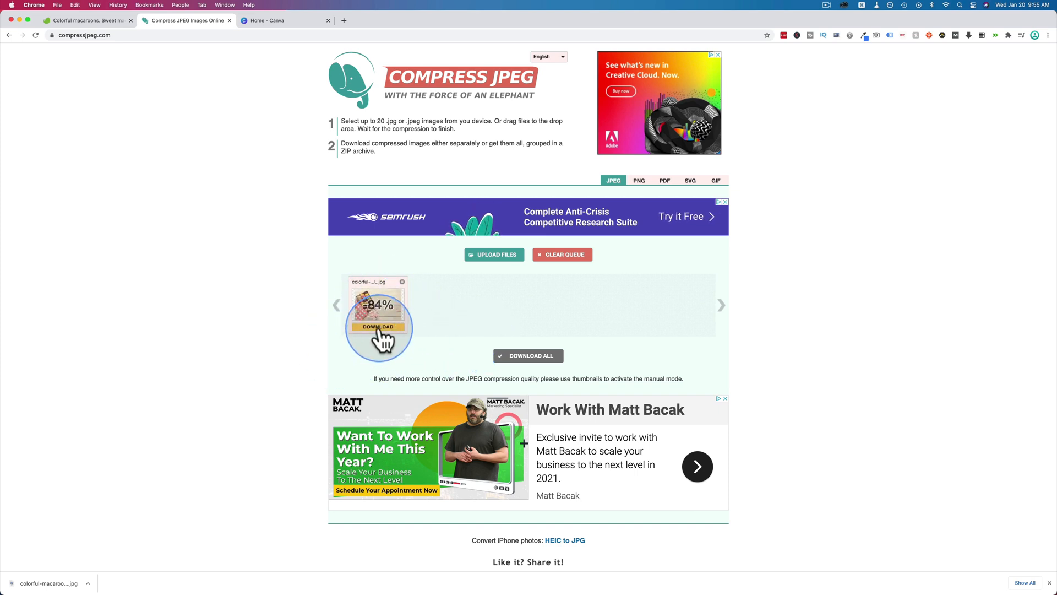
# Download the 1.3 MB '-min' JPEG and flip between it and the original in Quick Look.
pyautogui.click(378, 327)
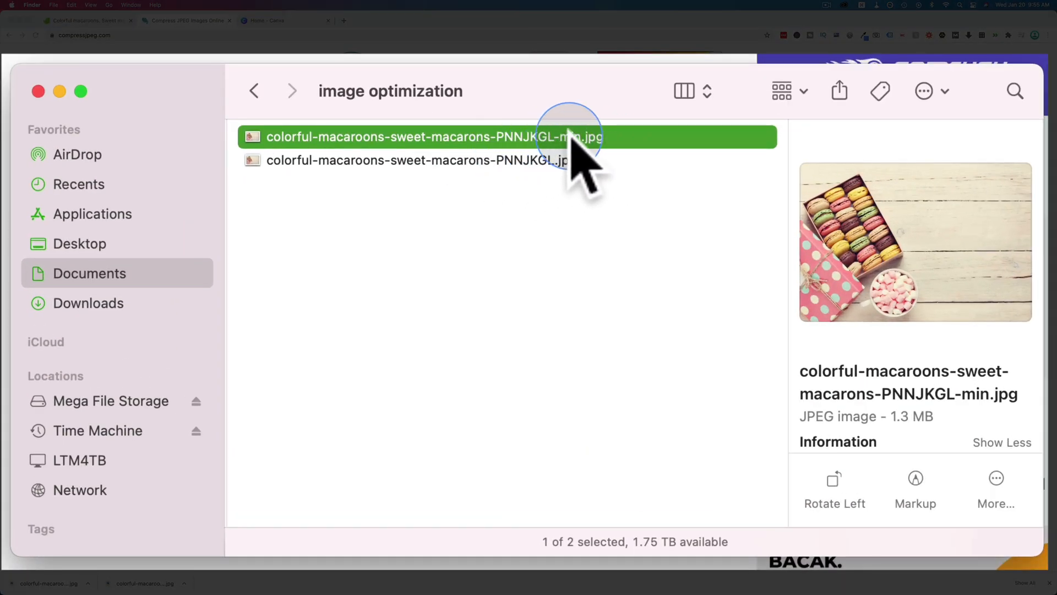
pyautogui.moveTo(931, 404)
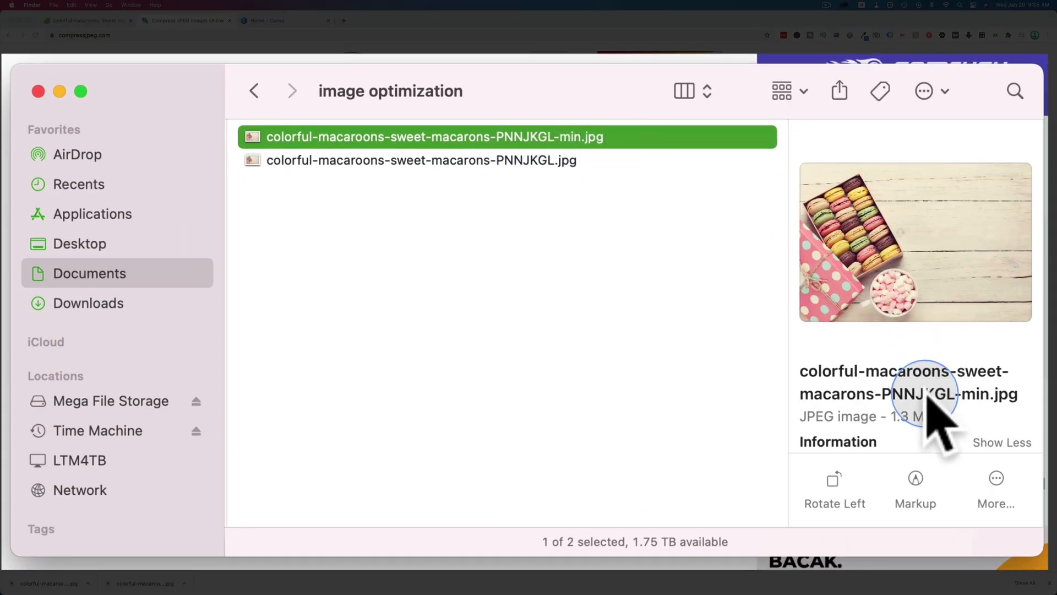
pyautogui.moveTo(784, 443)
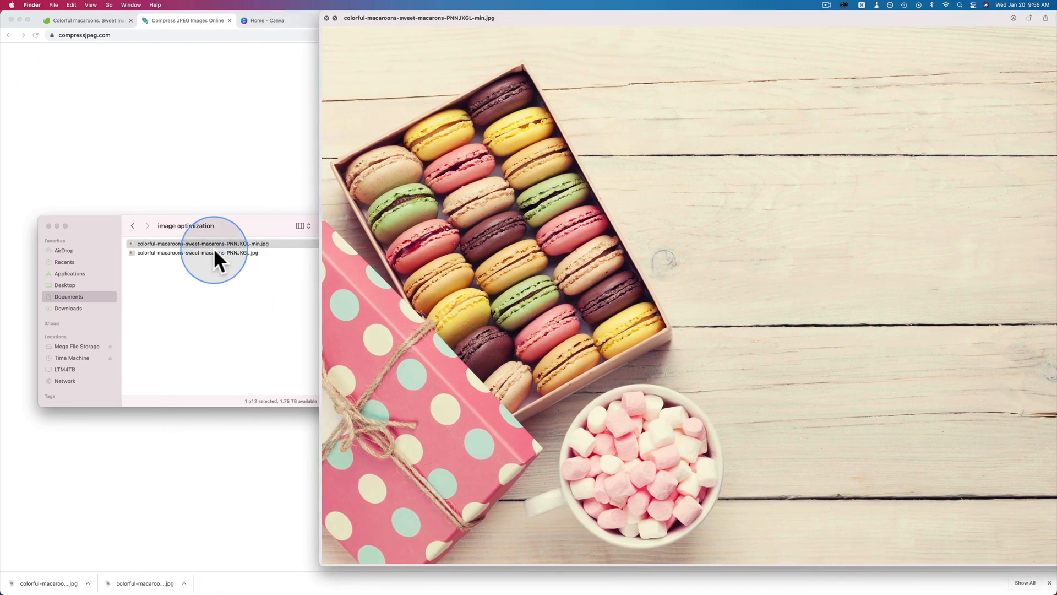
pyautogui.click(196, 253)
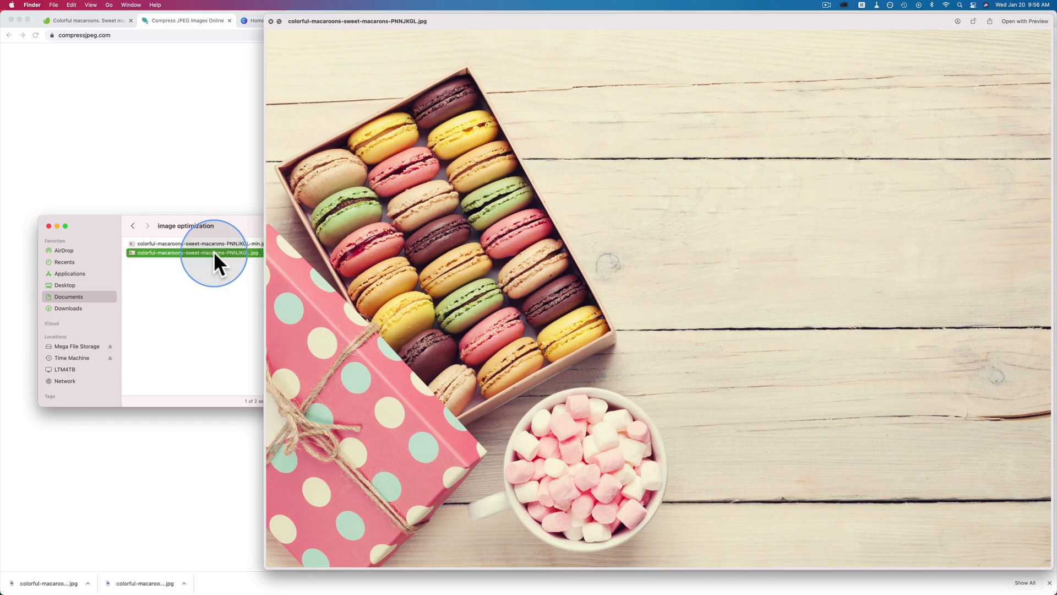
pyautogui.click(196, 244)
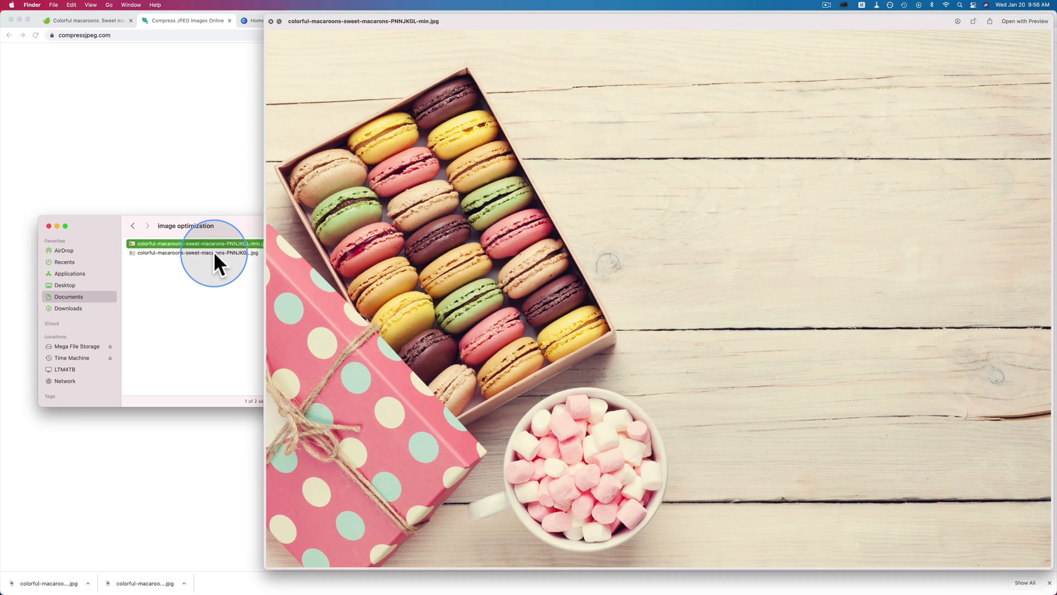
pyautogui.click(196, 253)
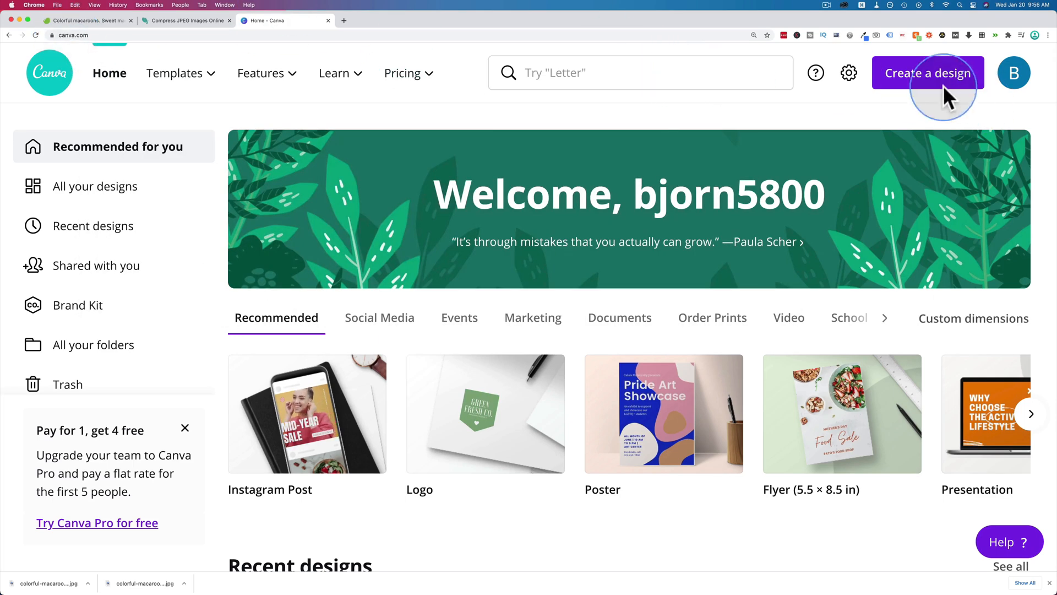
# Start a new Canva design with custom dimensions of 800 × 800 px.
pyautogui.click(927, 73)
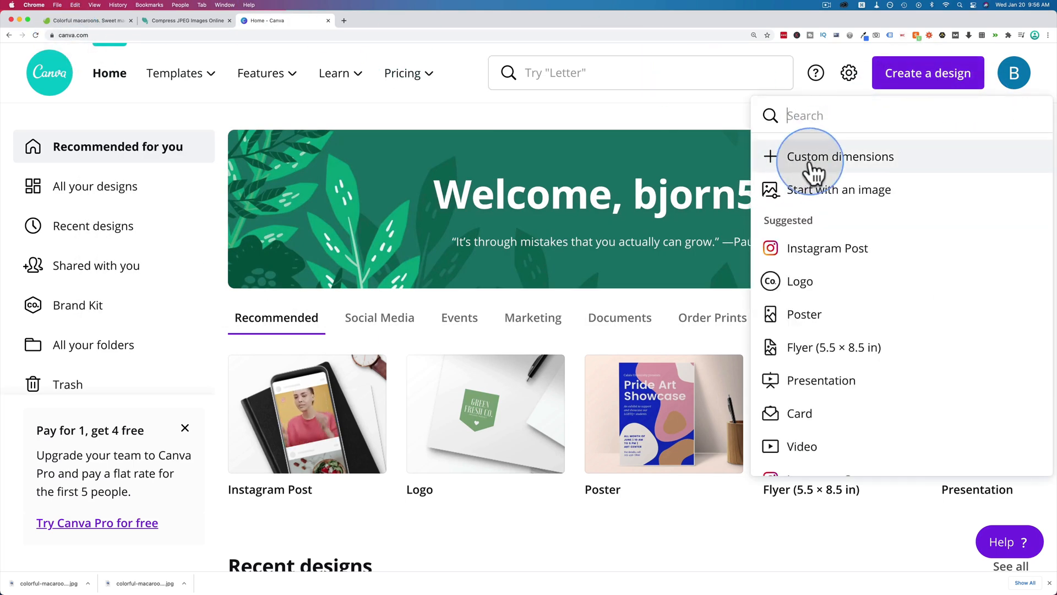
pyautogui.click(840, 155)
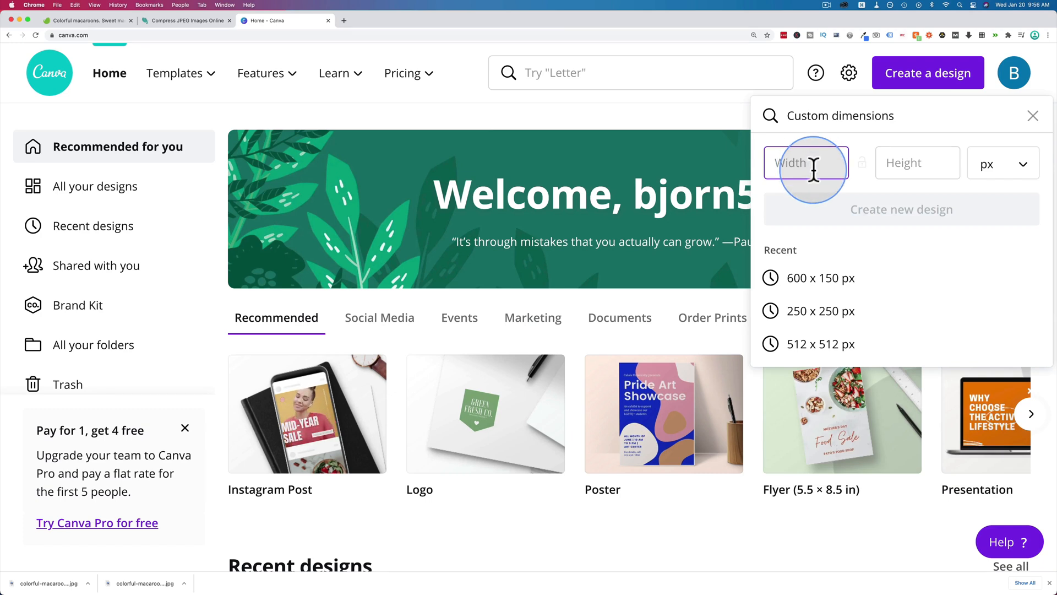
pyautogui.write('800')
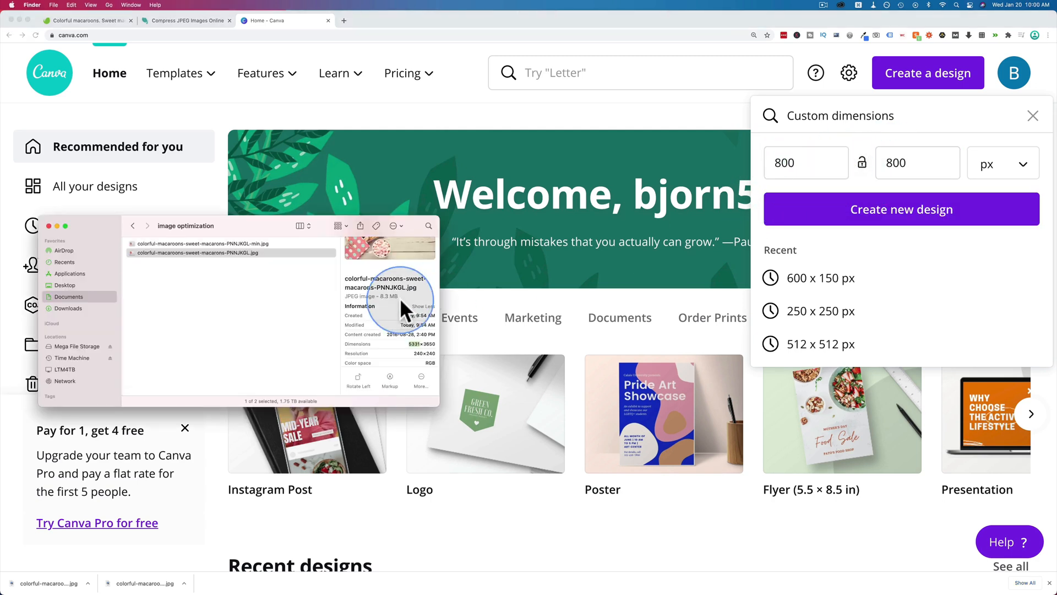
pyautogui.moveTo(411, 343)
pyautogui.write('calculator to scale image dimensions')
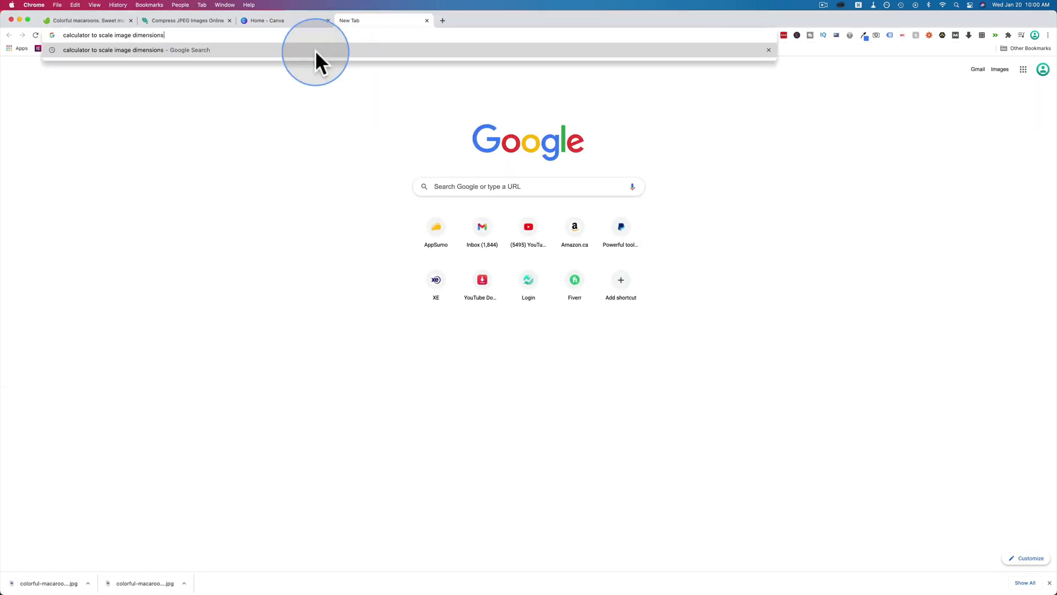
# Enter old dimensions 5331 × 3650 and new width 800 to get a height near 547.
pyautogui.press('Return')
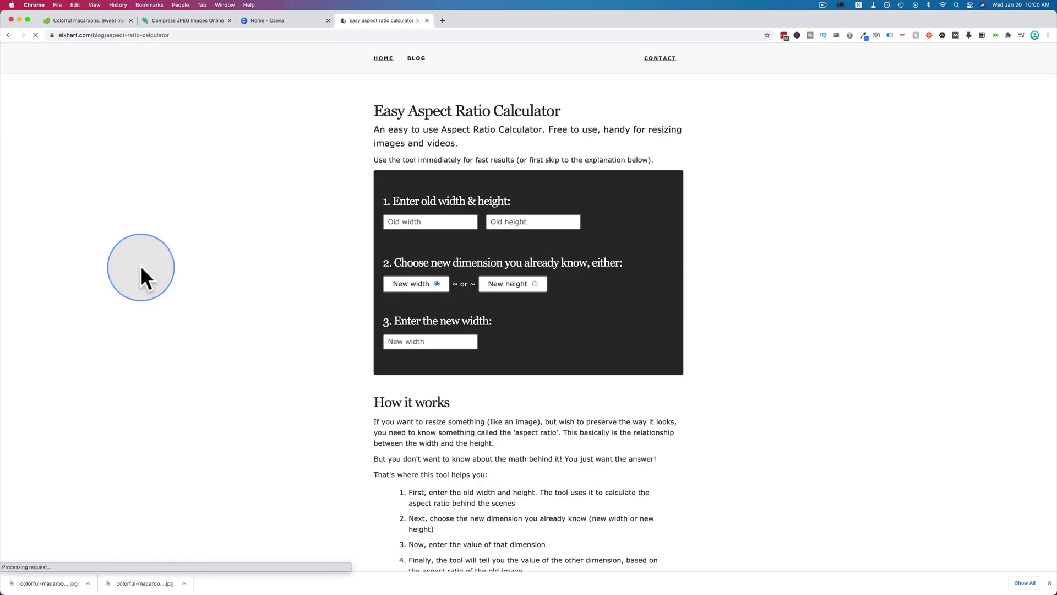
pyautogui.click(430, 221)
pyautogui.write('5331')
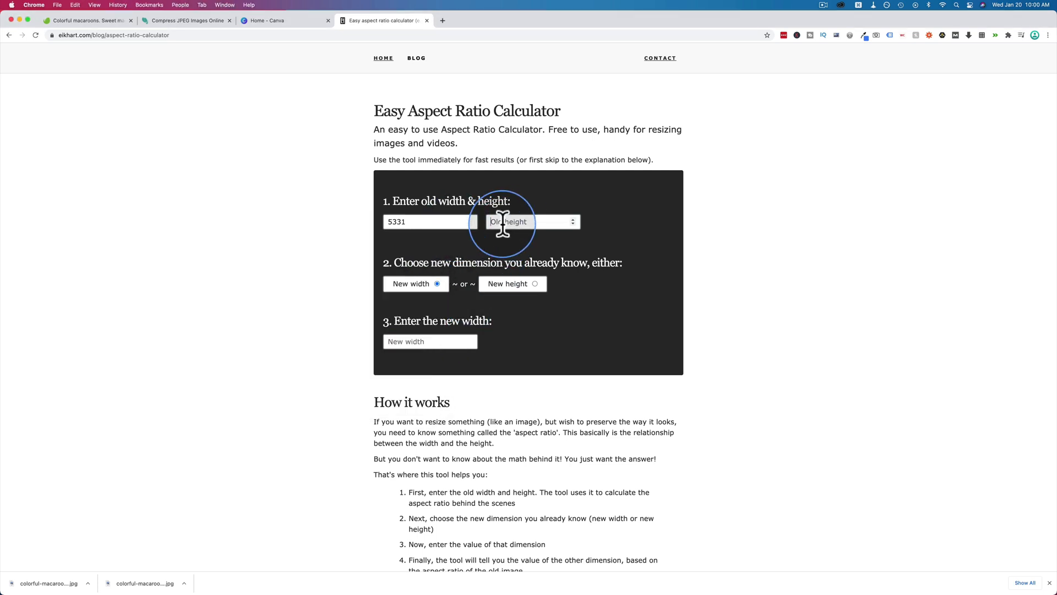
pyautogui.write('3650')
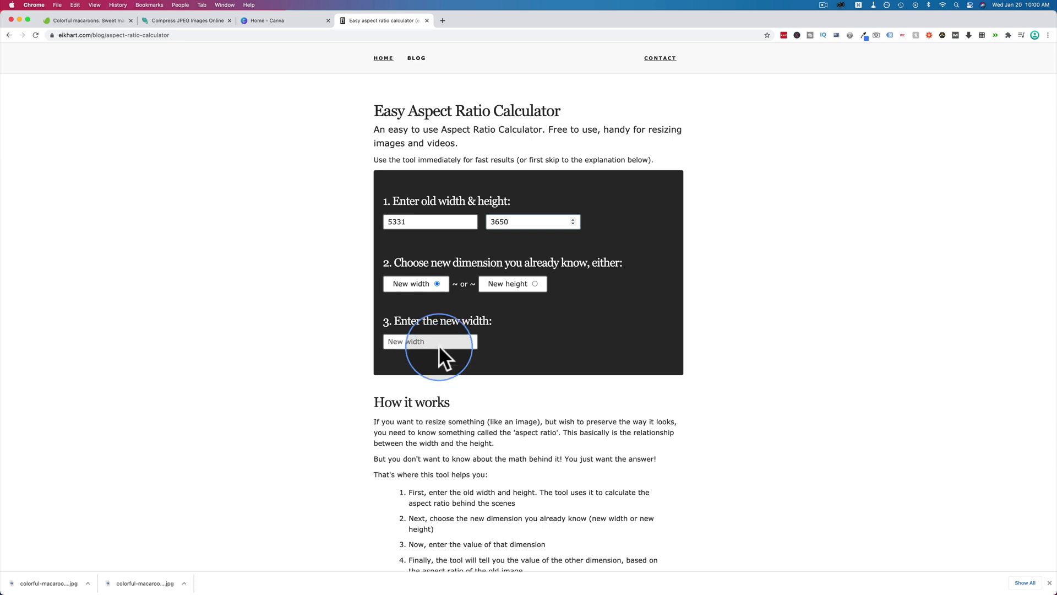
pyautogui.write('800')
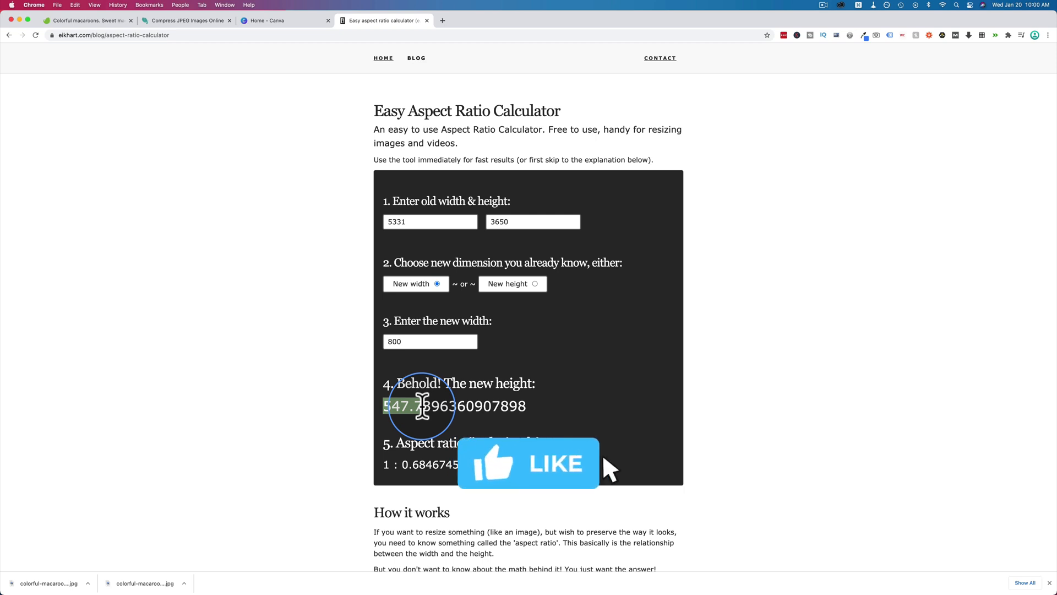
pyautogui.moveTo(563, 509)
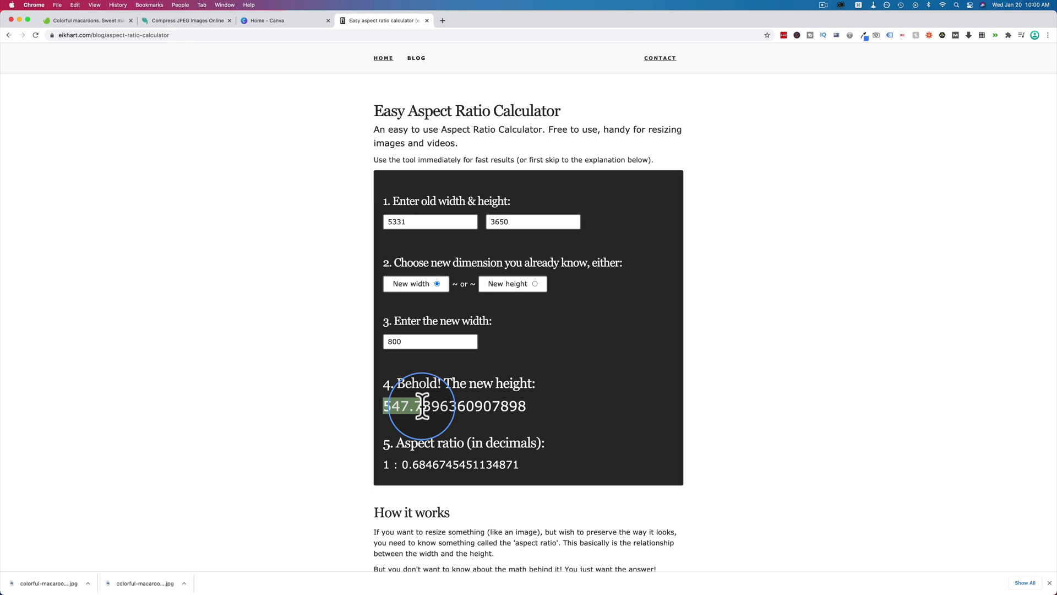
pyautogui.moveTo(302, 43)
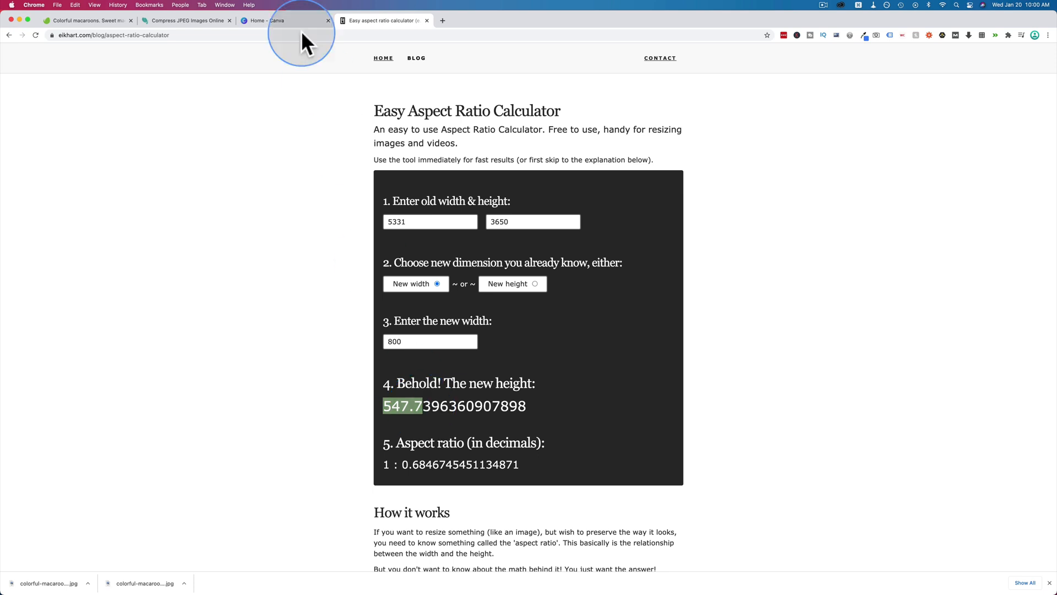
pyautogui.moveTo(280, 31)
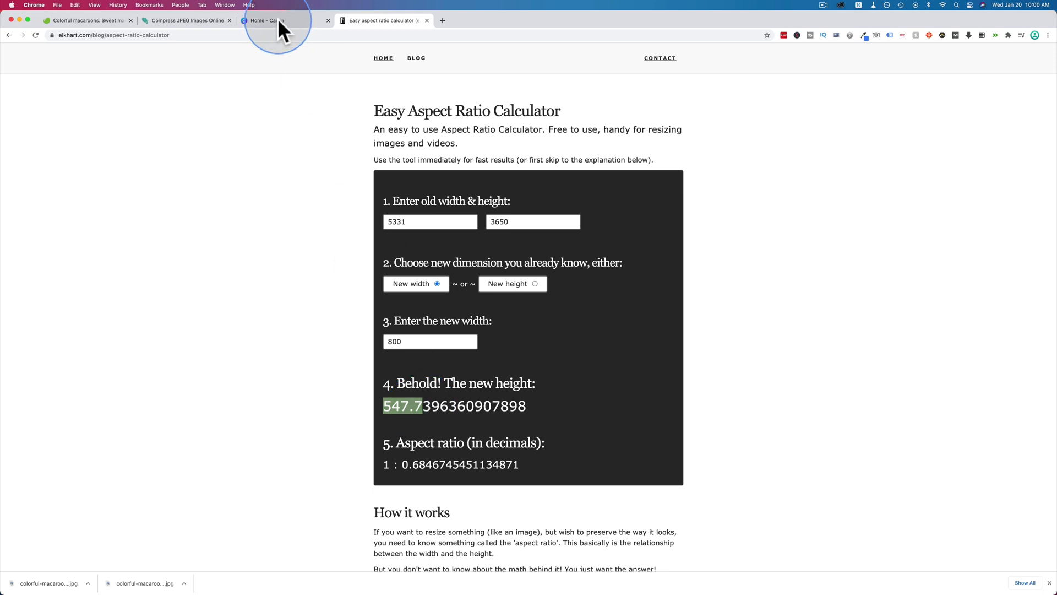
# Set the height to 547 px, create the 800 × 548 design and check the original's dimensions.
pyautogui.click(276, 20)
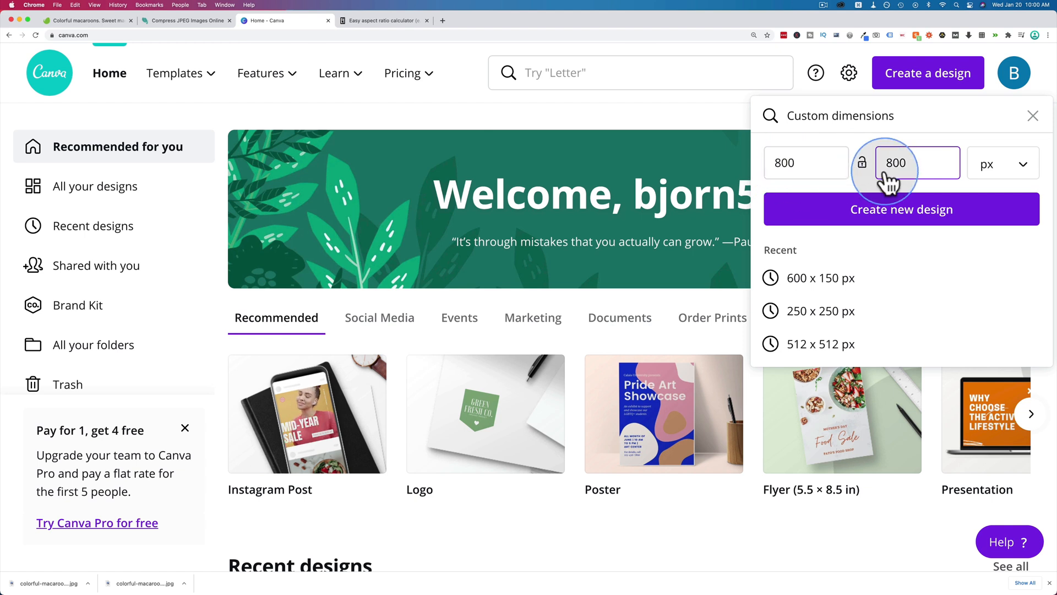
pyautogui.write('547')
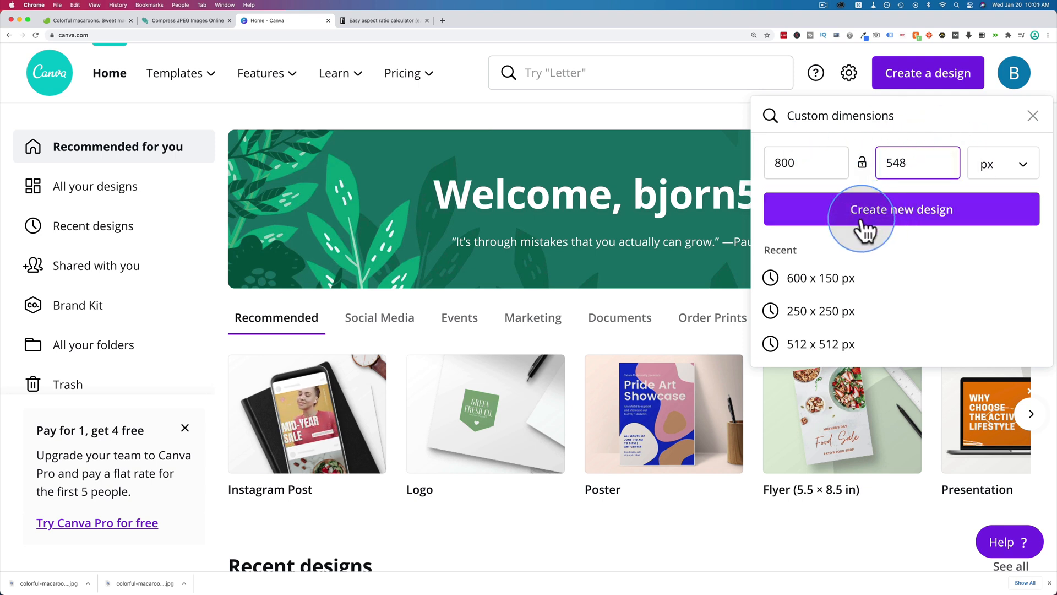
pyautogui.click(900, 208)
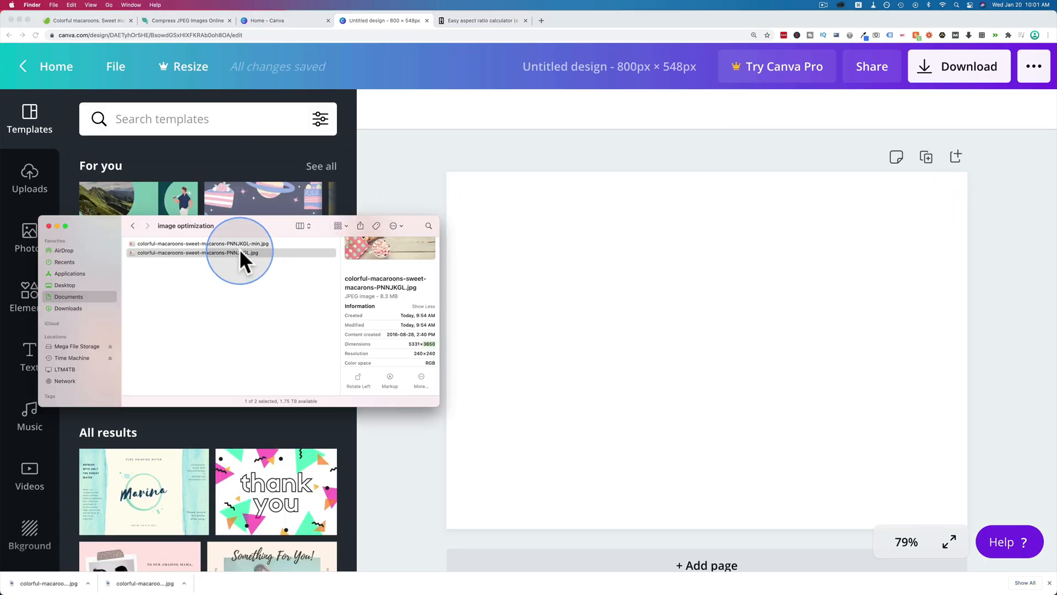
pyautogui.click(28, 177)
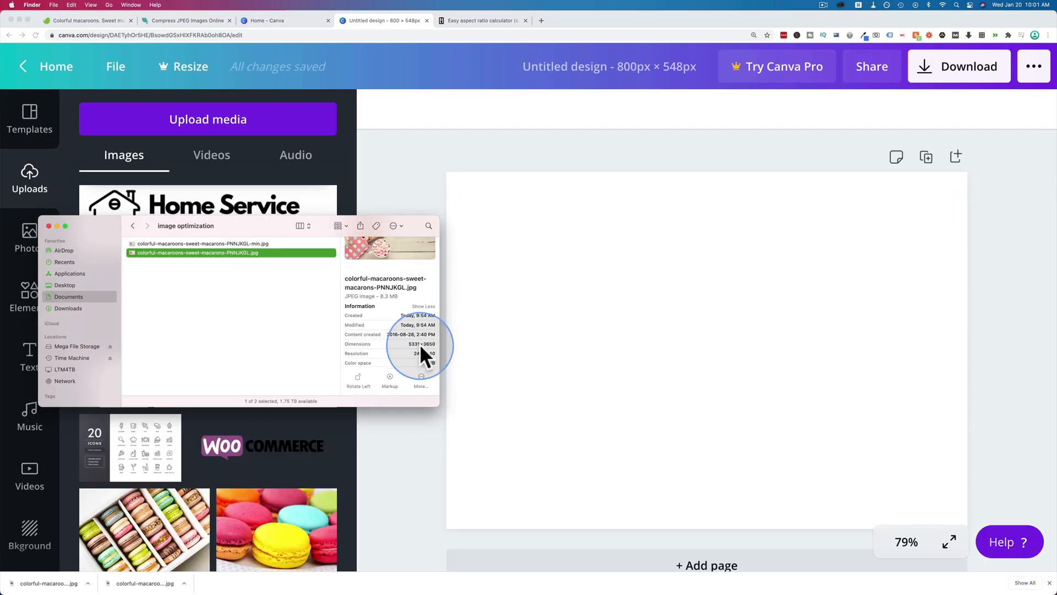
pyautogui.moveTo(600, 241)
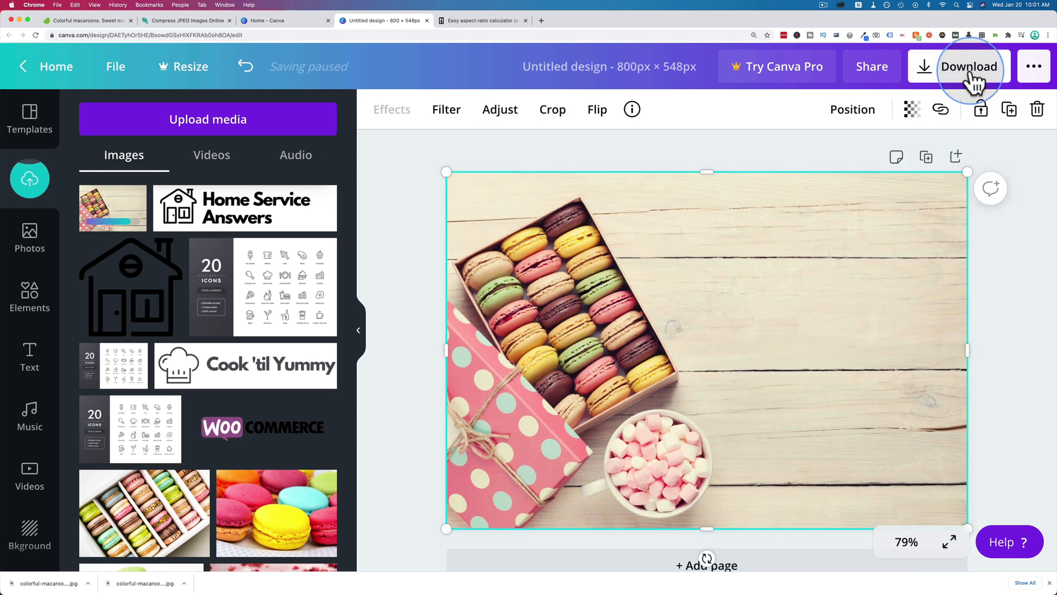
# Download the design as a JPG and dismiss the post-download pop-up.
pyautogui.click(969, 66)
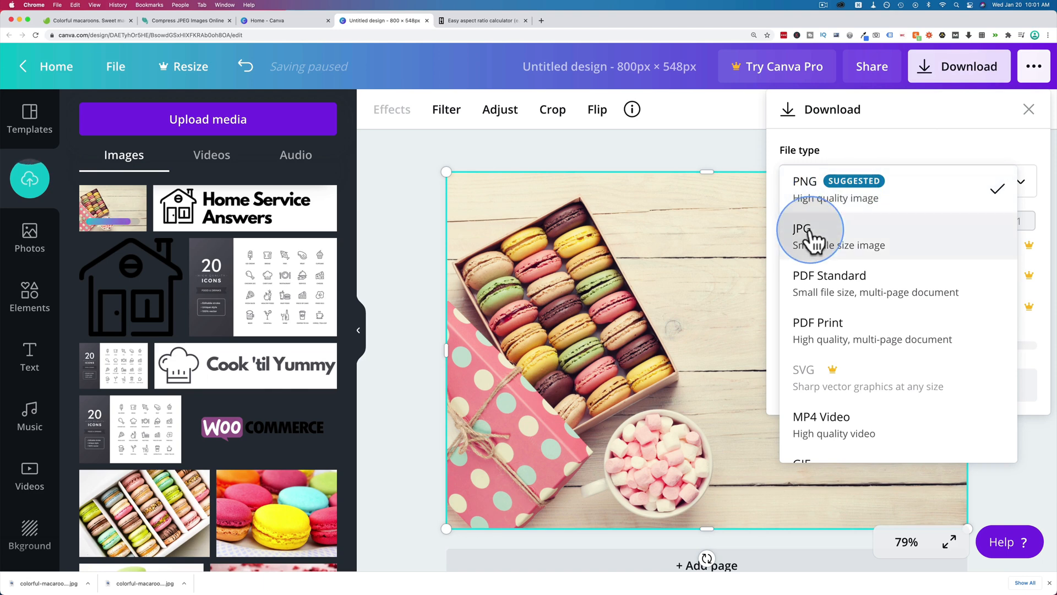
pyautogui.click(810, 232)
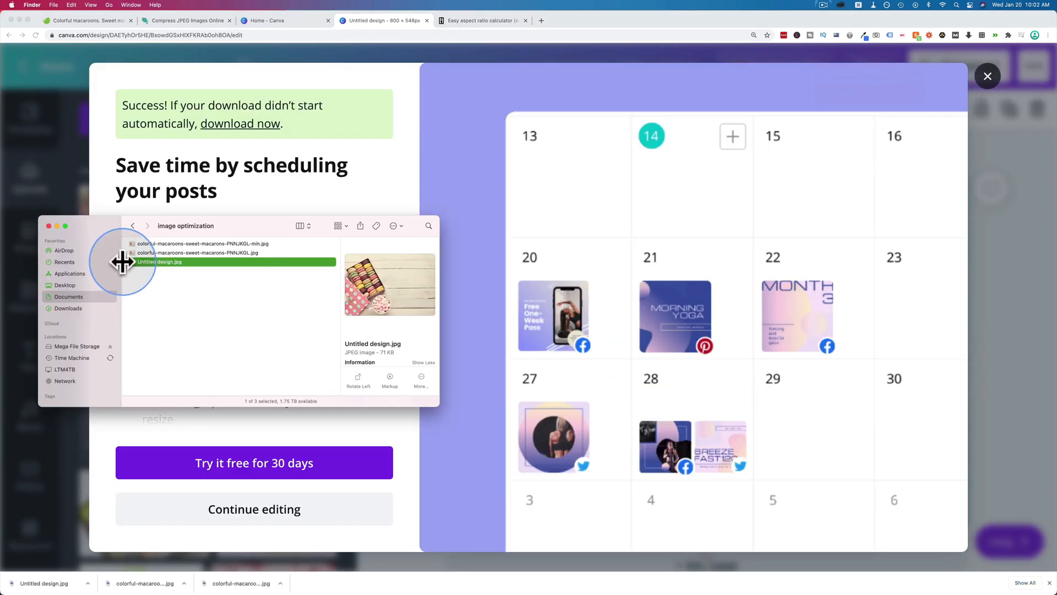
pyautogui.moveTo(423, 312)
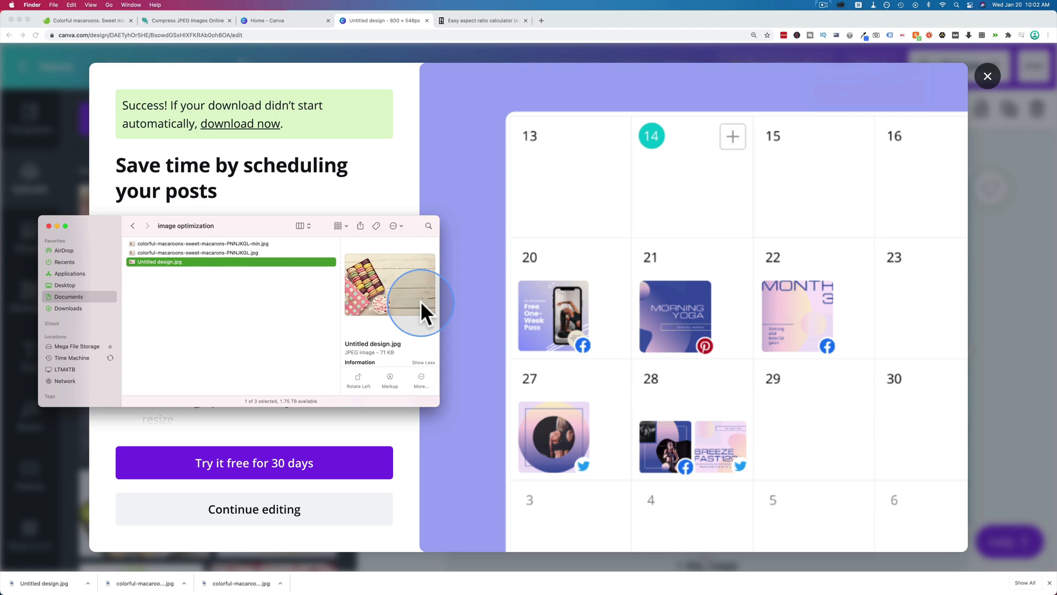
pyautogui.moveTo(959, 57)
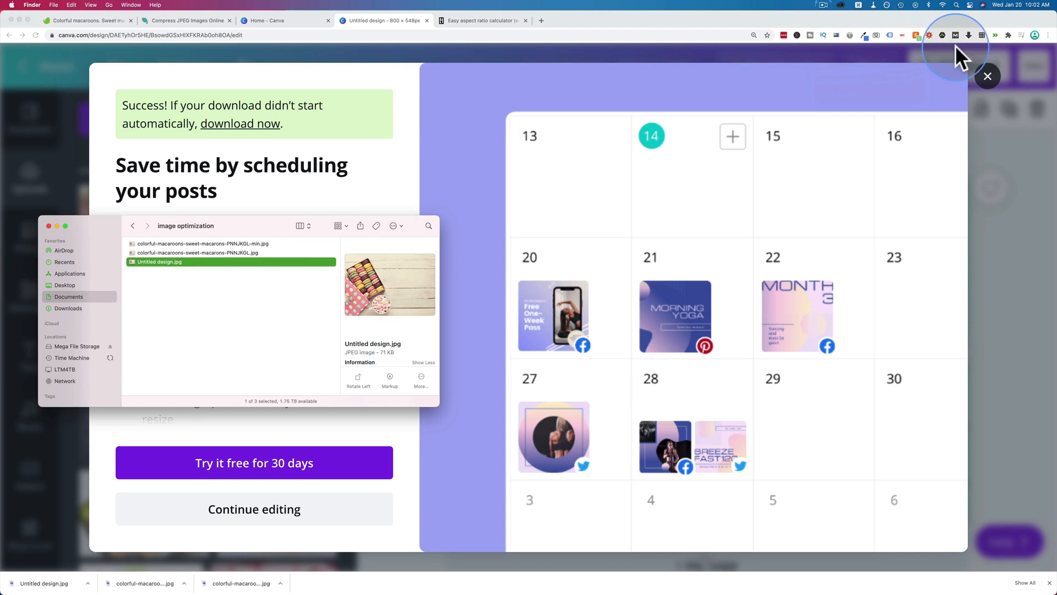
pyautogui.click(988, 76)
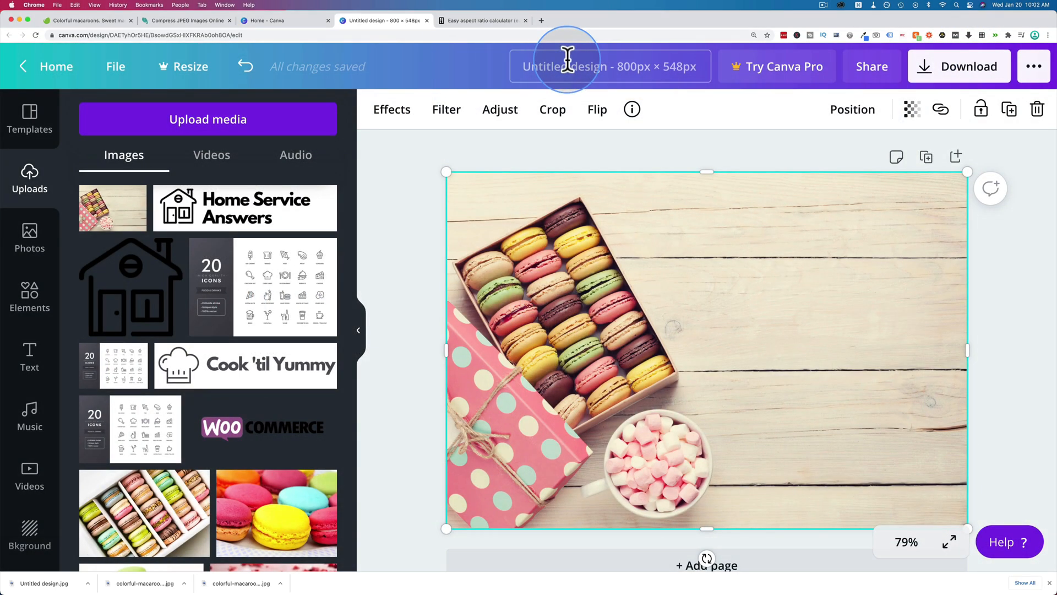
# Rename Untitled design.jpg to colorful-macaroons-sweet-macarons-canva.jpg and select it.
pyautogui.click(330, 215)
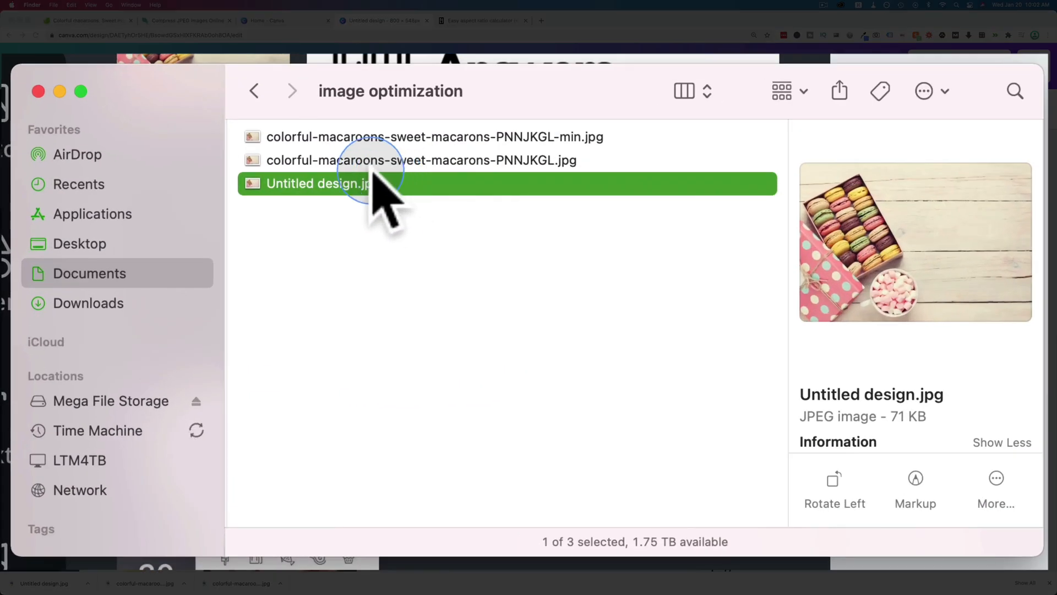
pyautogui.click(422, 160)
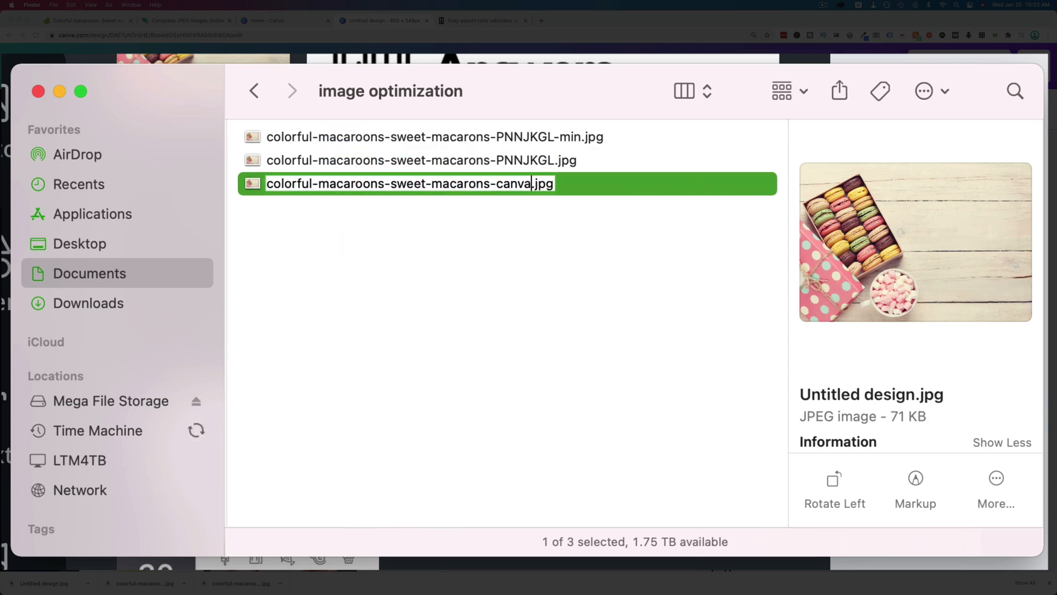
pyautogui.press('Return')
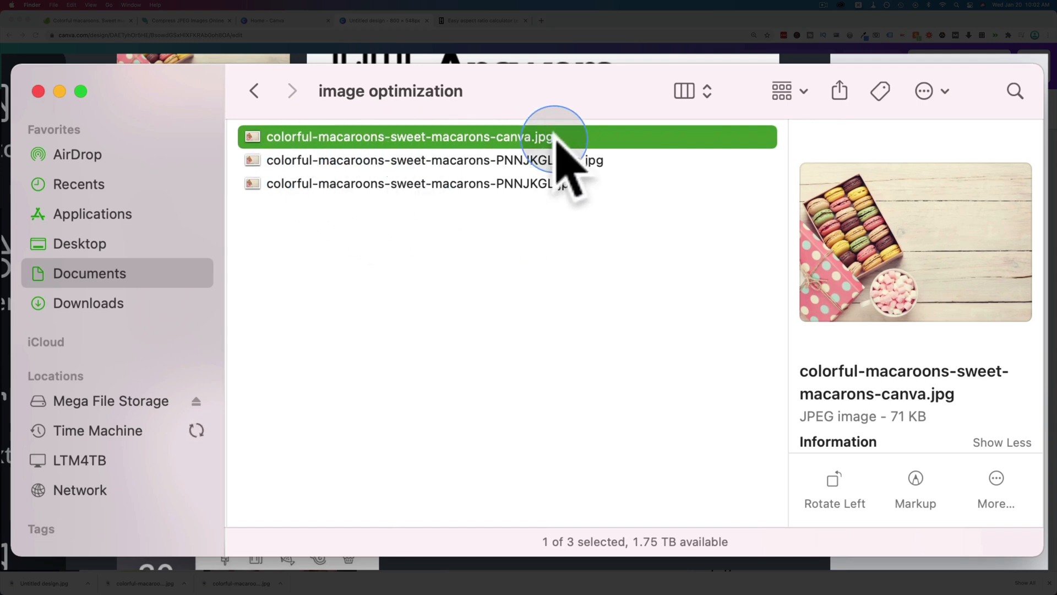
pyautogui.moveTo(930, 418)
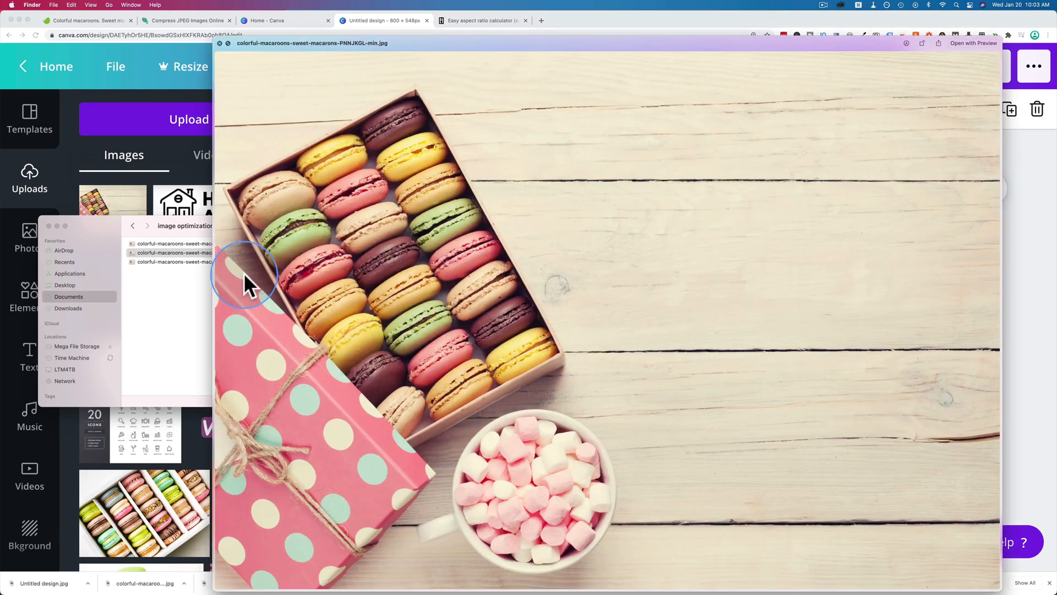
pyautogui.click(202, 243)
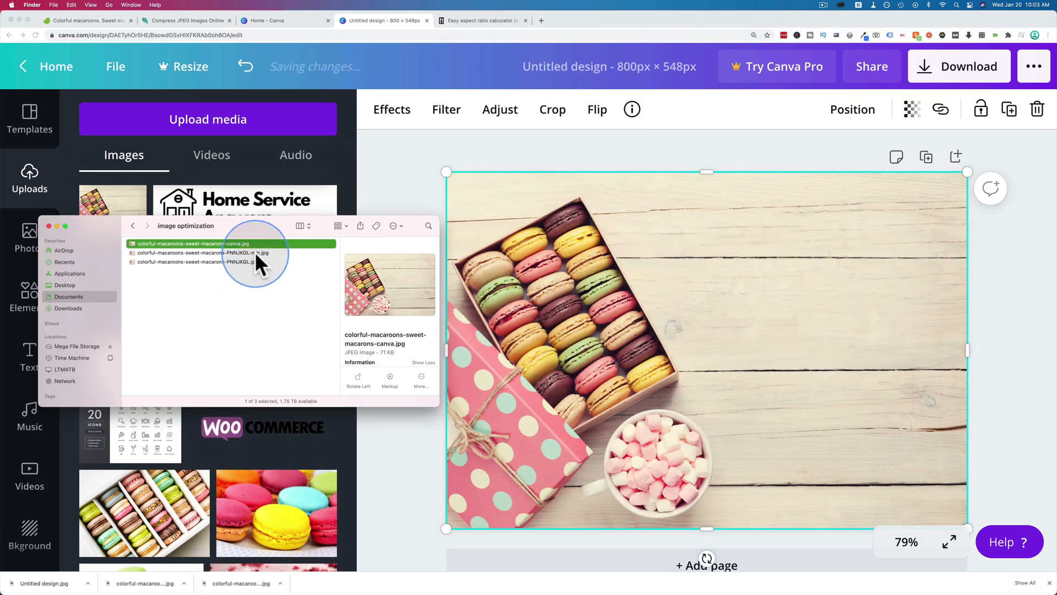
pyautogui.click(229, 252)
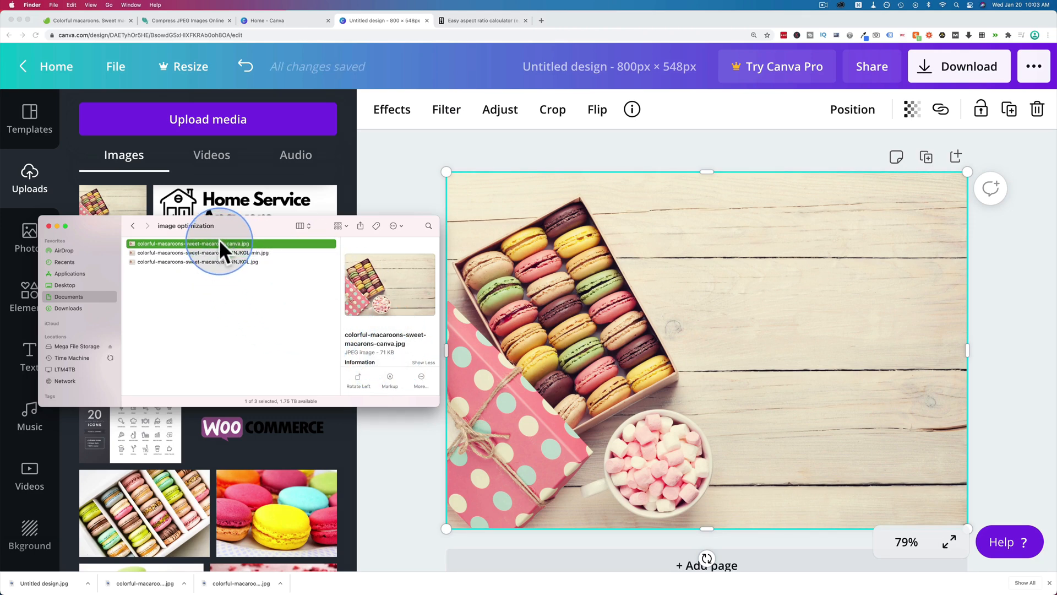
pyautogui.moveTo(204, 283)
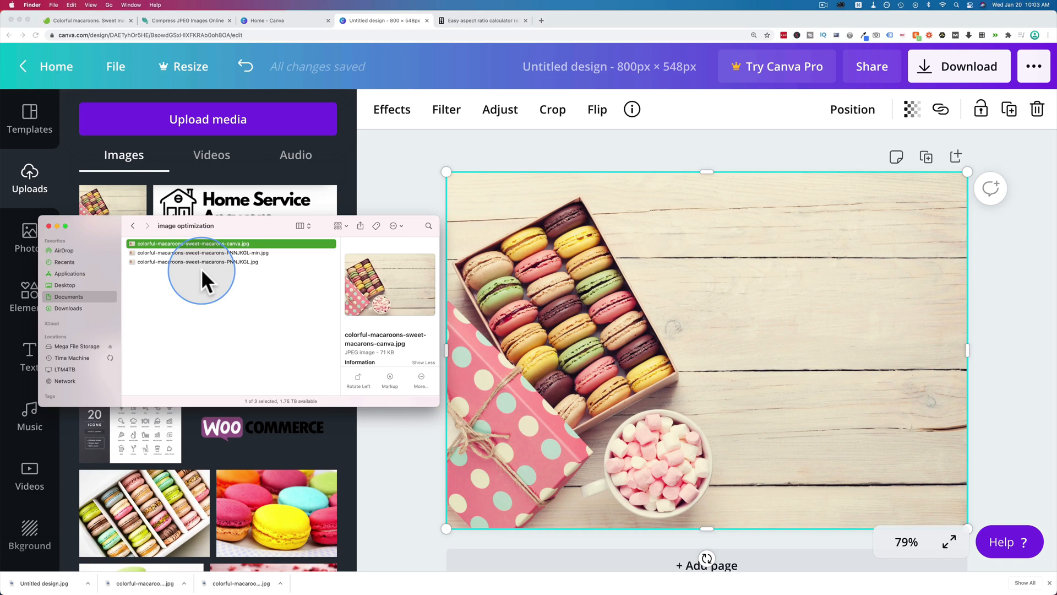
# Compress the Canva JPG on compressjpeg.com by 11% and download the 63 KB '-min' file.
pyautogui.click(187, 20)
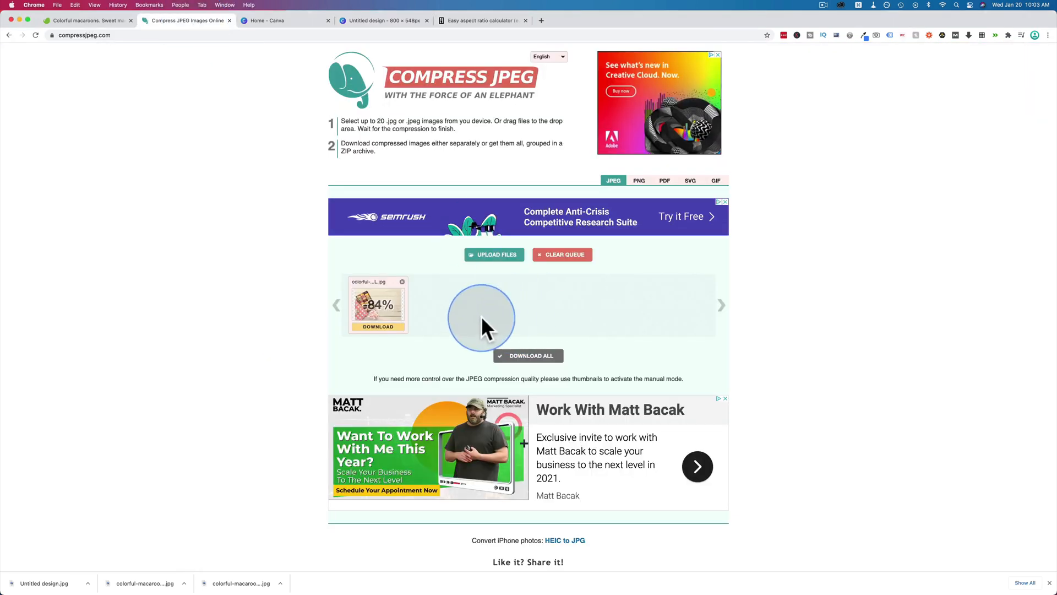
pyautogui.click(494, 255)
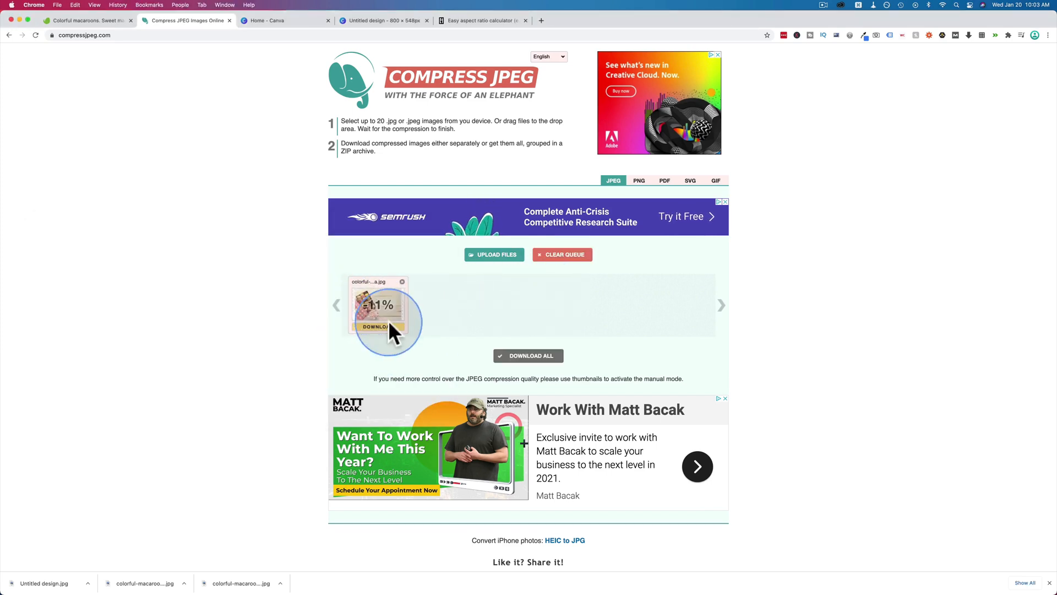
pyautogui.click(378, 326)
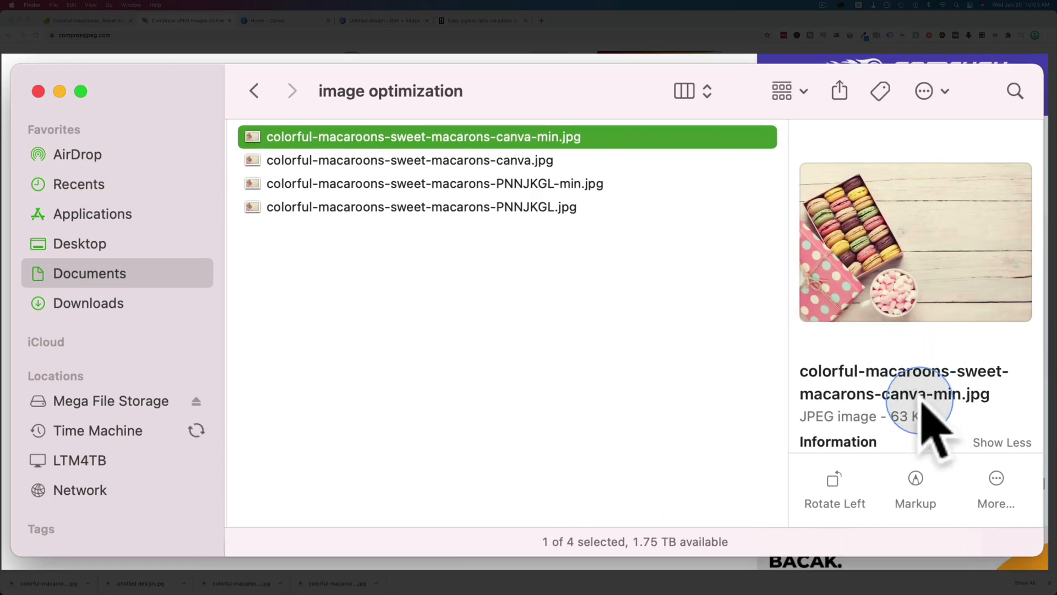
pyautogui.moveTo(573, 387)
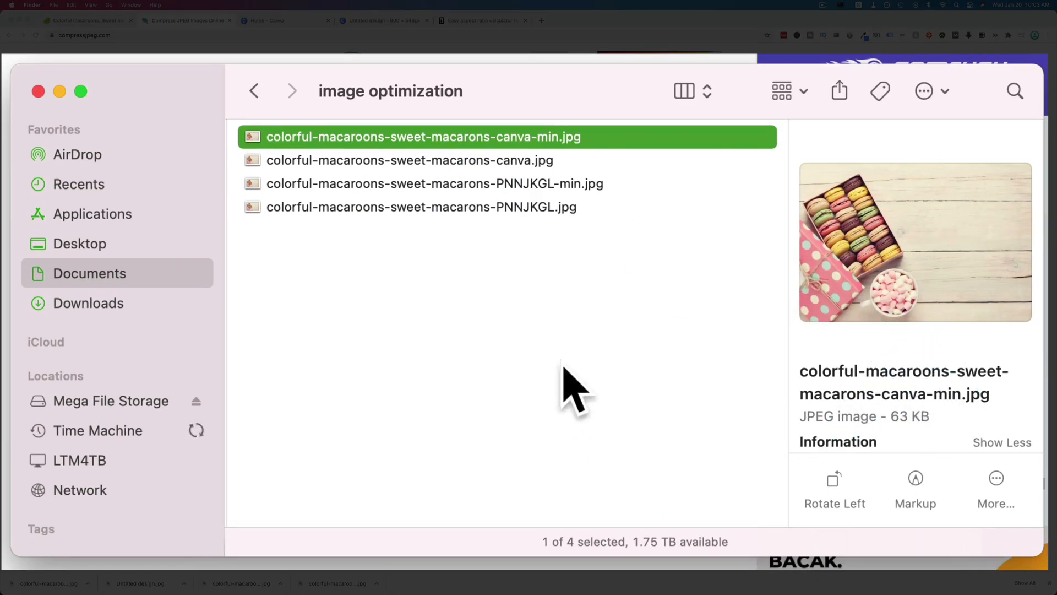
pyautogui.click(410, 159)
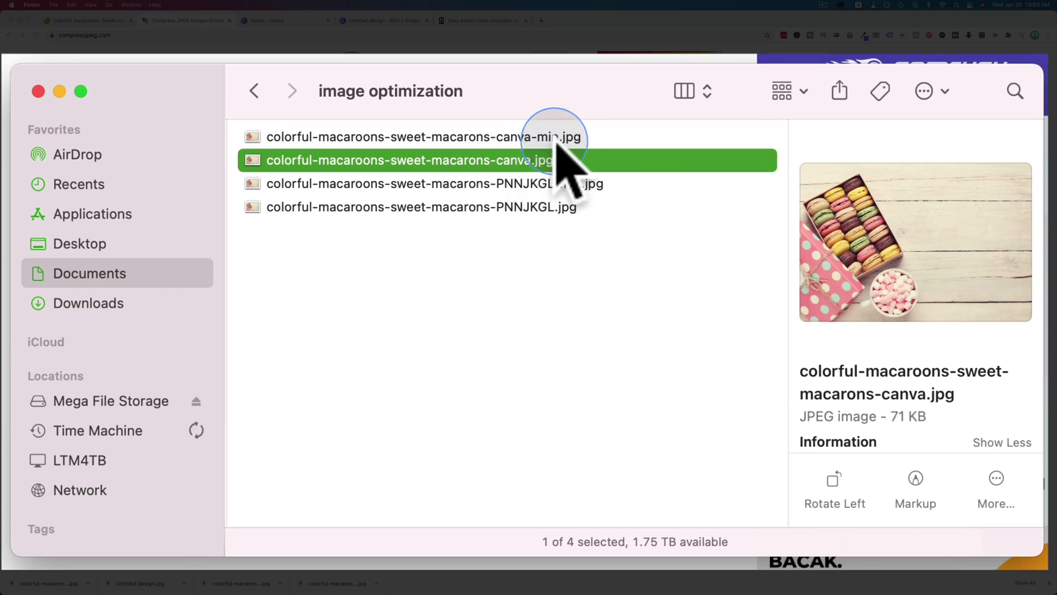
pyautogui.moveTo(568, 266)
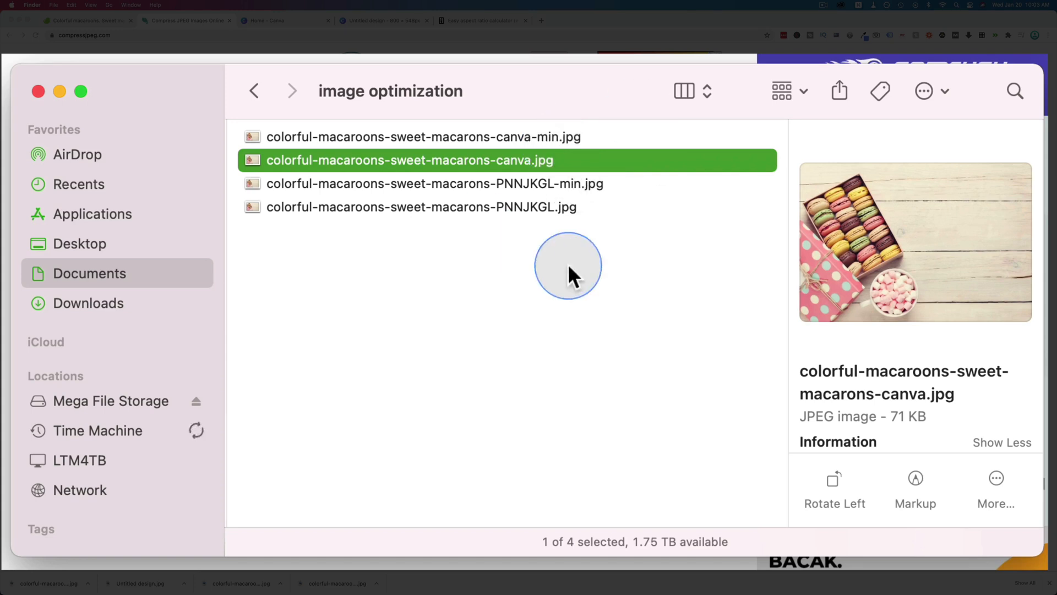
pyautogui.click(423, 184)
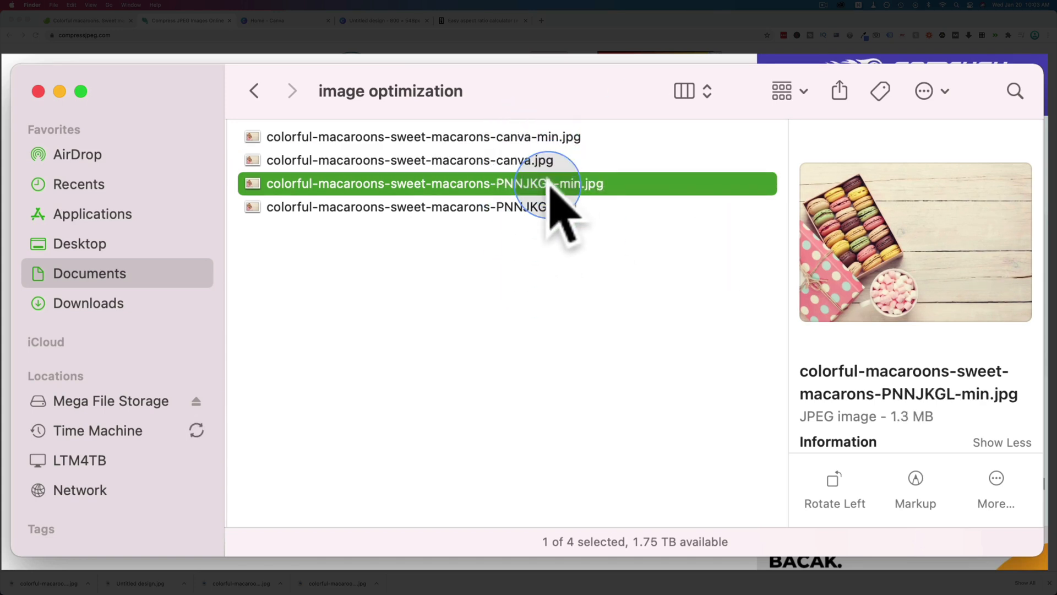
pyautogui.moveTo(565, 263)
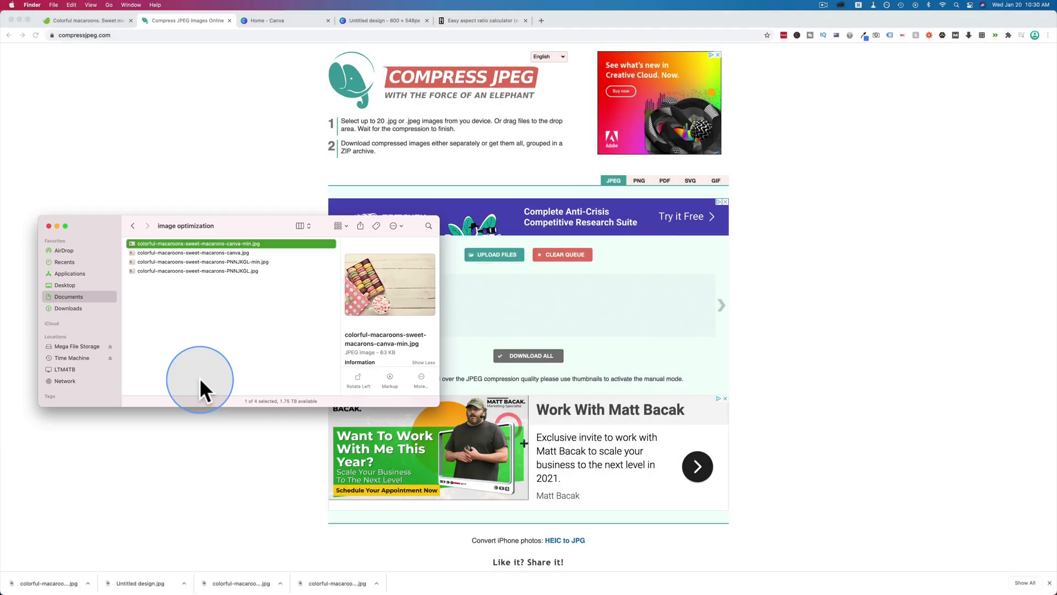
pyautogui.moveTo(242, 269)
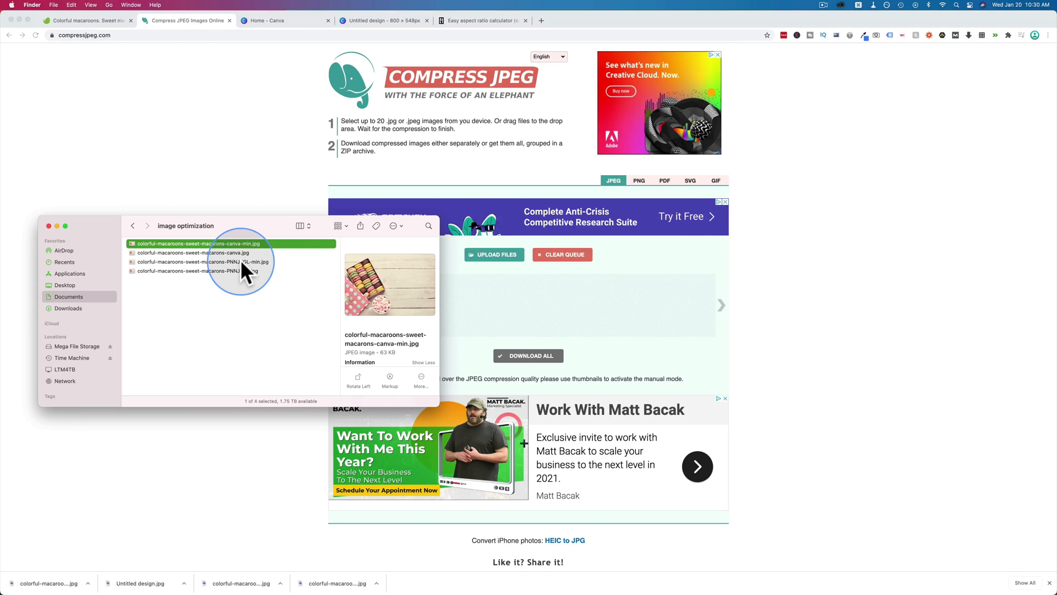
# Search Add New plugins for 'shortpixel', then install and activate ShortPixel Image Optimizer.
pyautogui.click(580, 20)
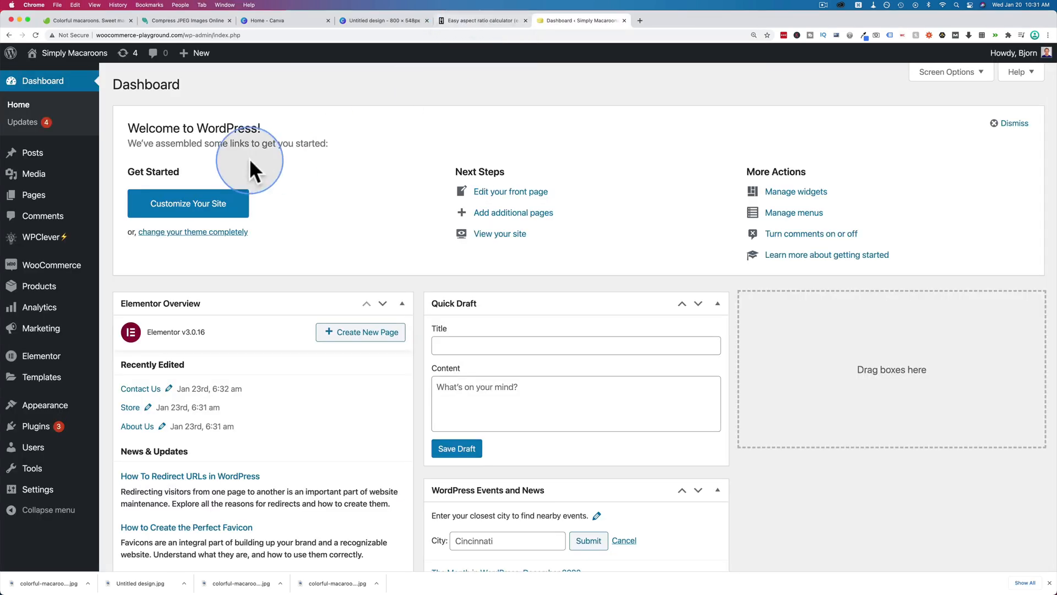
pyautogui.moveTo(138, 425)
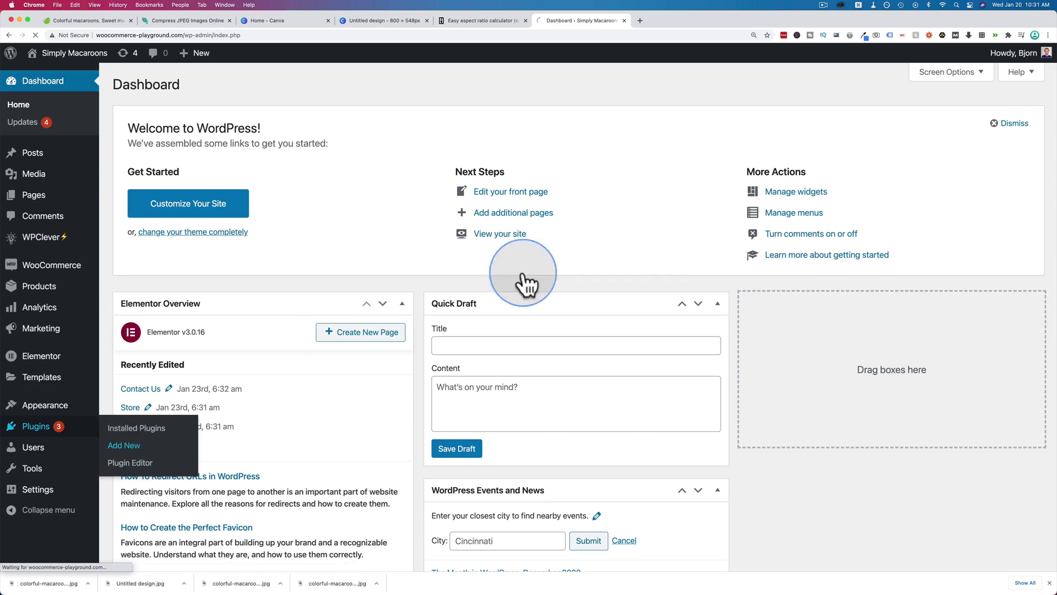
pyautogui.click(123, 445)
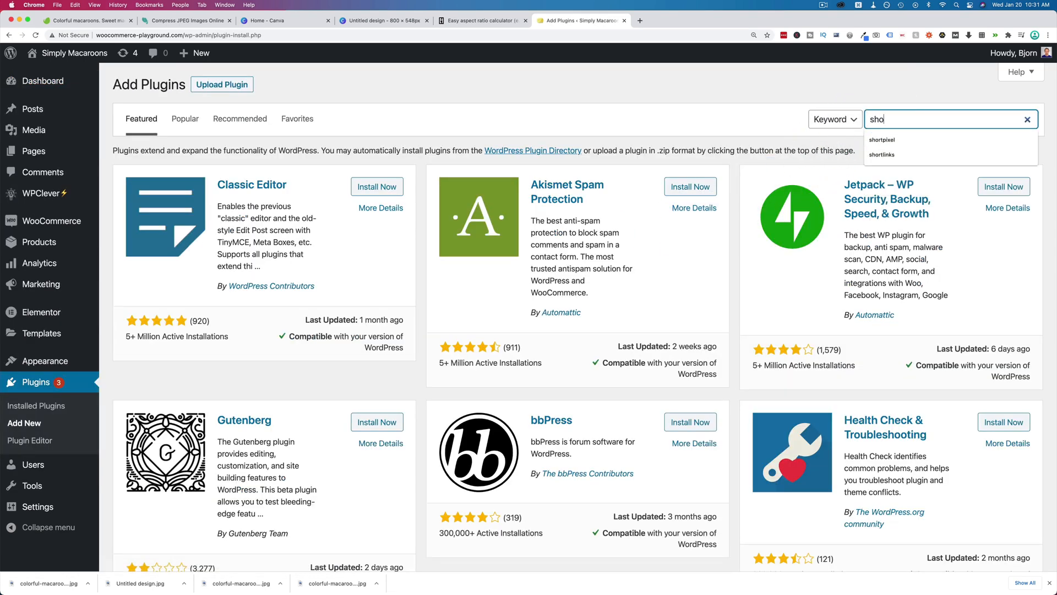
pyautogui.click(881, 140)
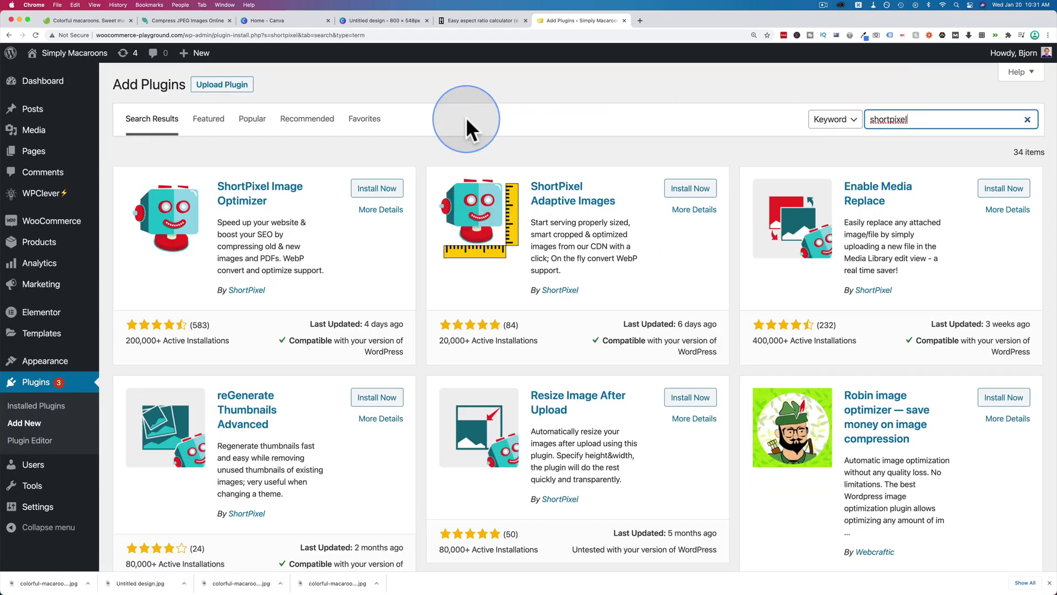
pyautogui.moveTo(259, 193)
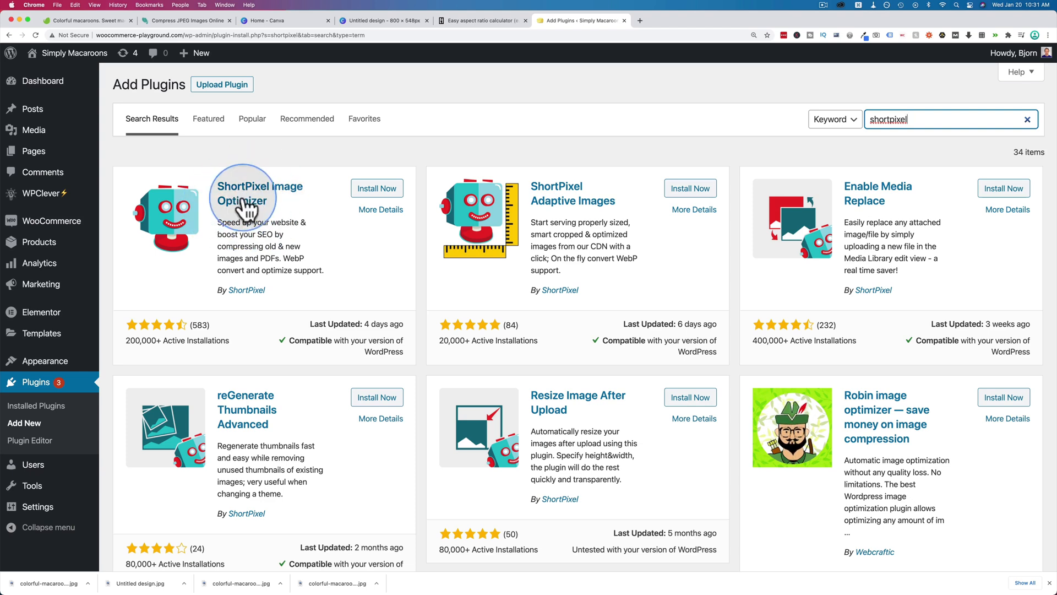
pyautogui.moveTo(533, 209)
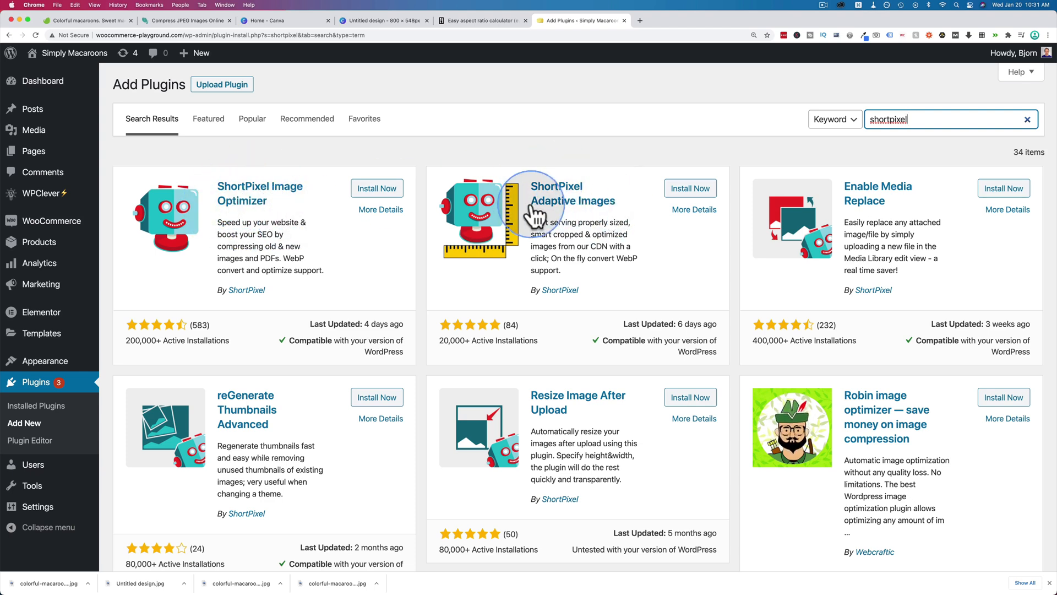
pyautogui.moveTo(482, 256)
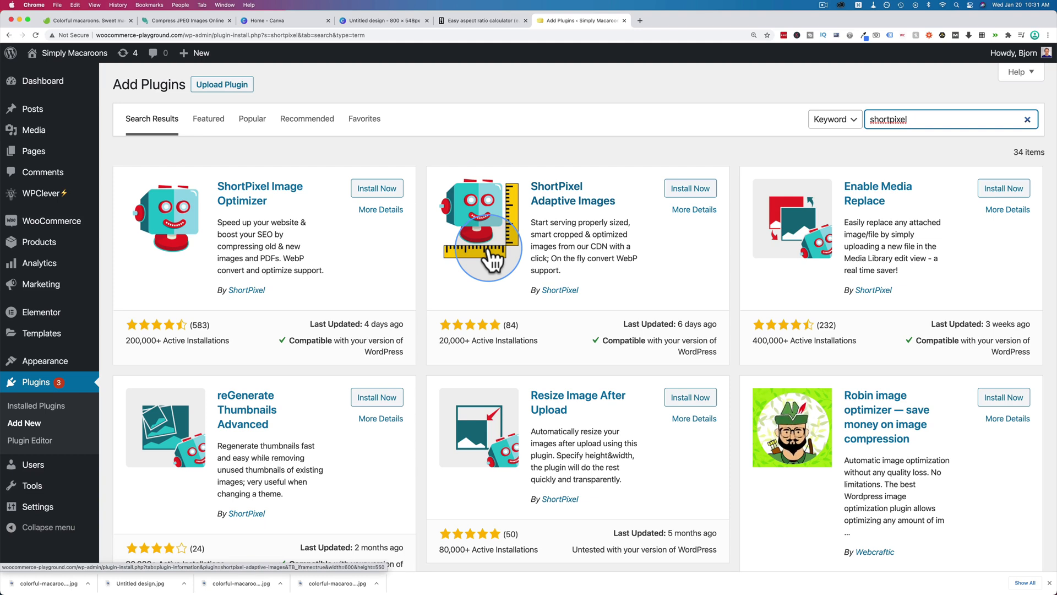
pyautogui.moveTo(181, 213)
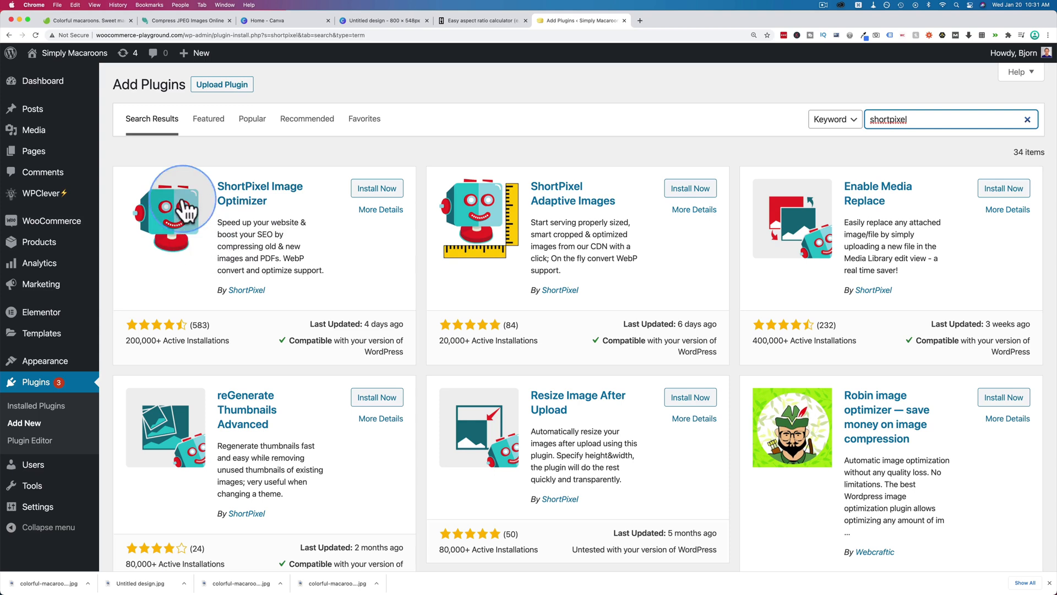
pyautogui.moveTo(269, 207)
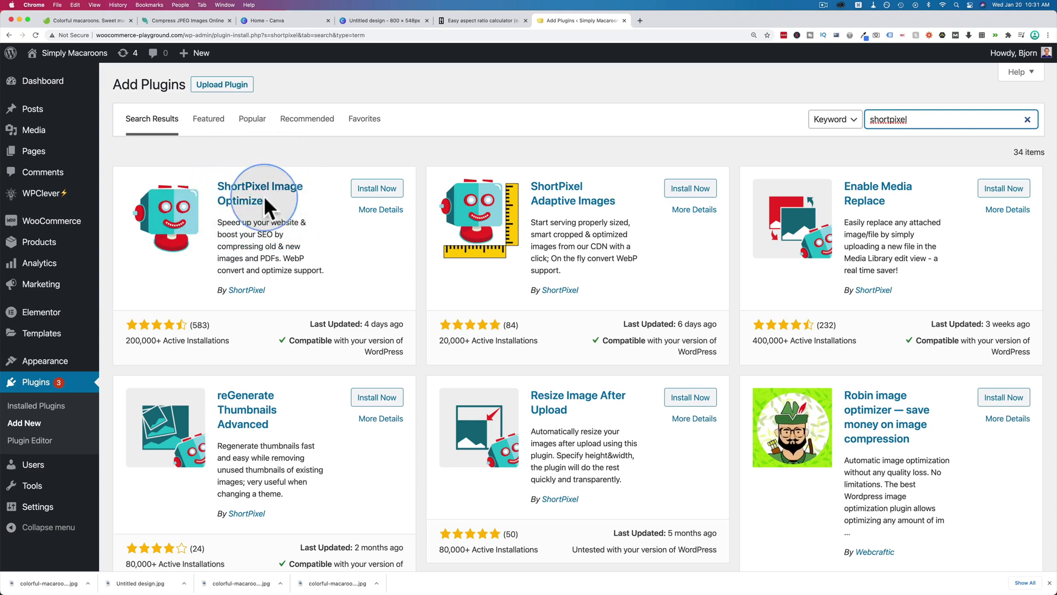
pyautogui.moveTo(289, 244)
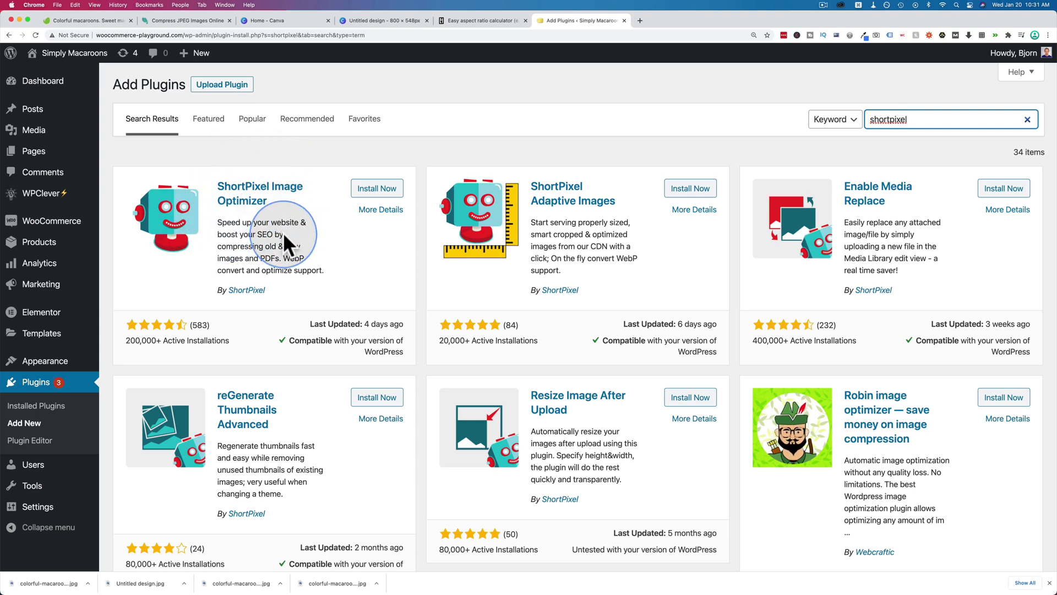
pyautogui.moveTo(226, 226)
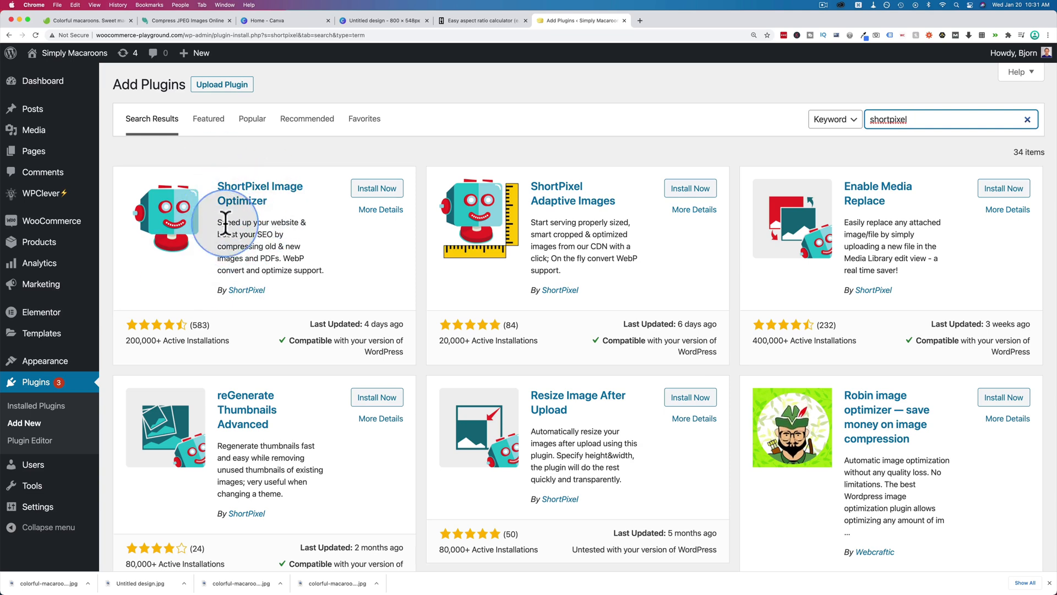
pyautogui.click(377, 188)
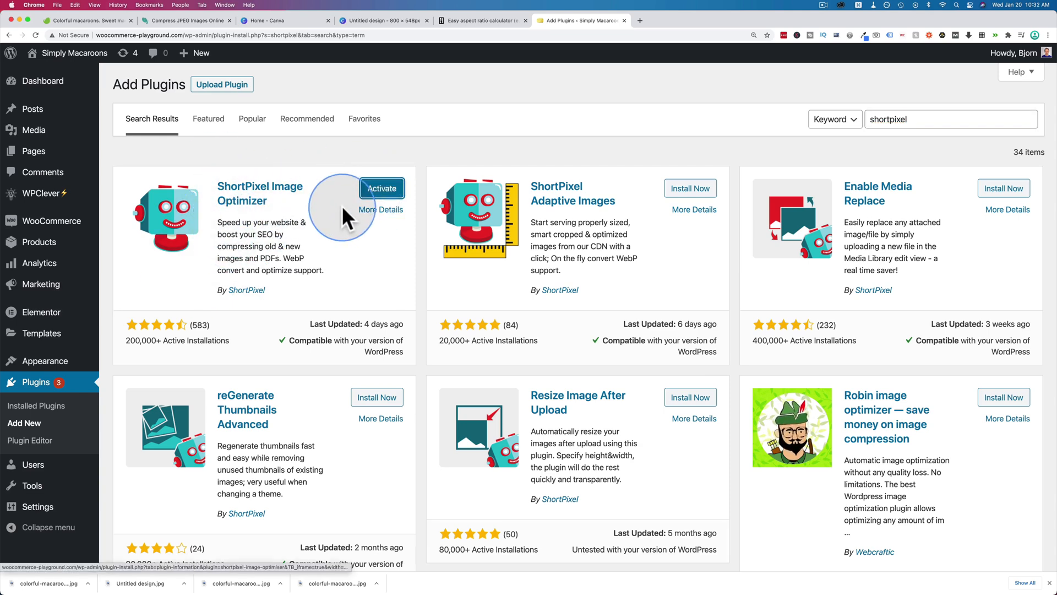
pyautogui.moveTo(296, 232)
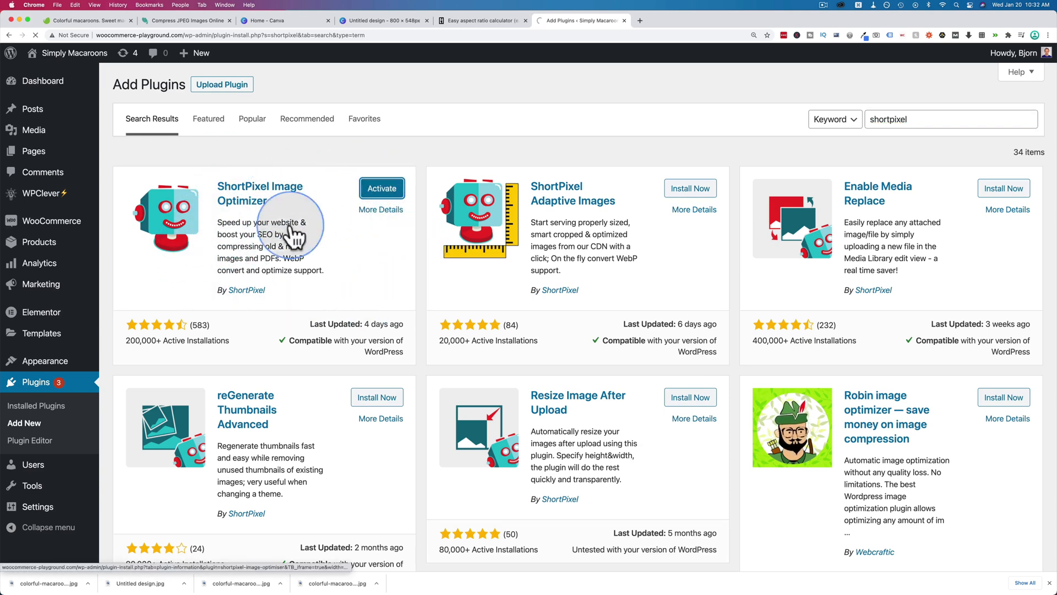
pyautogui.click(382, 188)
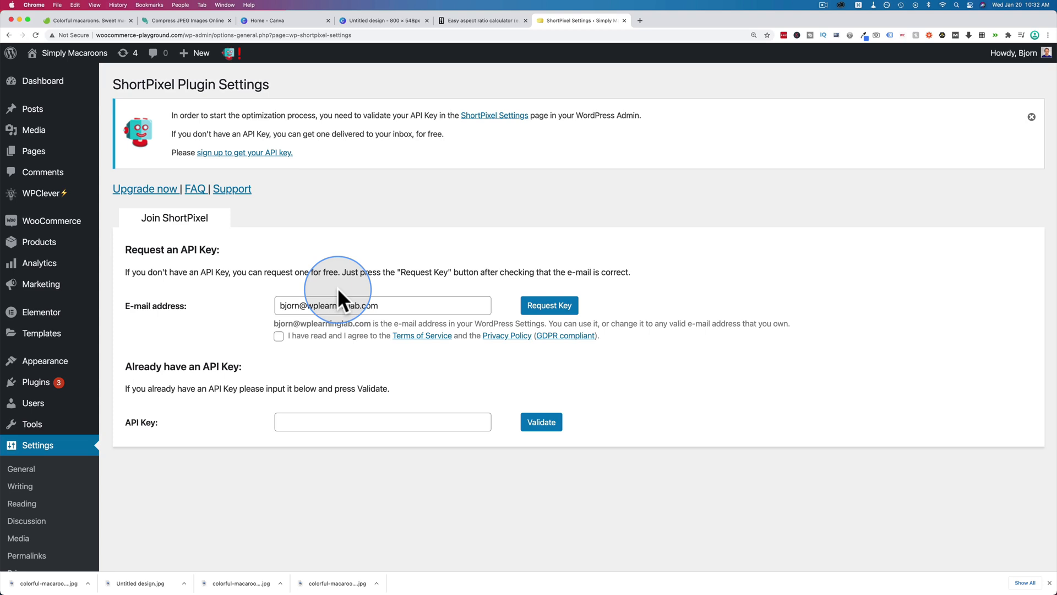
pyautogui.moveTo(589, 188)
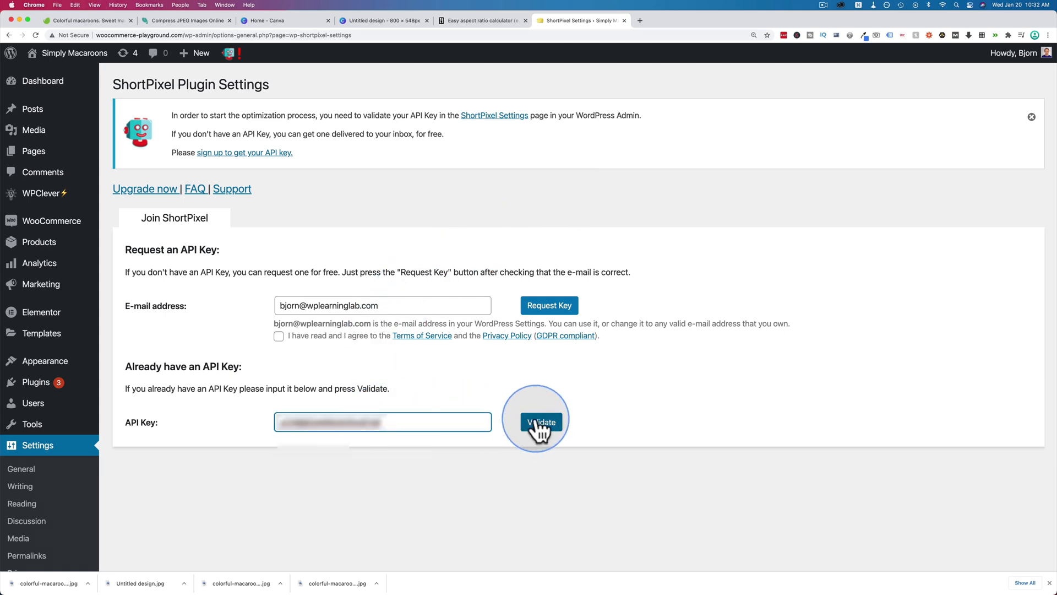
# Submit the entered ShortPixel API key with Validate.
pyautogui.click(541, 422)
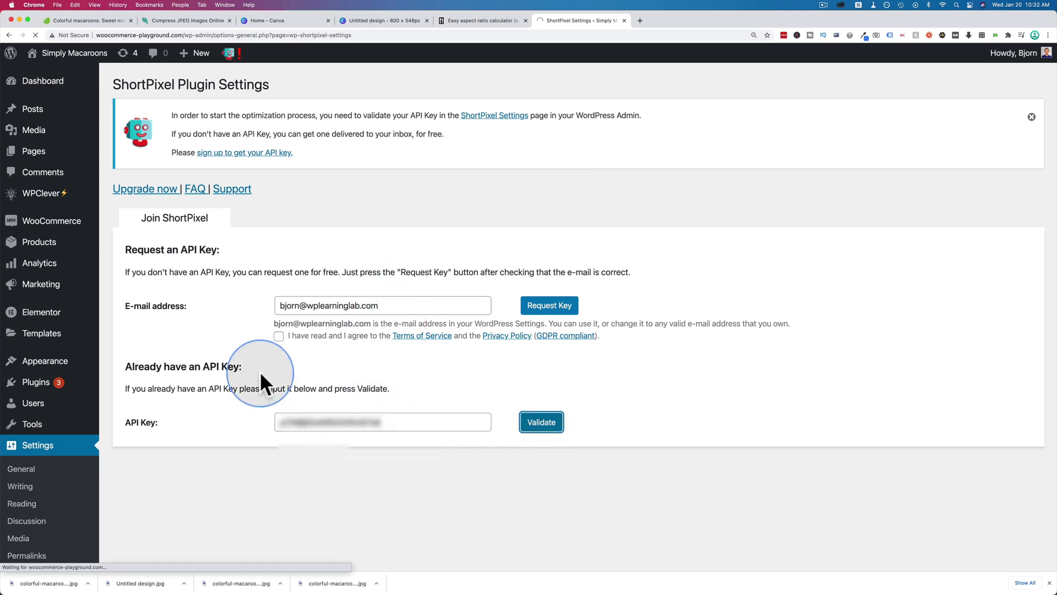
pyautogui.click(540, 422)
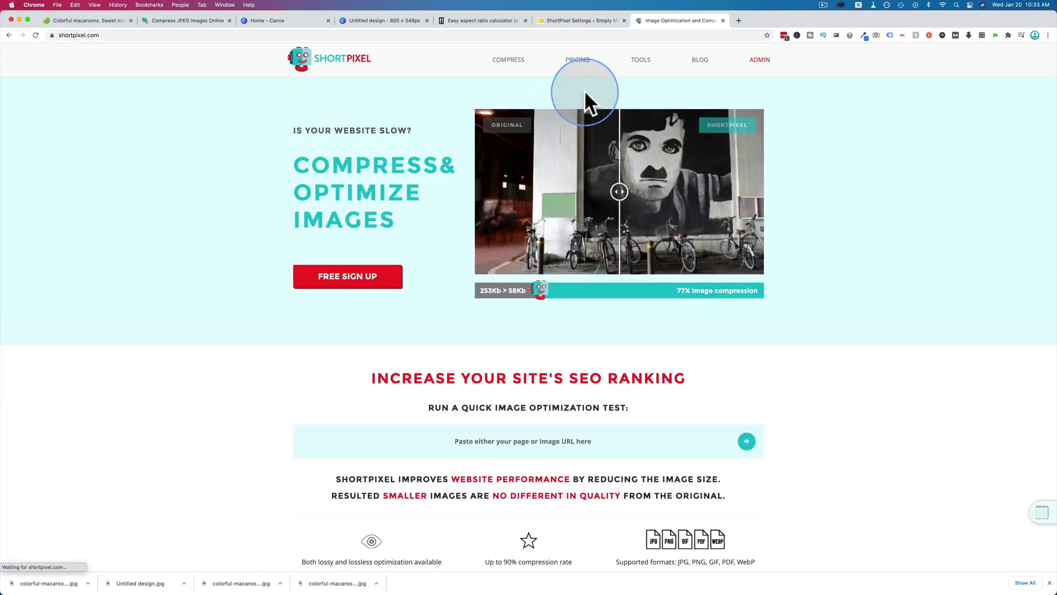
# Show ShortPixel's Monthly Plans pricing, from the free 100-image tier to XXL.
pyautogui.click(575, 59)
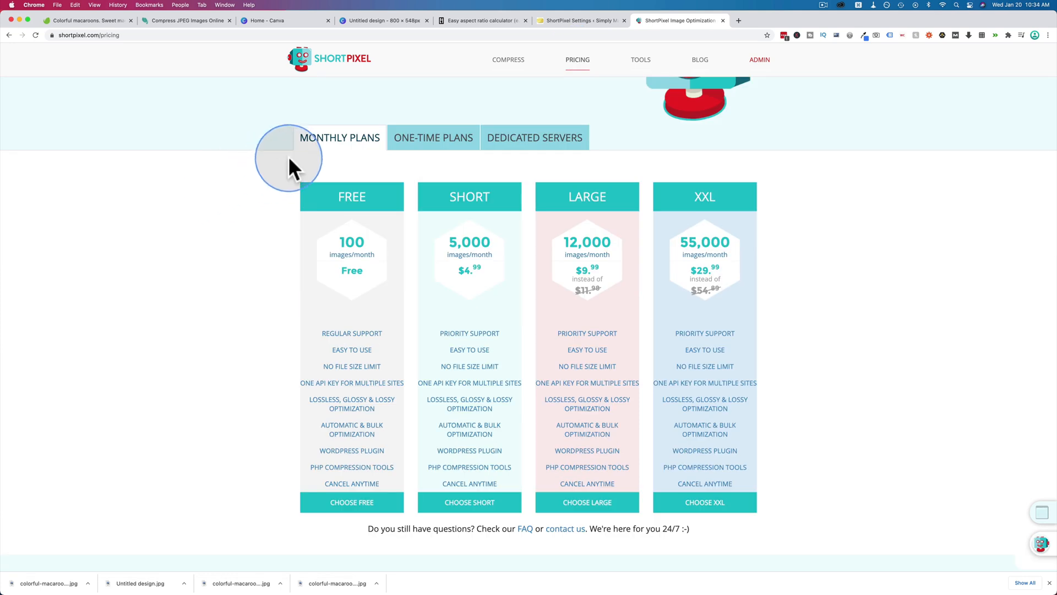
pyautogui.moveTo(469, 188)
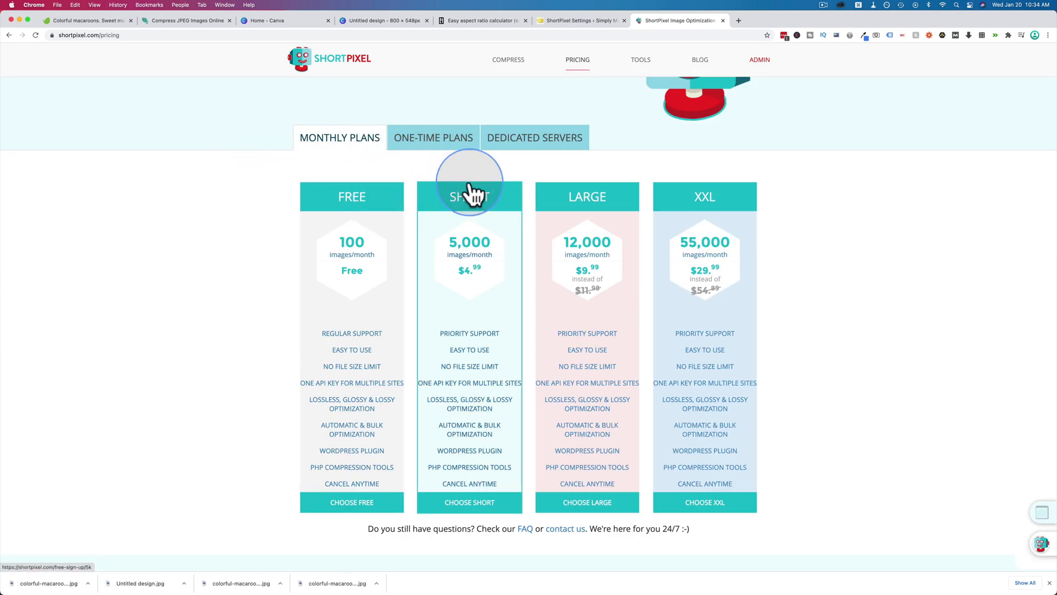
pyautogui.moveTo(344, 254)
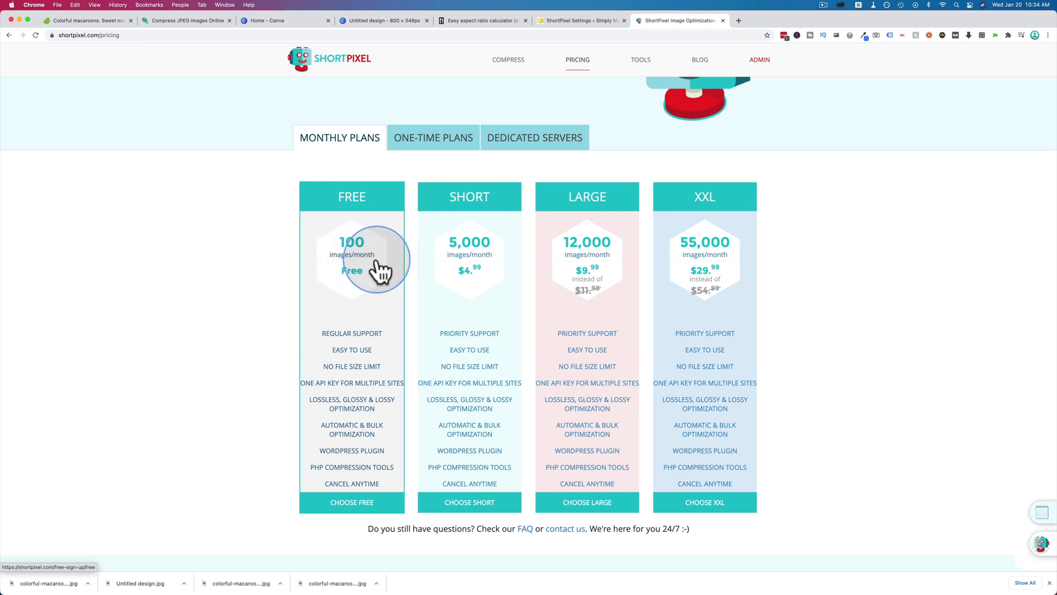
pyautogui.moveTo(346, 299)
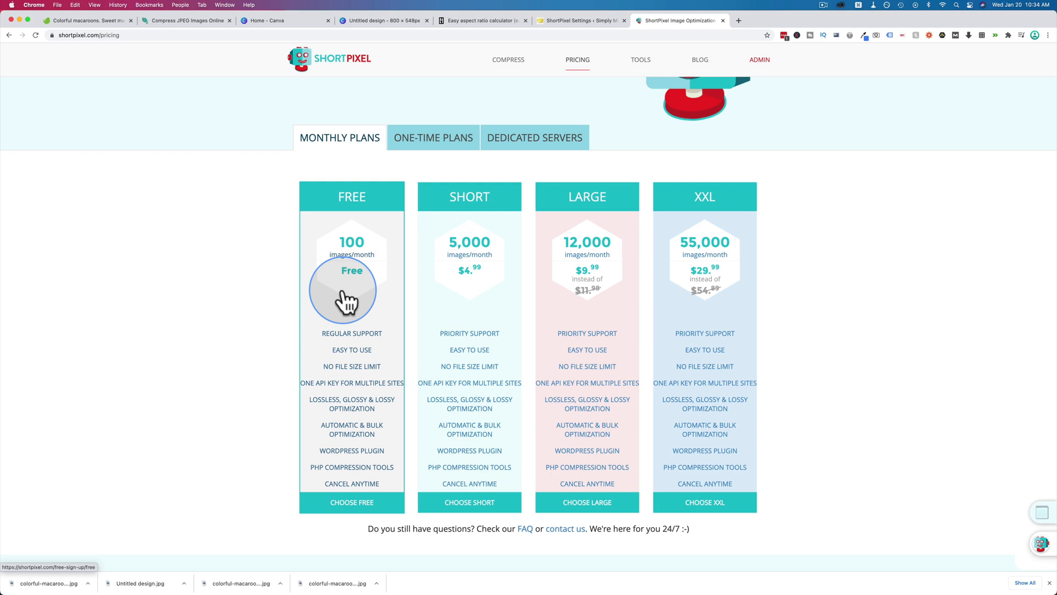
pyautogui.moveTo(407, 304)
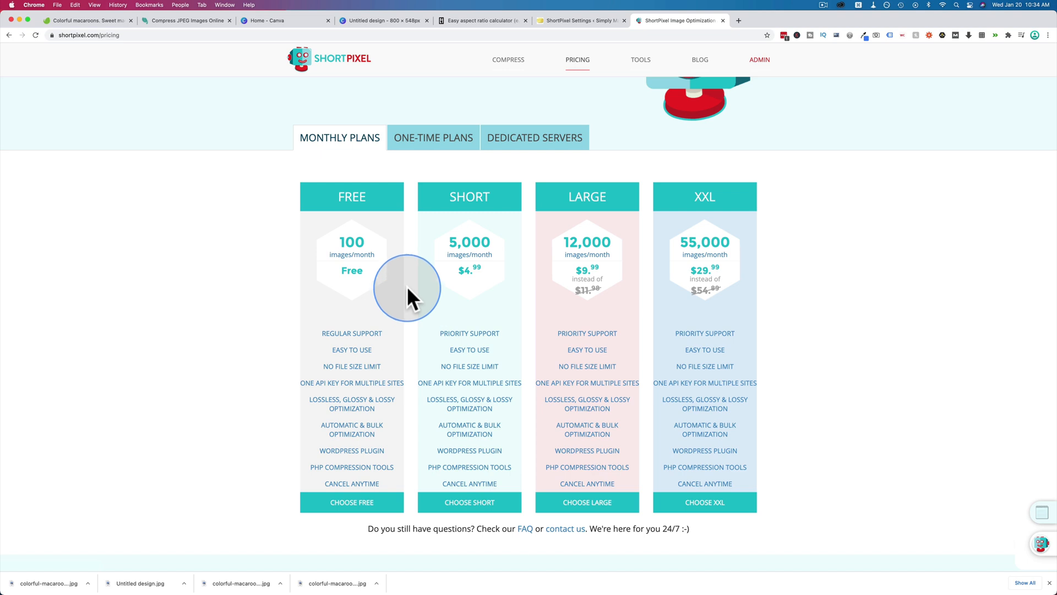
pyautogui.moveTo(704, 254)
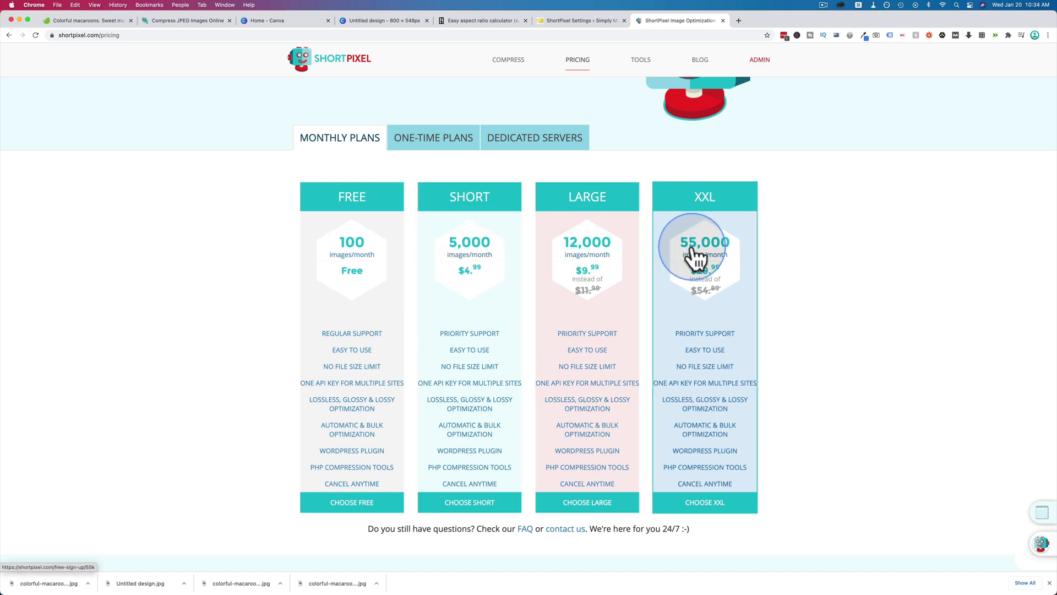
pyautogui.moveTo(689, 273)
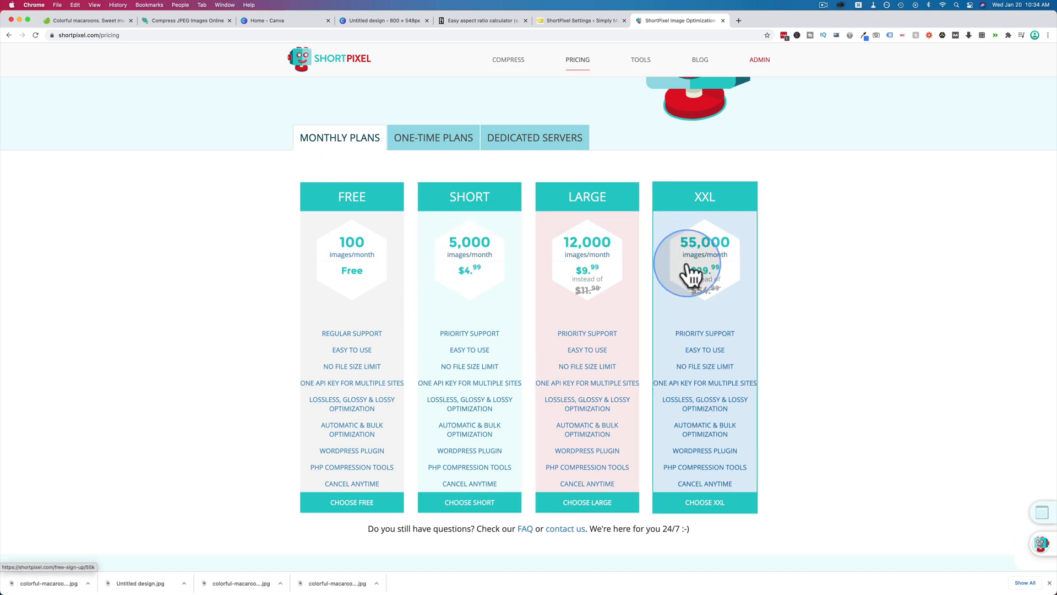
pyautogui.moveTo(708, 256)
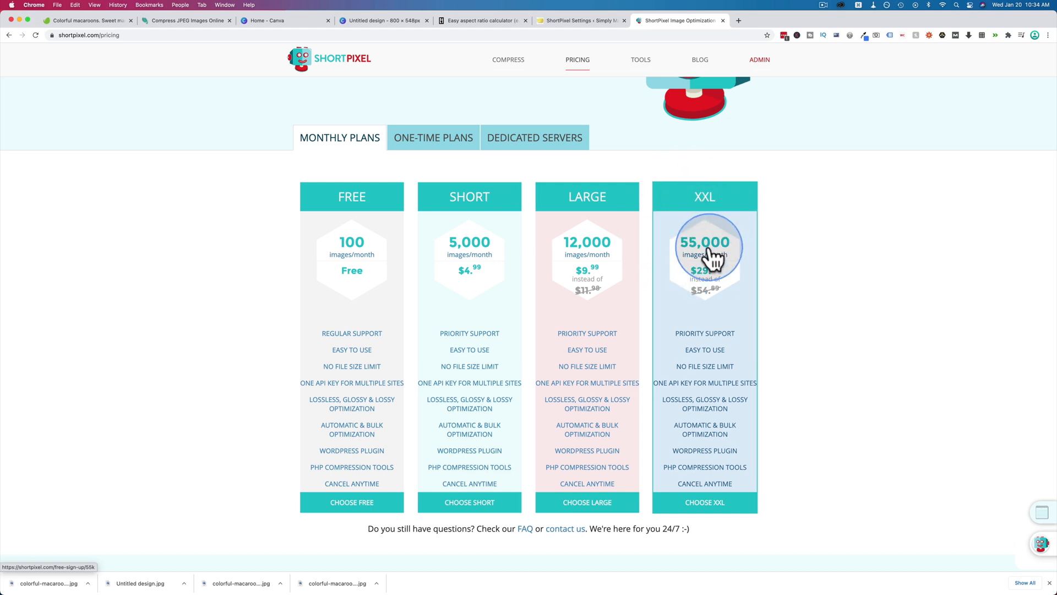
pyautogui.moveTo(684, 254)
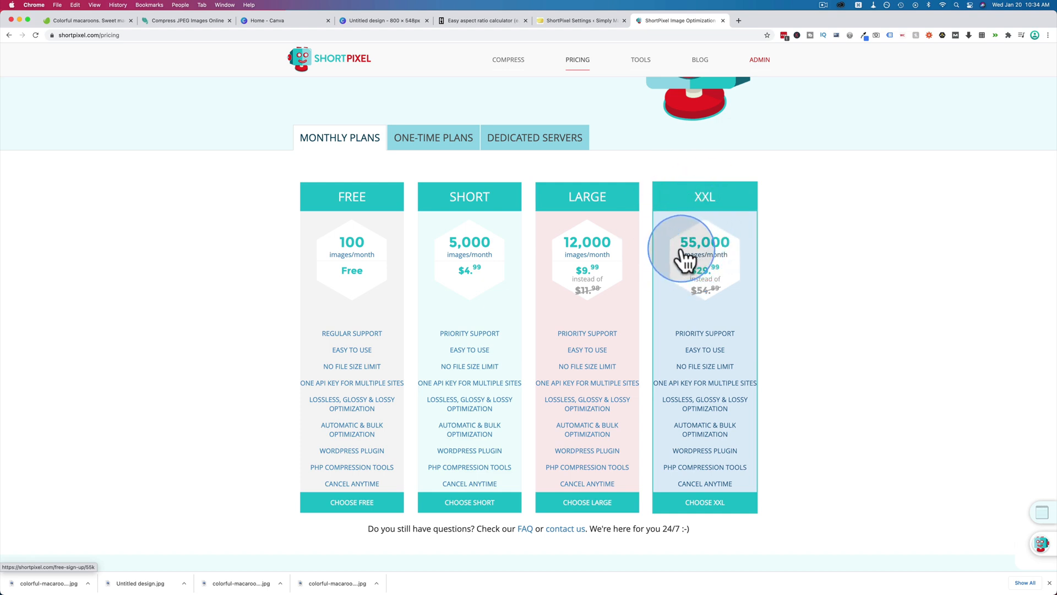
pyautogui.moveTo(694, 287)
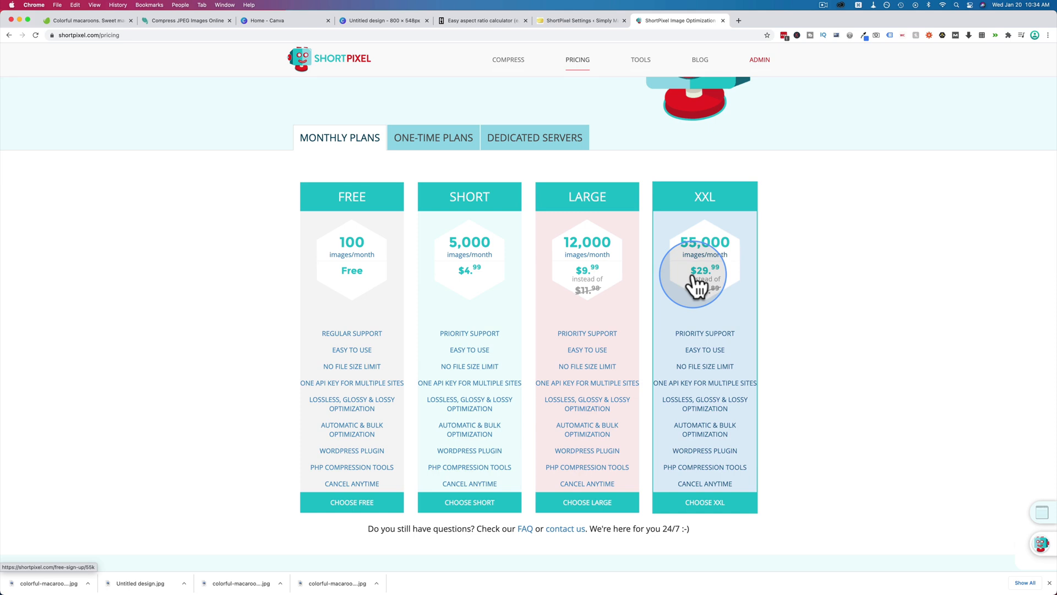
pyautogui.moveTo(684, 255)
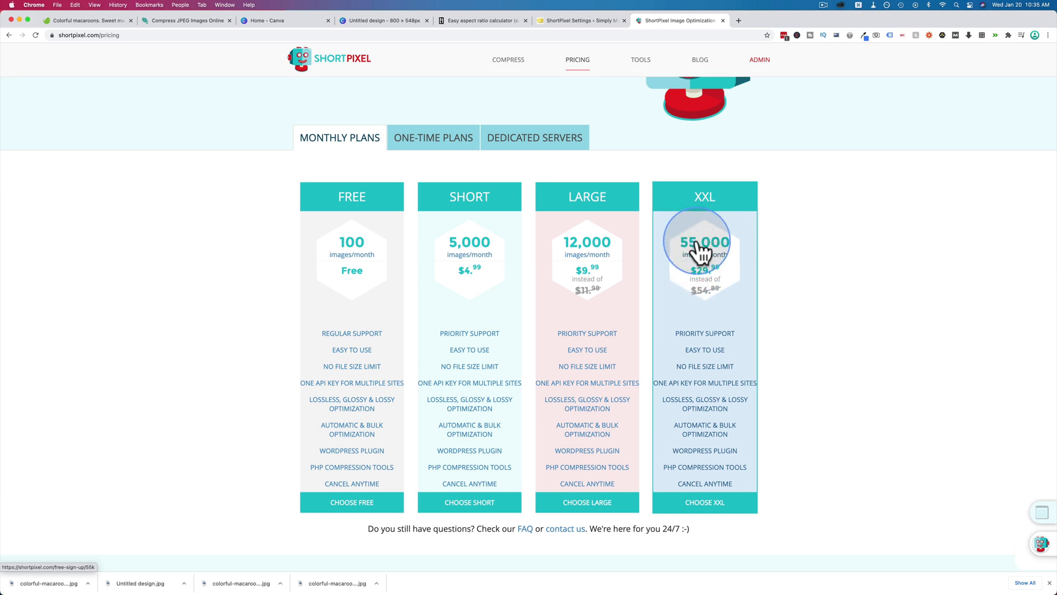
pyautogui.moveTo(326, 232)
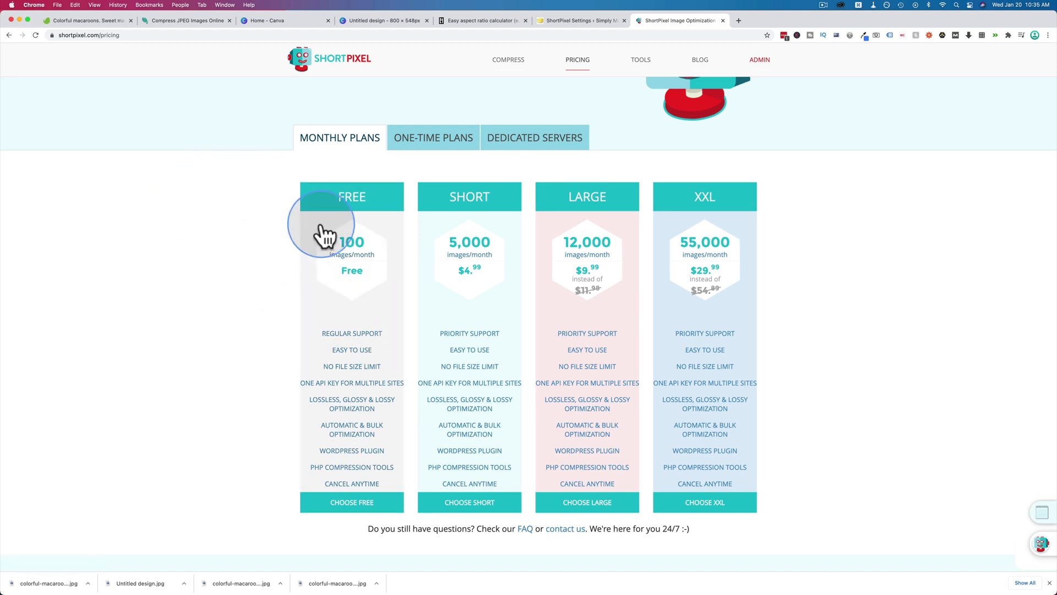
# Upload the four macaron JPGs via Media > Add New and show the library in List view.
pyautogui.click(578, 20)
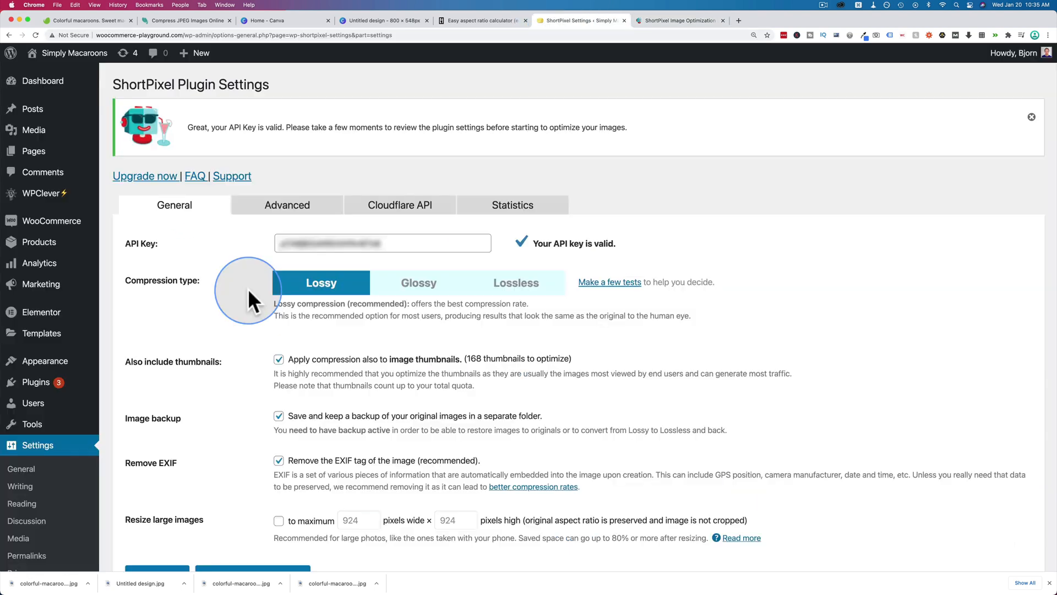
pyautogui.moveTo(174, 318)
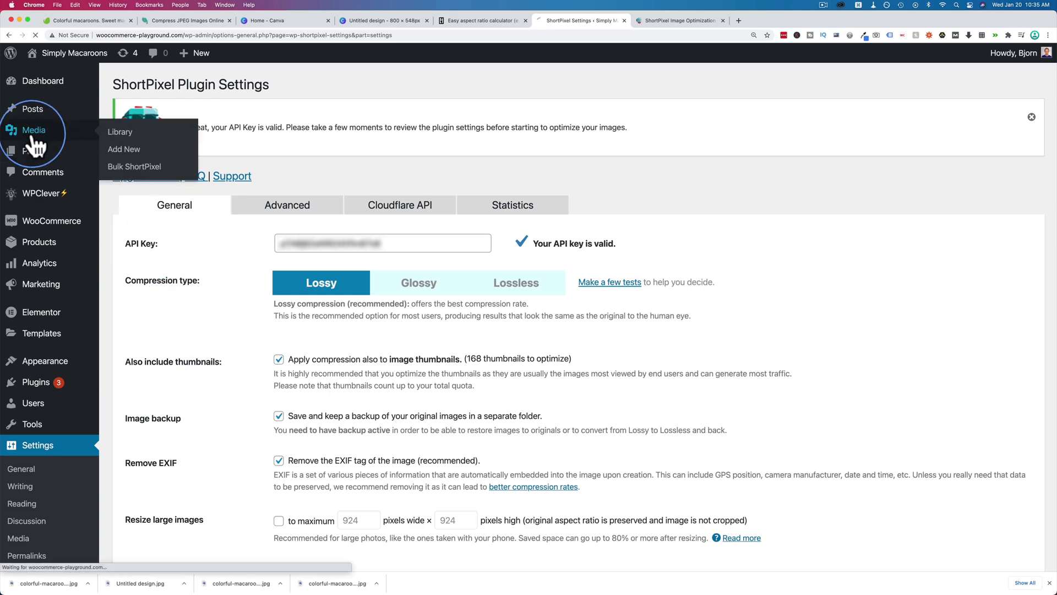
pyautogui.click(120, 131)
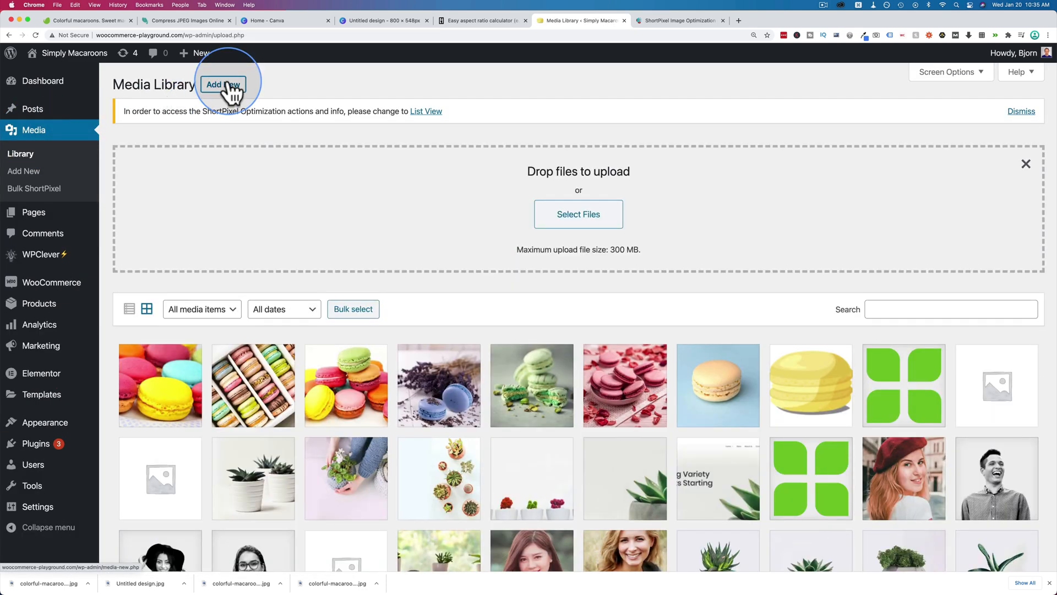
pyautogui.click(578, 214)
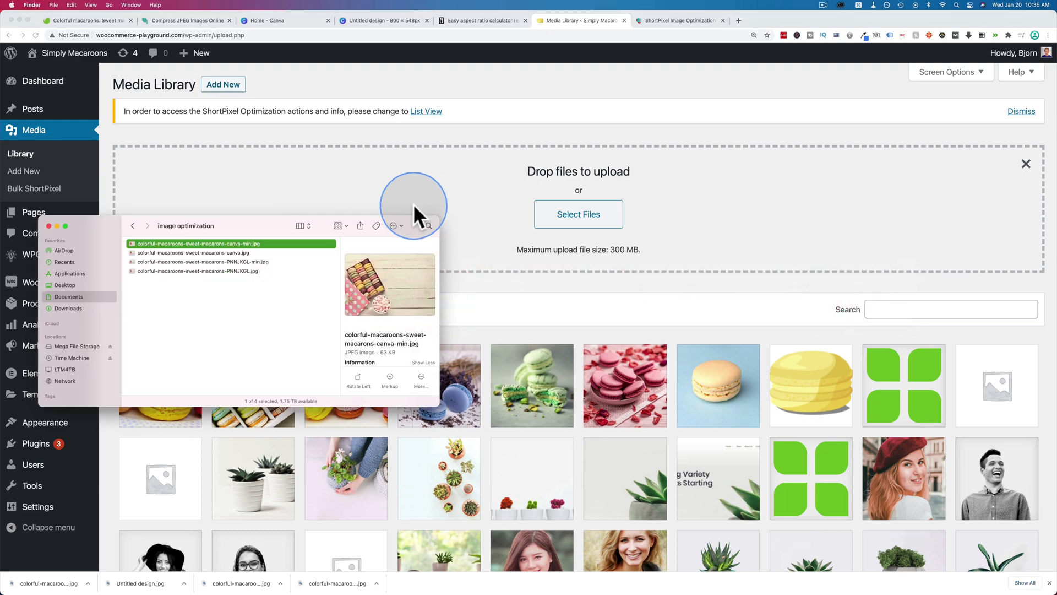
pyautogui.moveTo(216, 280)
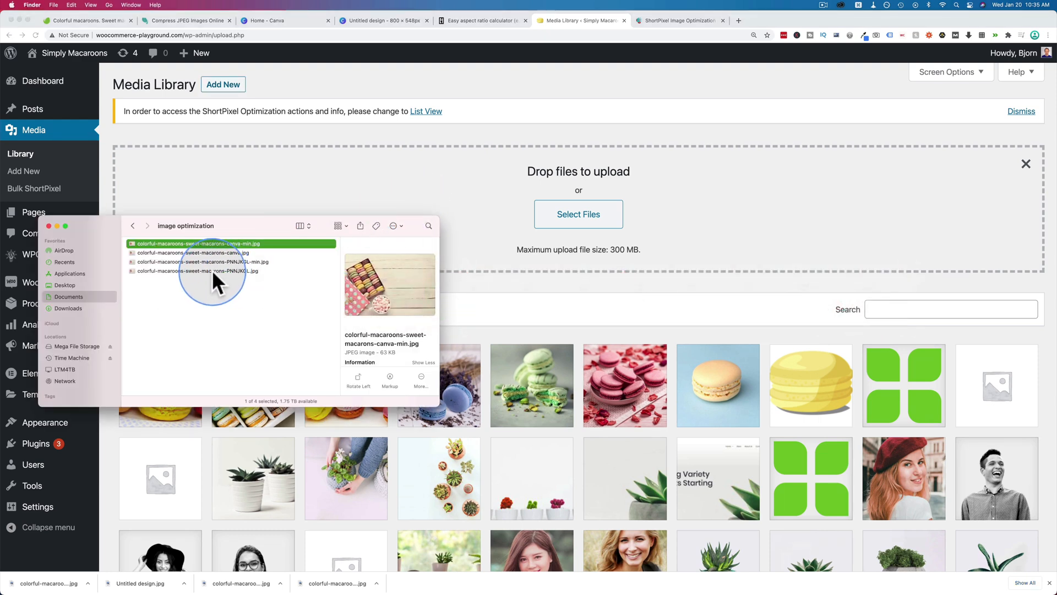
pyautogui.moveTo(250, 254)
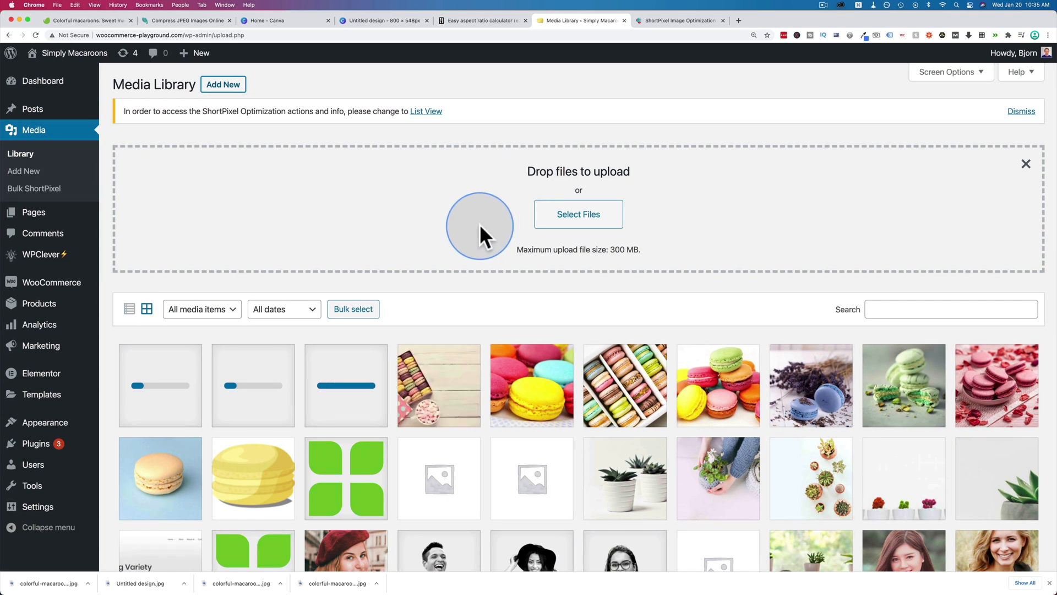
pyautogui.moveTo(432, 293)
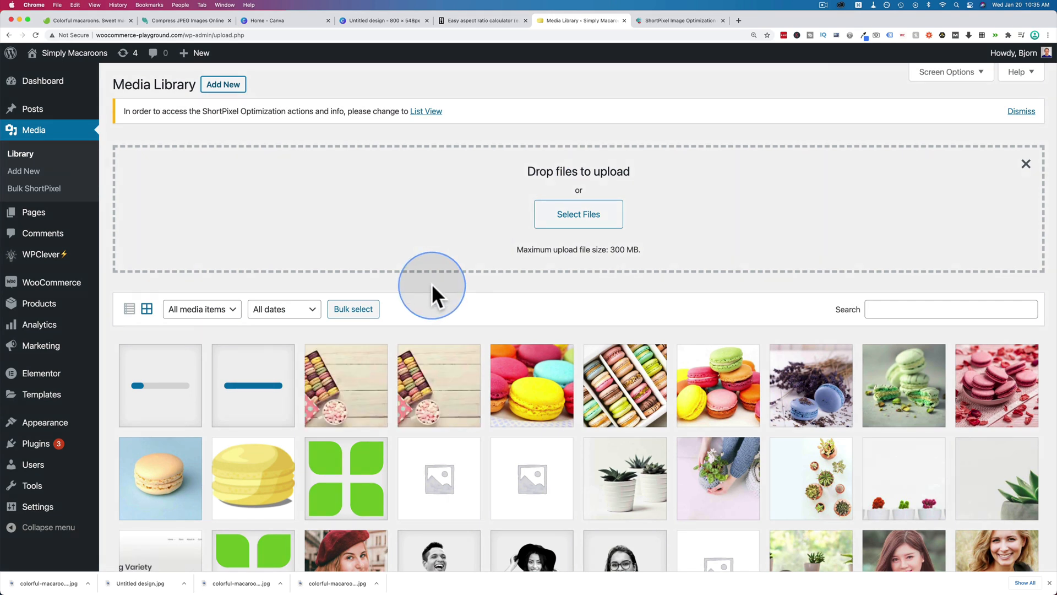
pyautogui.moveTo(505, 371)
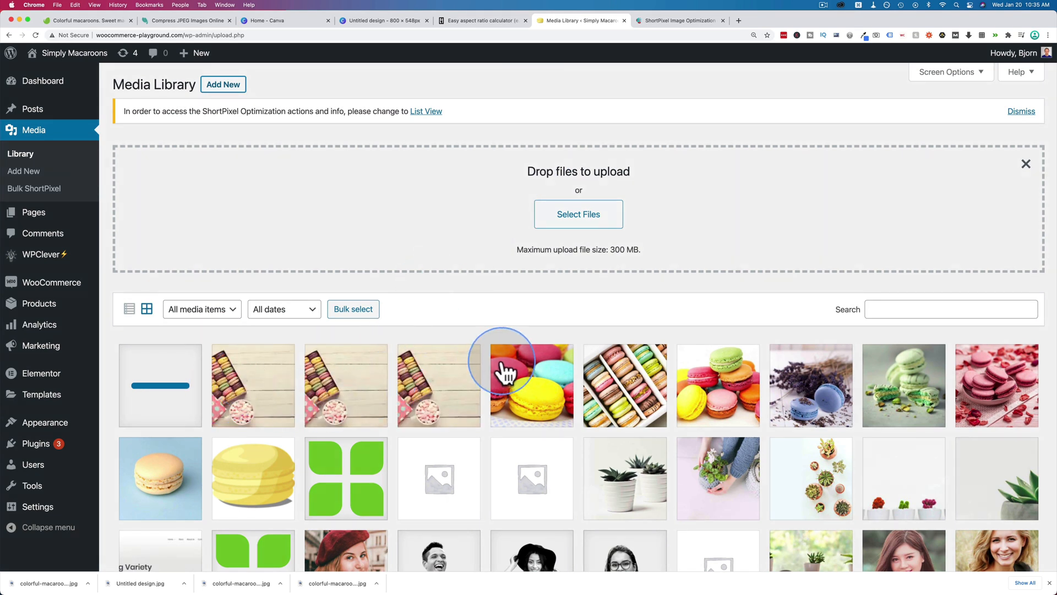
pyautogui.moveTo(1032, 169)
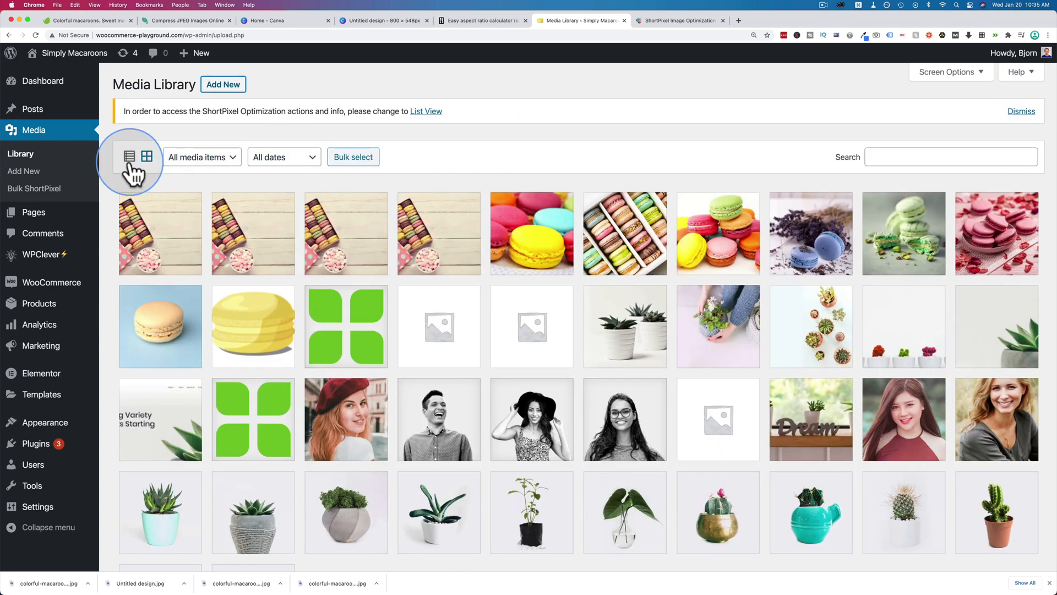
pyautogui.click(129, 156)
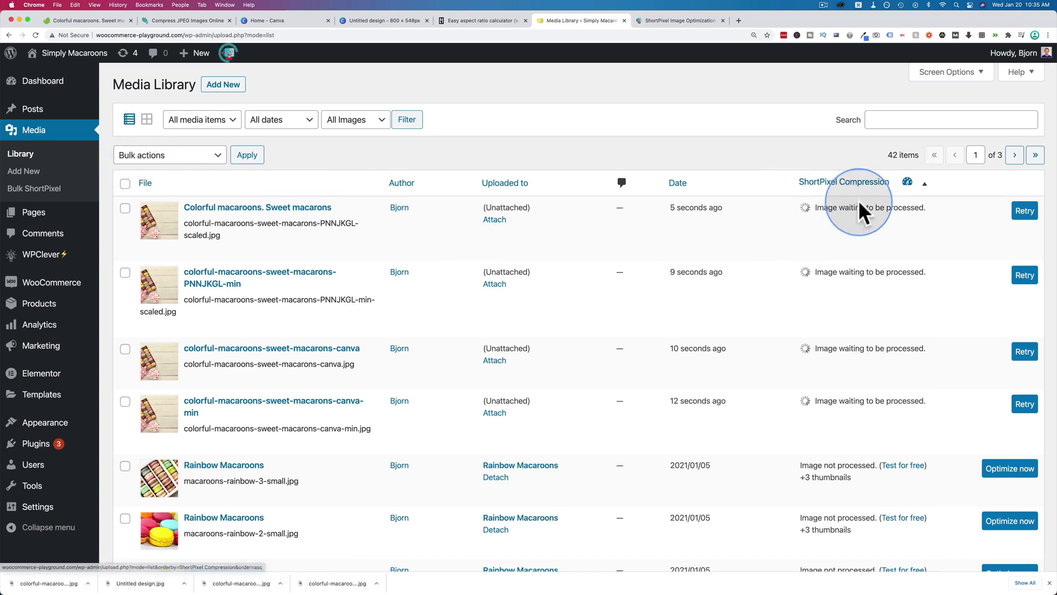
pyautogui.moveTo(869, 407)
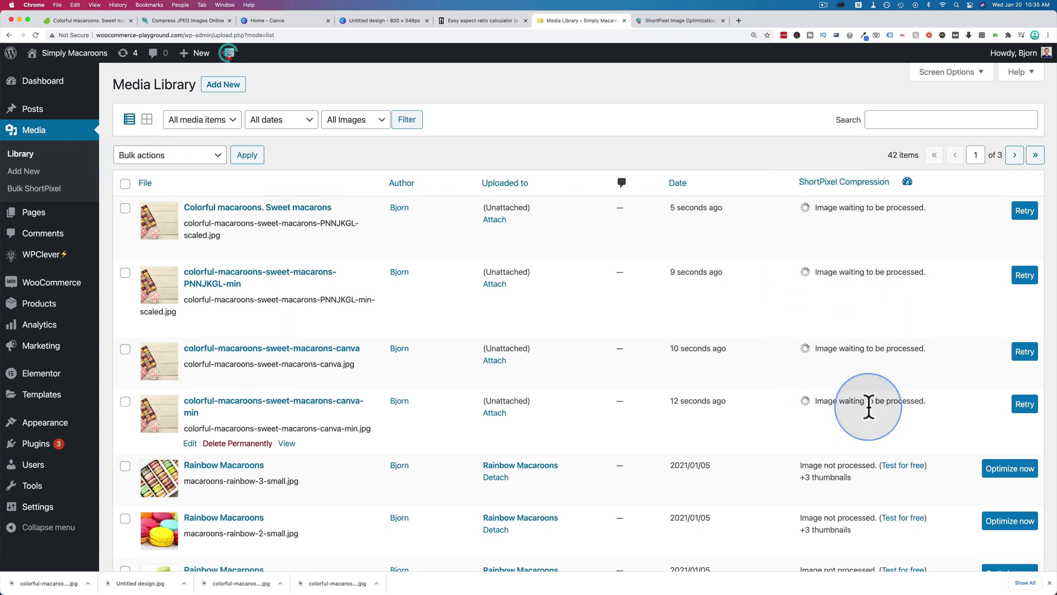
pyautogui.moveTo(806, 213)
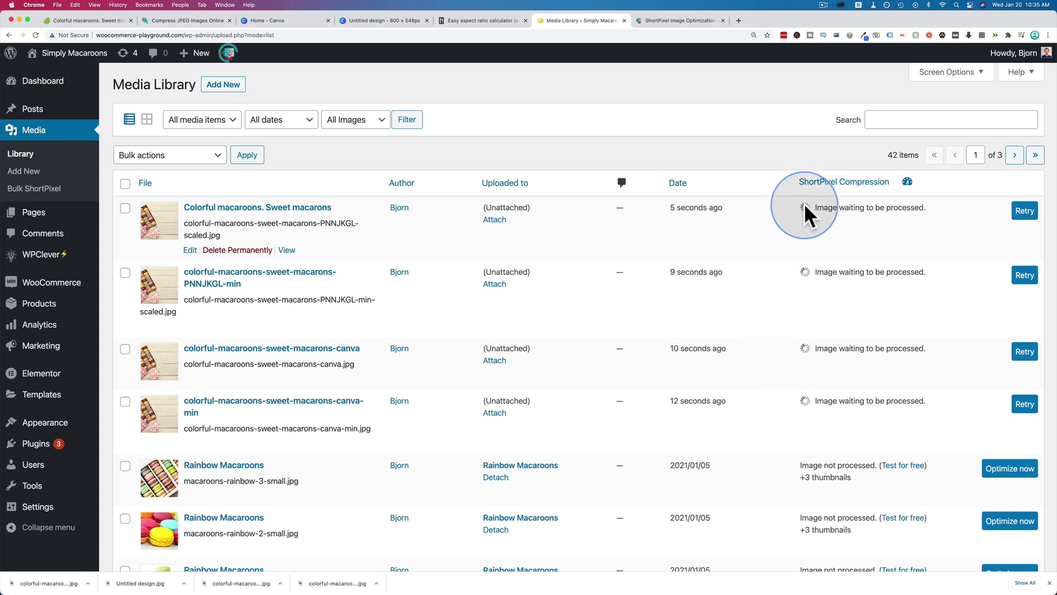
pyautogui.moveTo(835, 226)
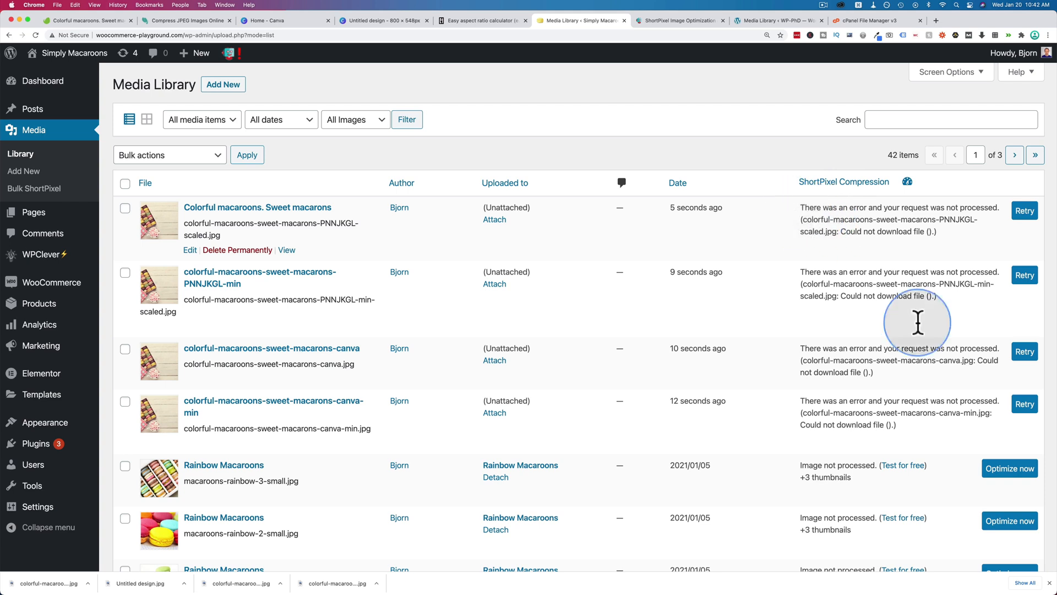
pyautogui.moveTo(918, 434)
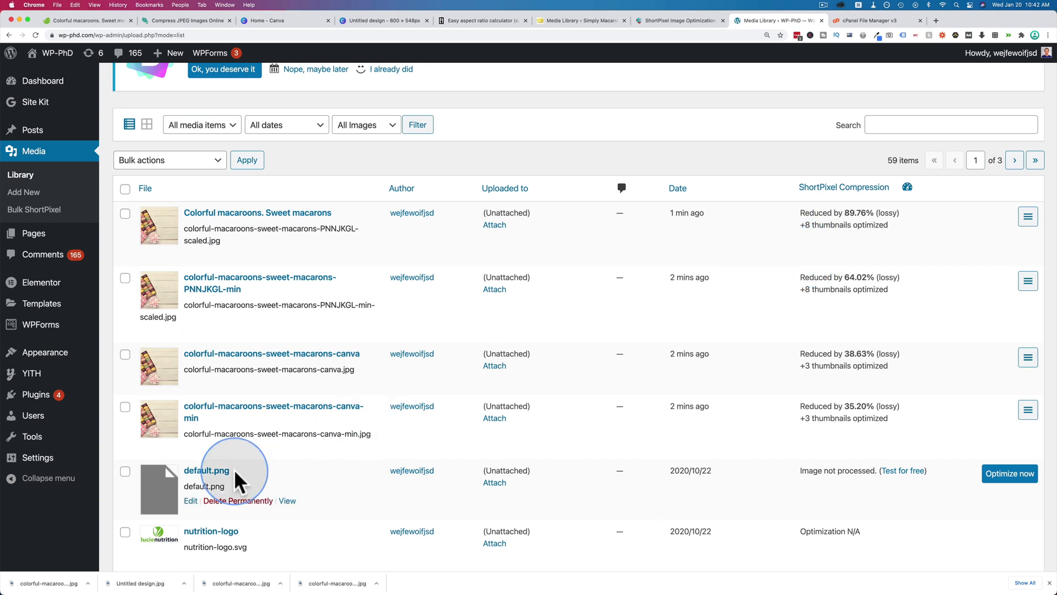
pyautogui.moveTo(345, 419)
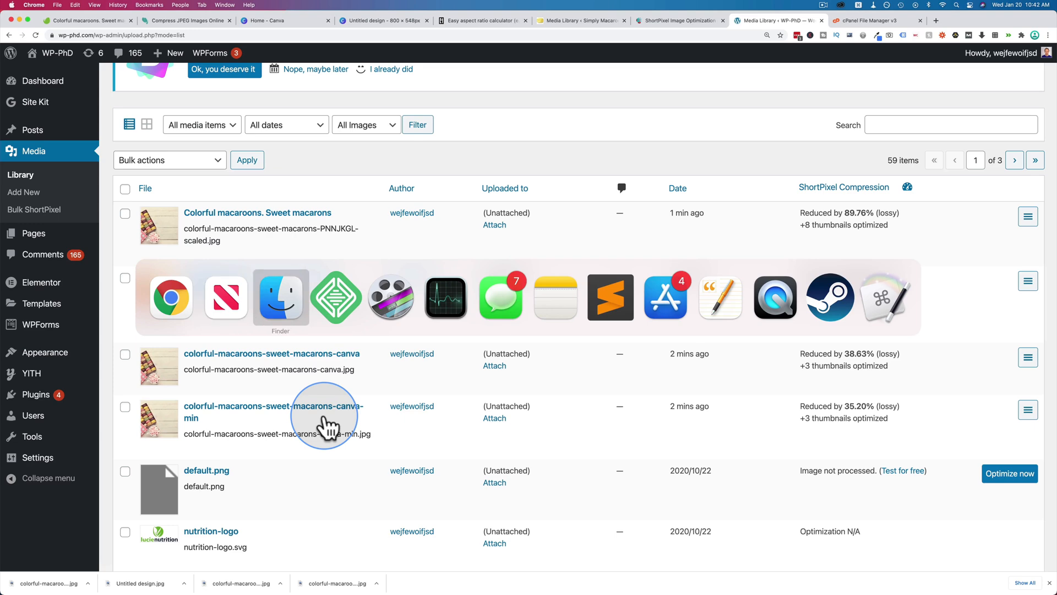
pyautogui.click(280, 296)
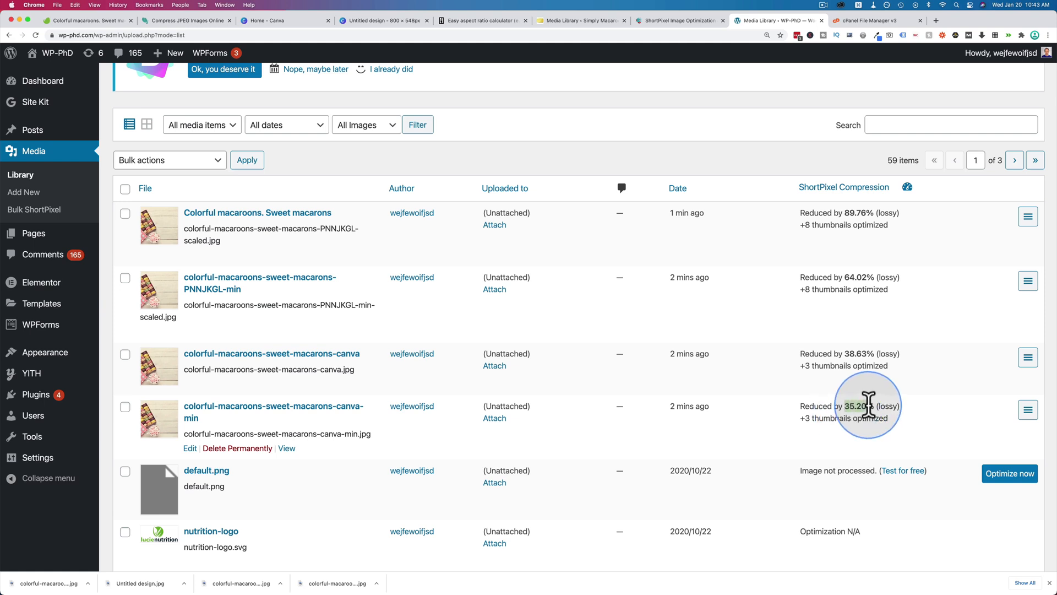
pyautogui.moveTo(346, 354)
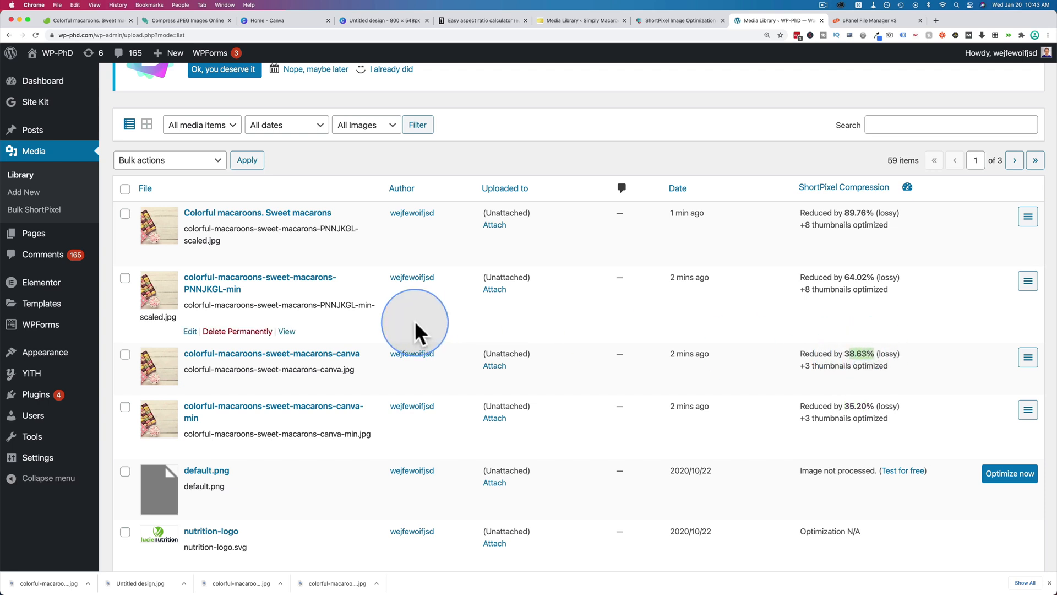
pyautogui.moveTo(260, 282)
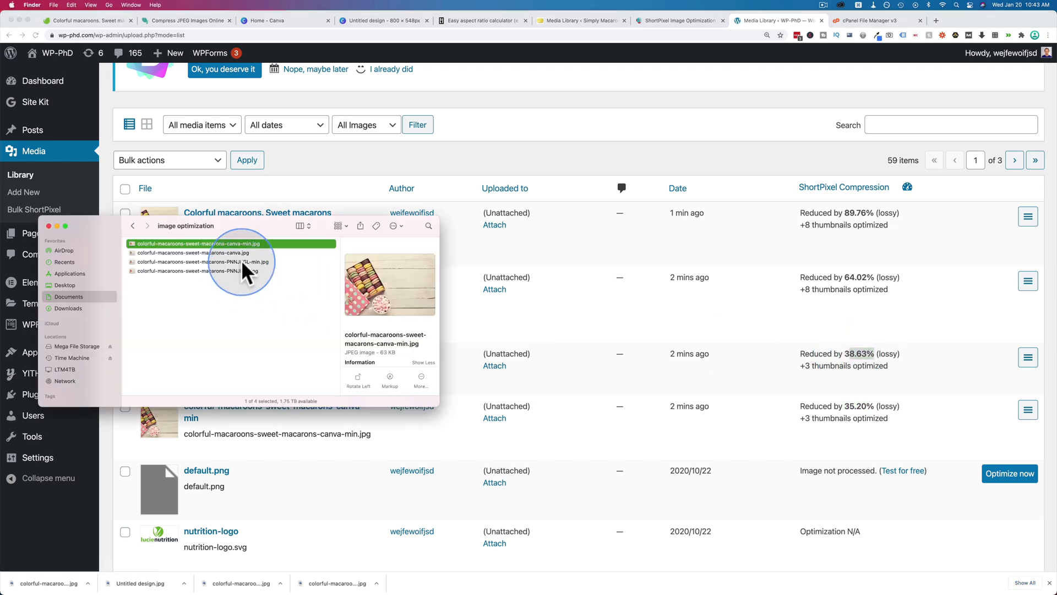
pyautogui.click(196, 262)
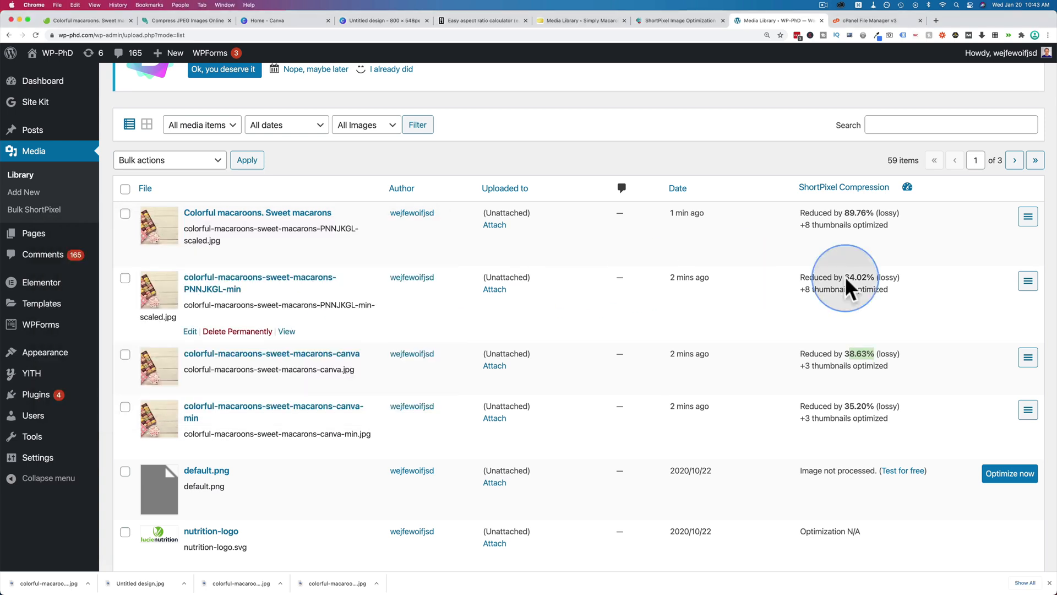
pyautogui.moveTo(873, 233)
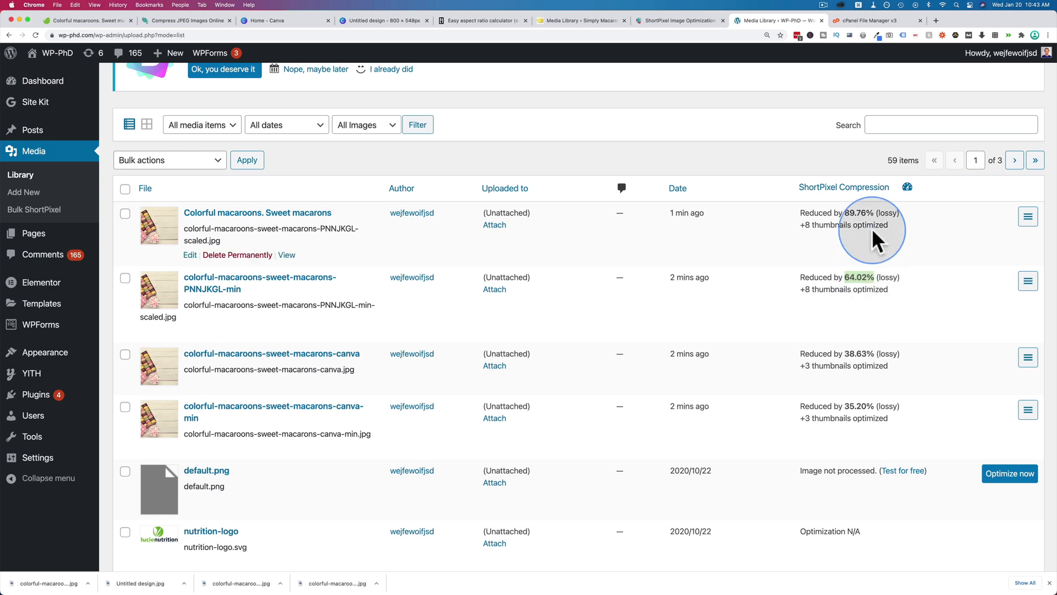
pyautogui.moveTo(846, 216)
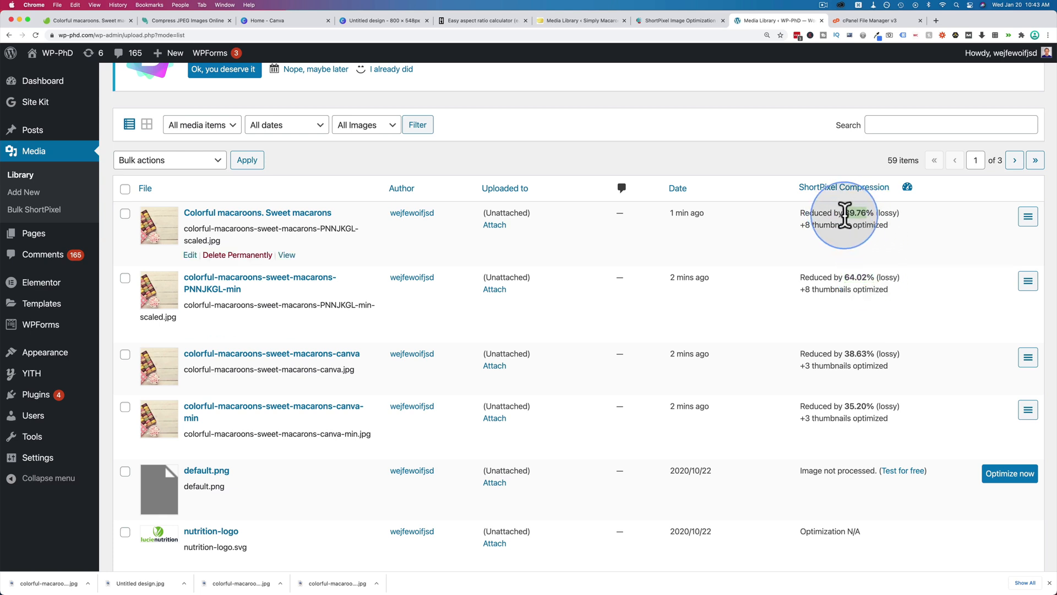
pyautogui.moveTo(896, 314)
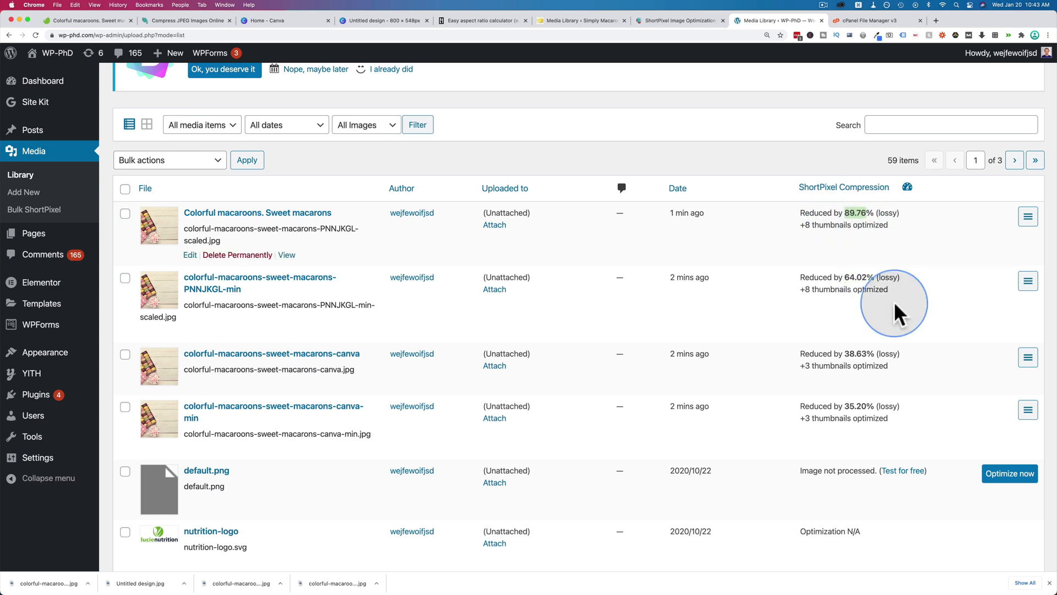
pyautogui.moveTo(804, 95)
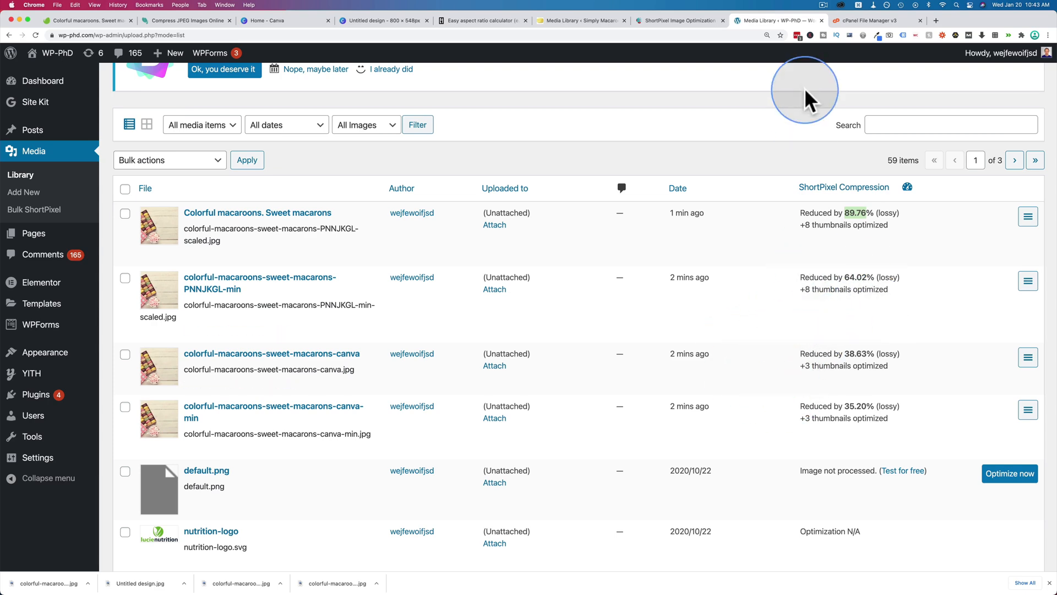
# Browse public_html/wp-content/uploads in cPanel File Manager and select the canva-min 768x526 thumbnail.
pyautogui.click(872, 20)
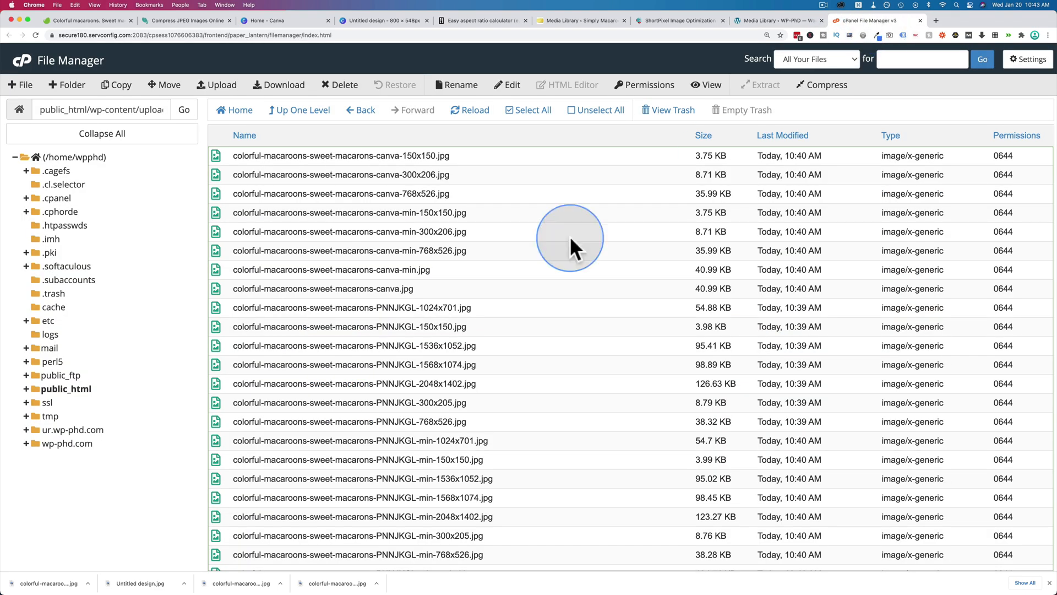
pyautogui.moveTo(451, 296)
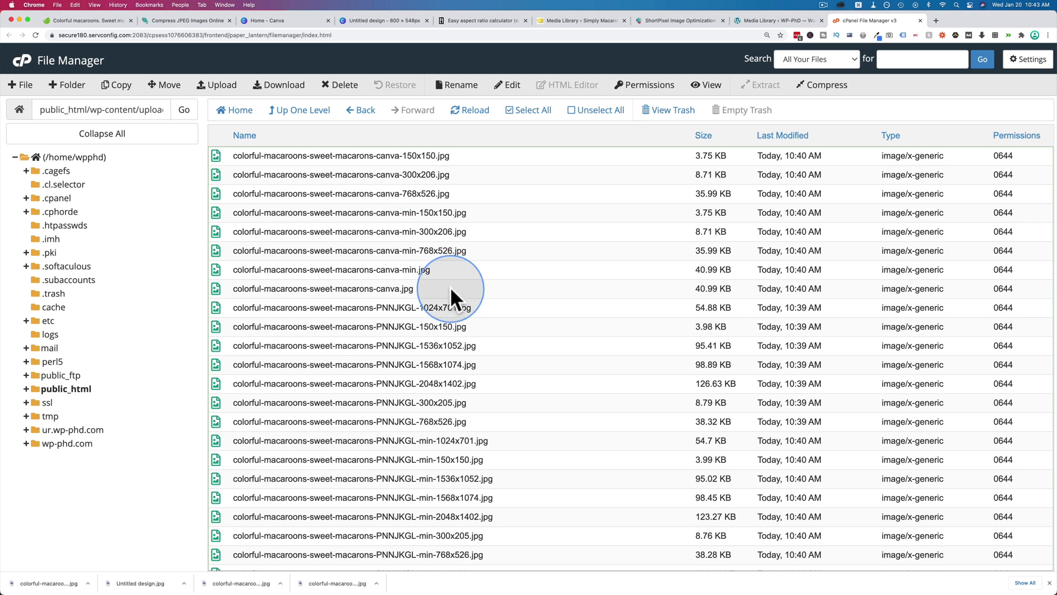
pyautogui.click(345, 250)
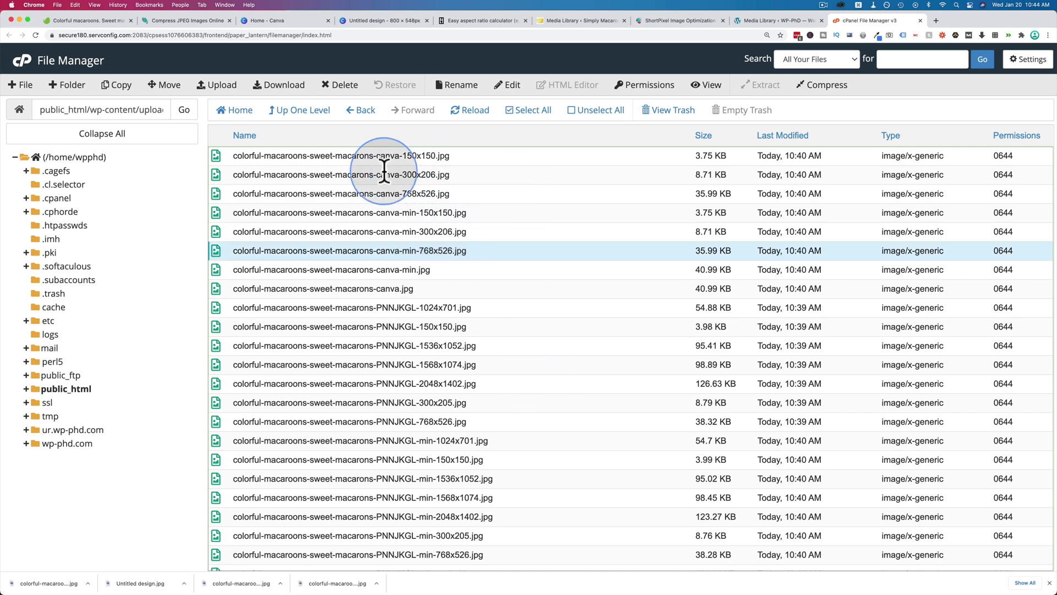
pyautogui.moveTo(468, 242)
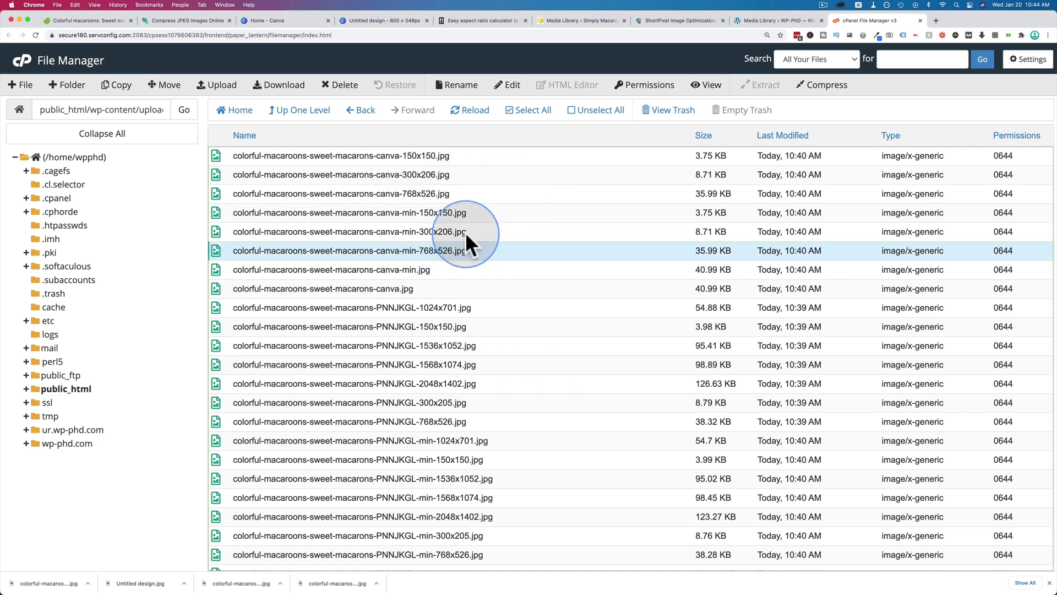
pyautogui.moveTo(489, 162)
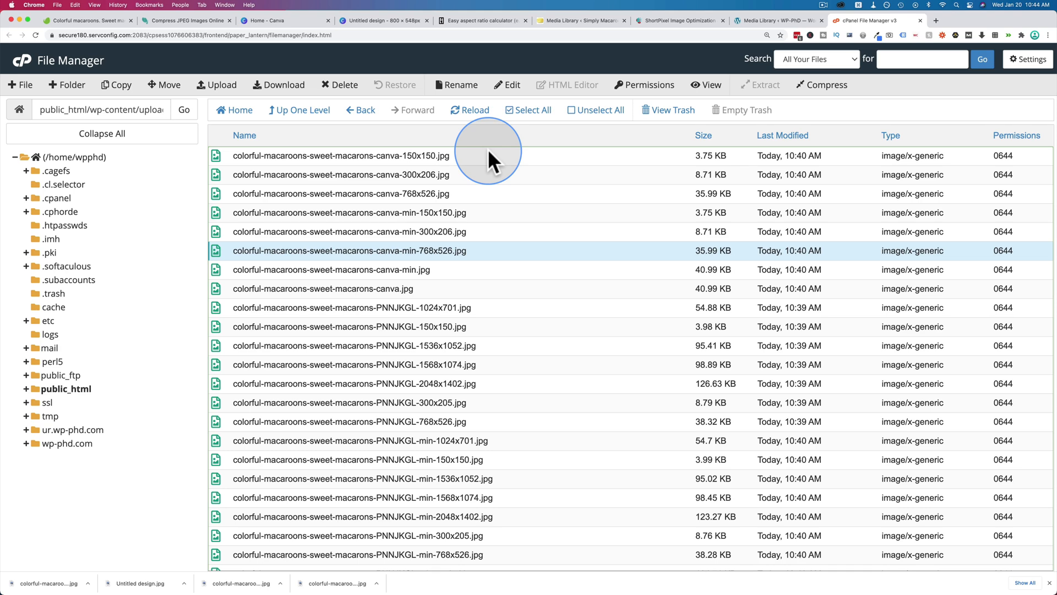
pyautogui.moveTo(463, 326)
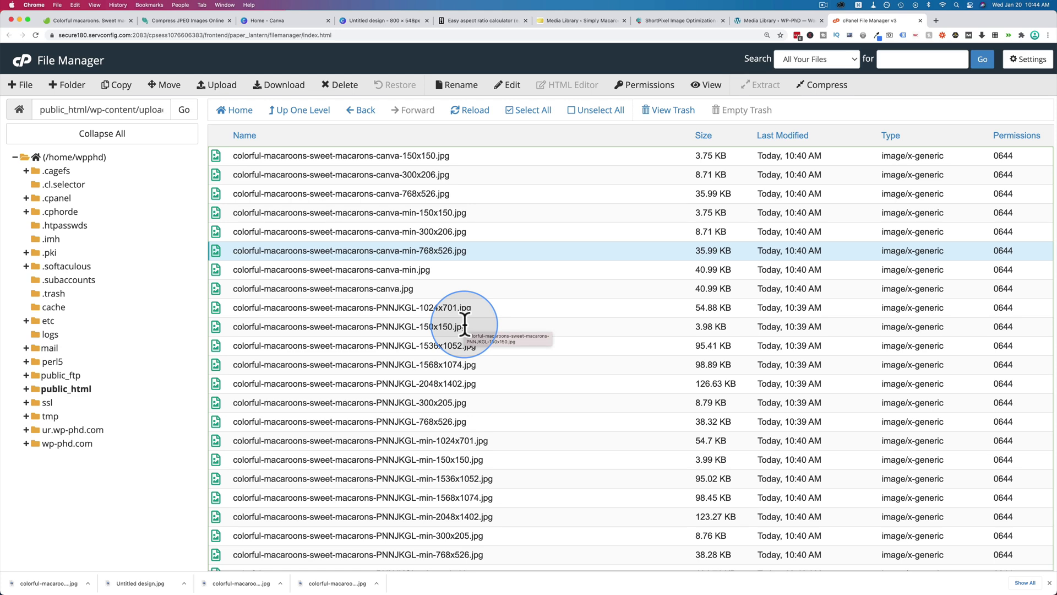
pyautogui.moveTo(491, 366)
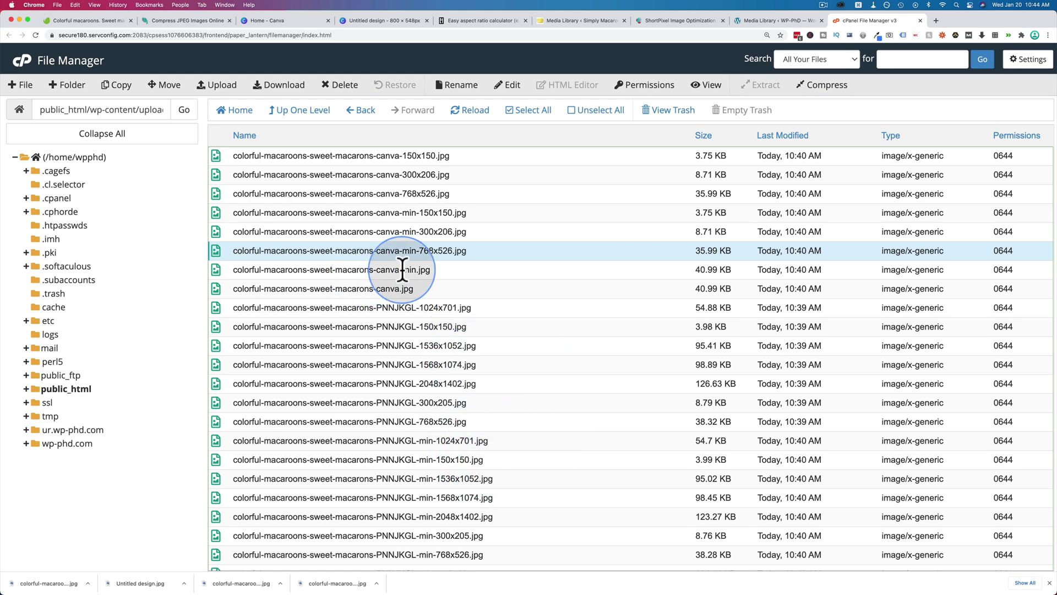
pyautogui.moveTo(402, 269)
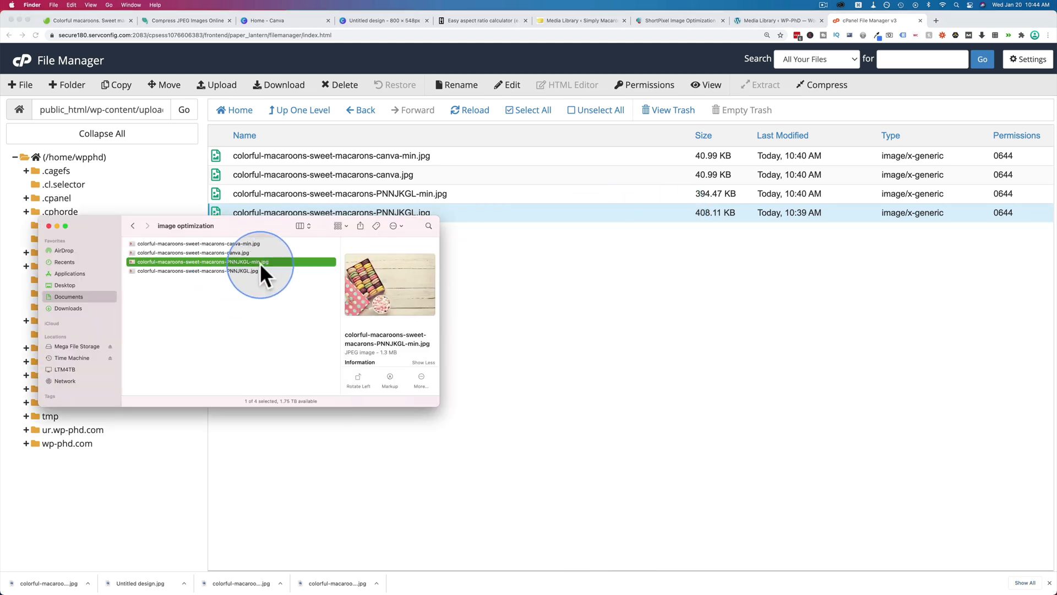
# Compare the uploaded PNNJKGL and canva image sizes against their Finder originals.
pyautogui.click(229, 271)
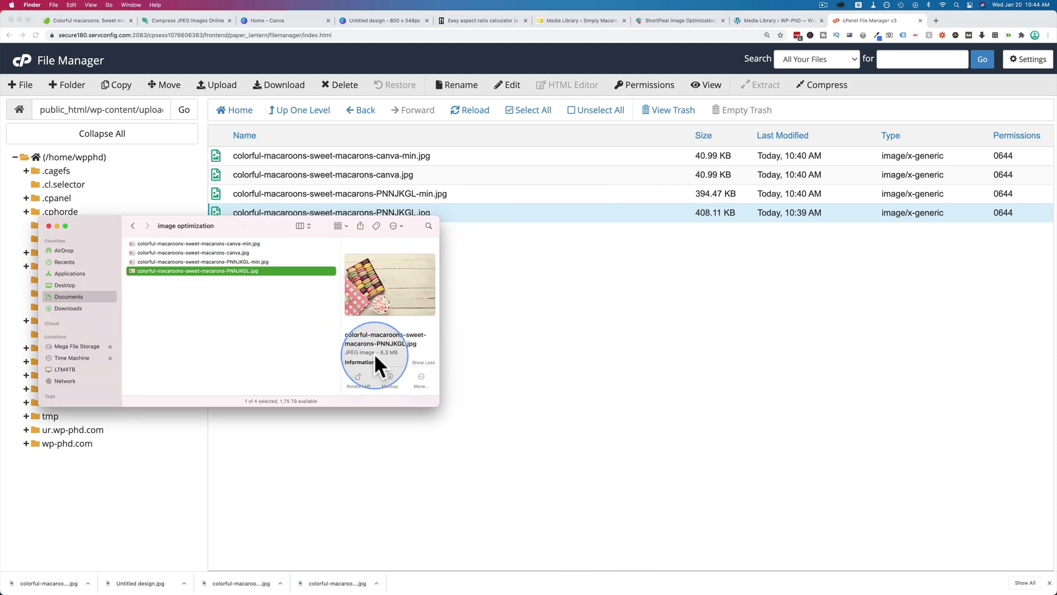
pyautogui.moveTo(695, 222)
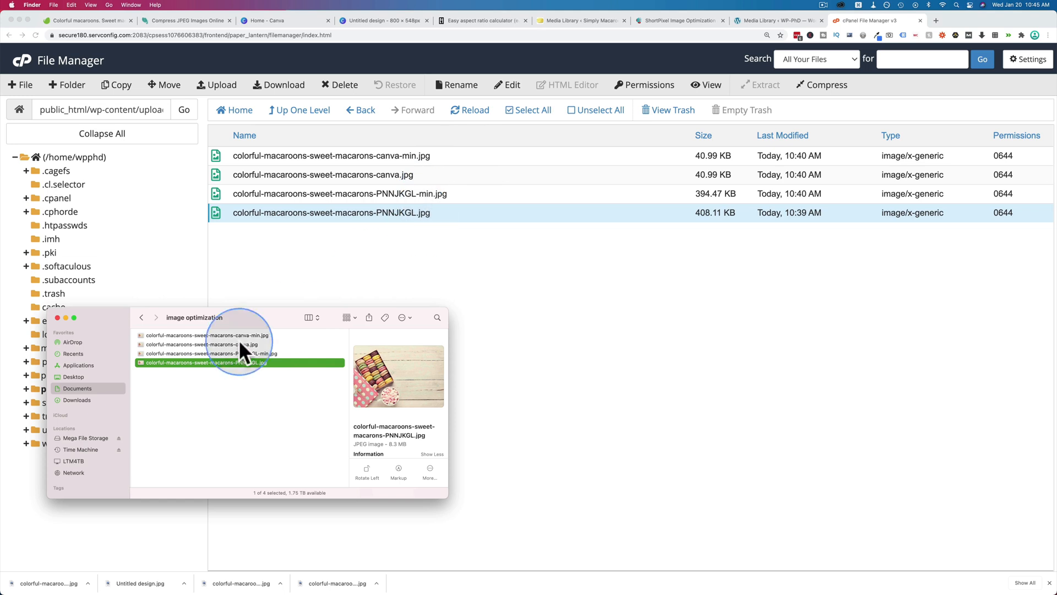
pyautogui.moveTo(248, 377)
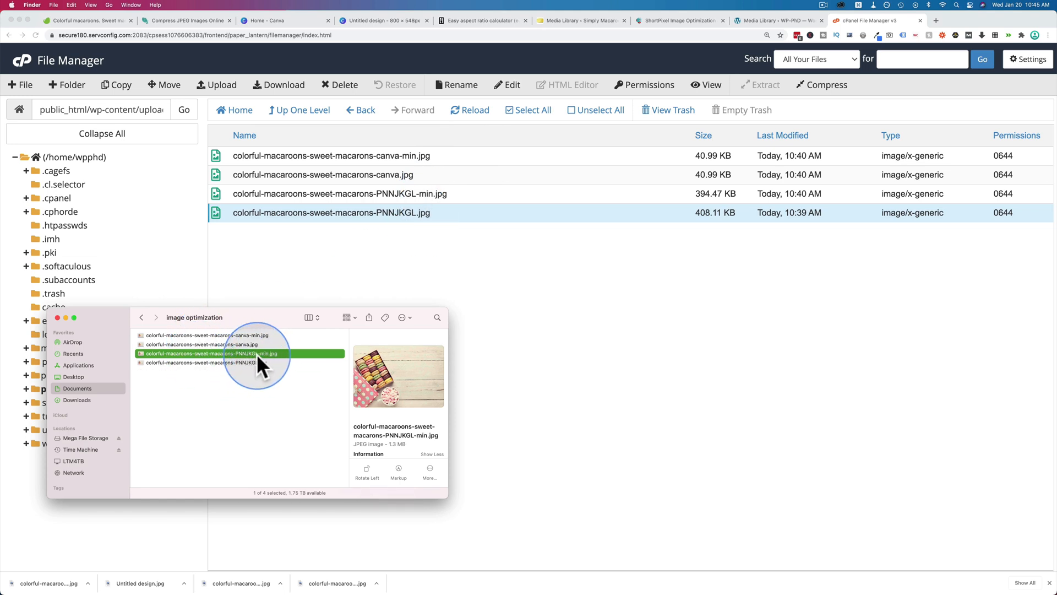
pyautogui.moveTo(387, 446)
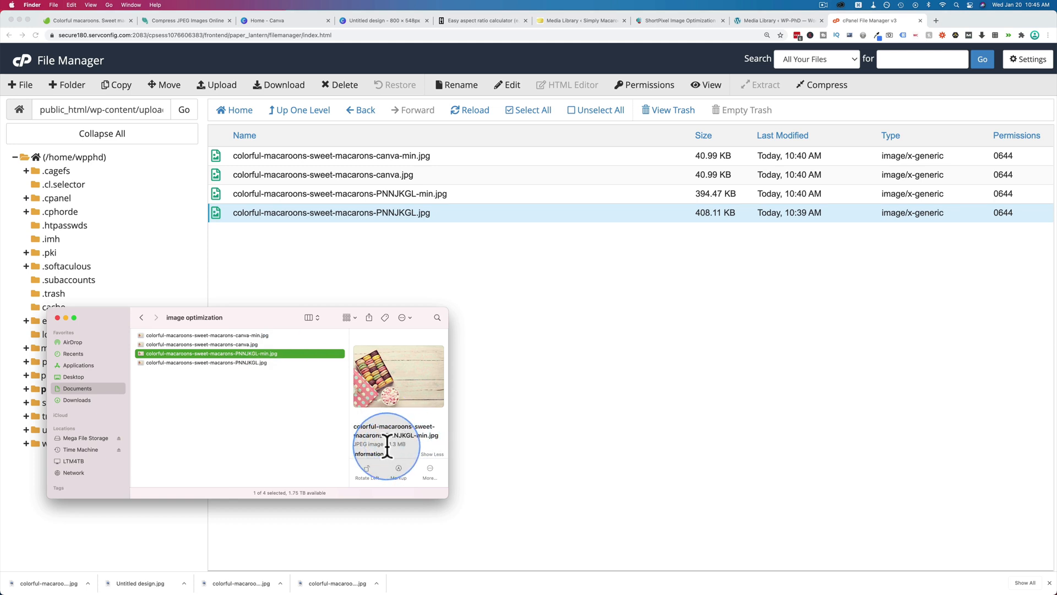
pyautogui.moveTo(701, 210)
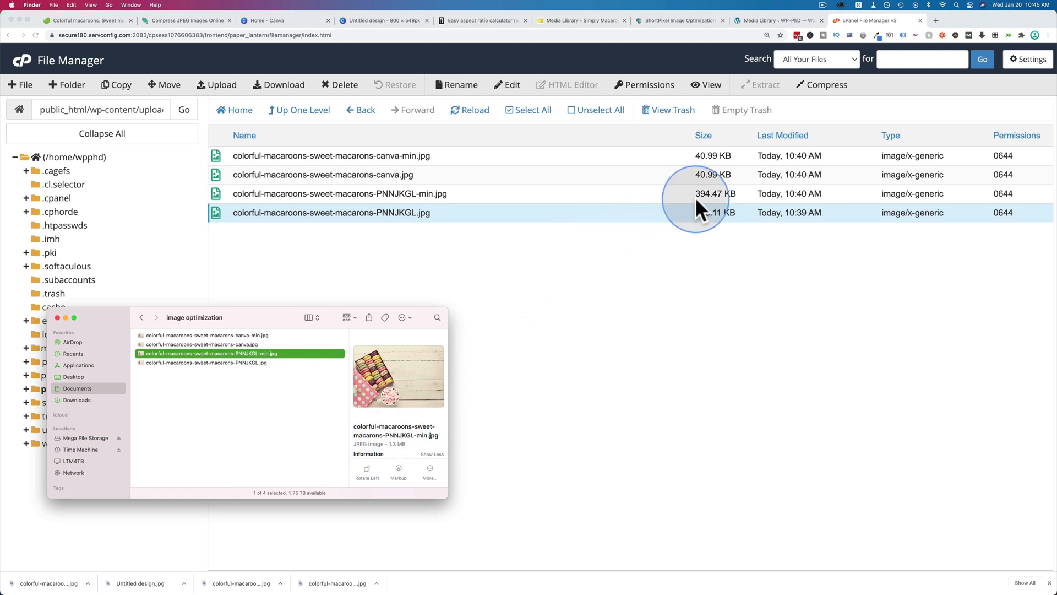
pyautogui.moveTo(703, 203)
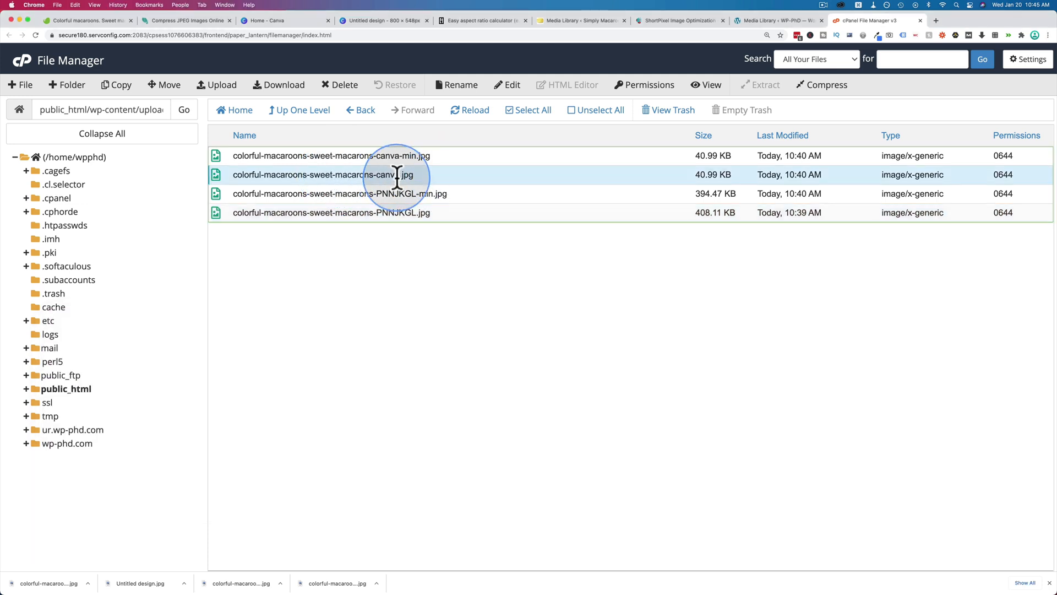
pyautogui.click(331, 155)
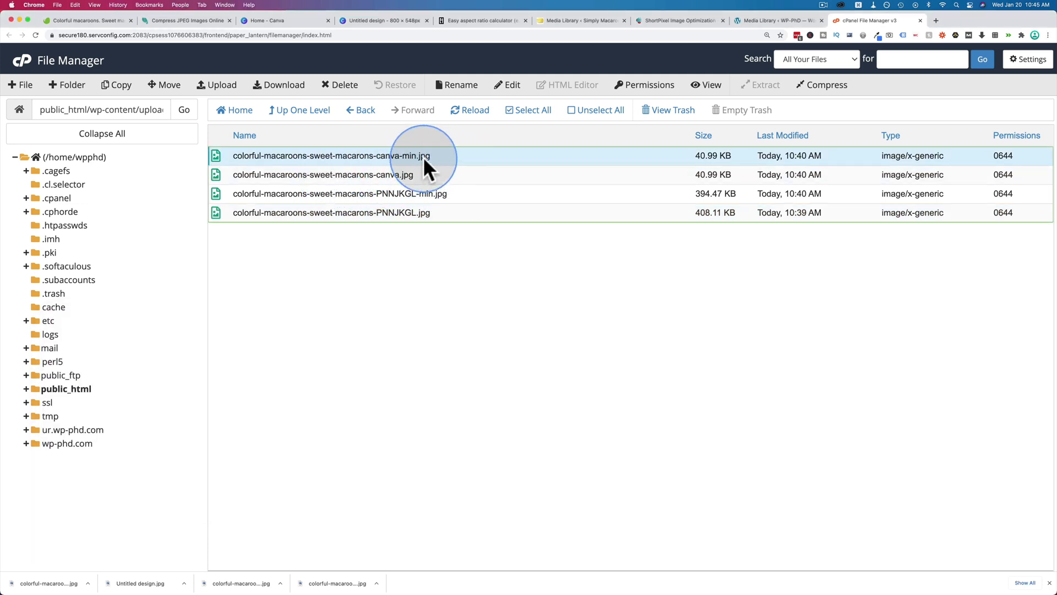
pyautogui.moveTo(712, 155)
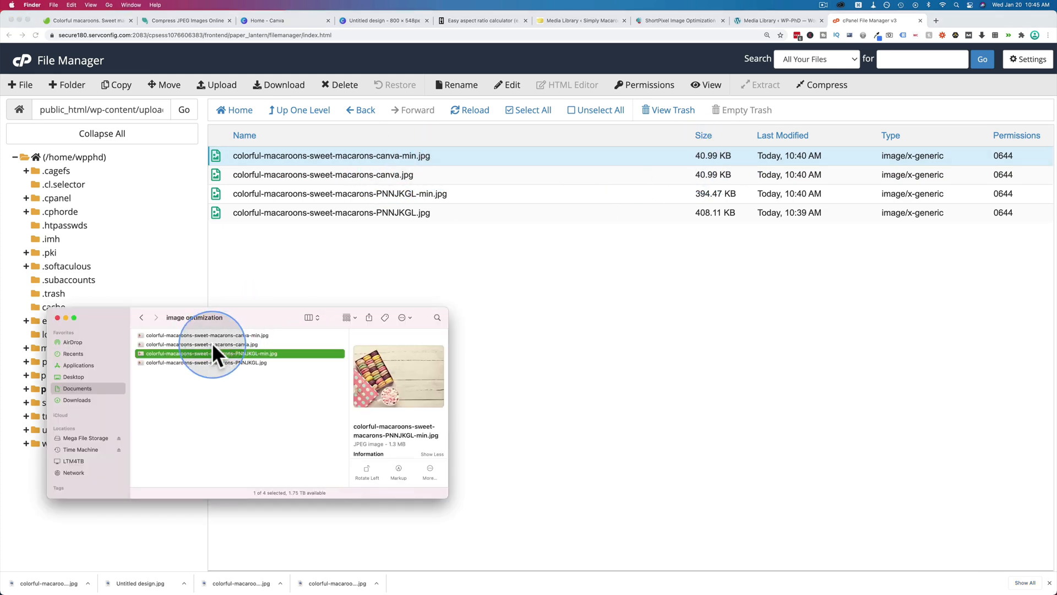
pyautogui.click(239, 343)
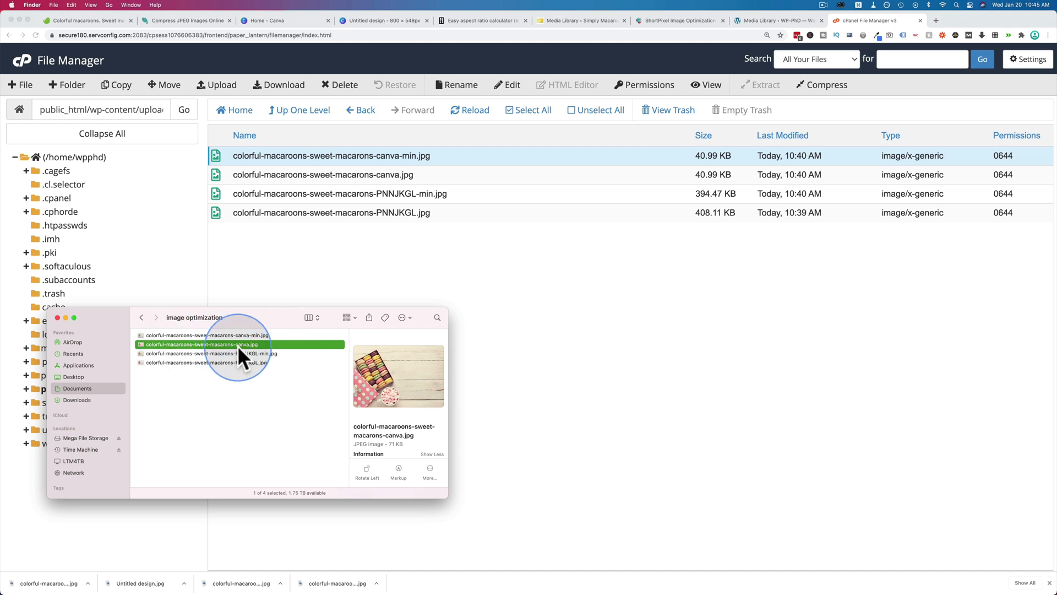
pyautogui.moveTo(263, 344)
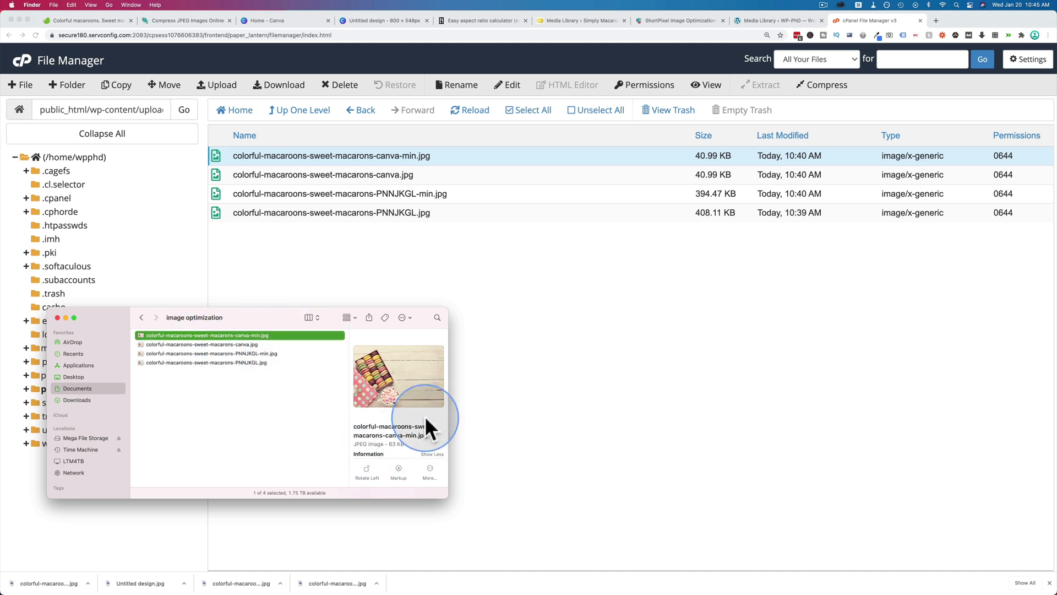
pyautogui.moveTo(515, 157)
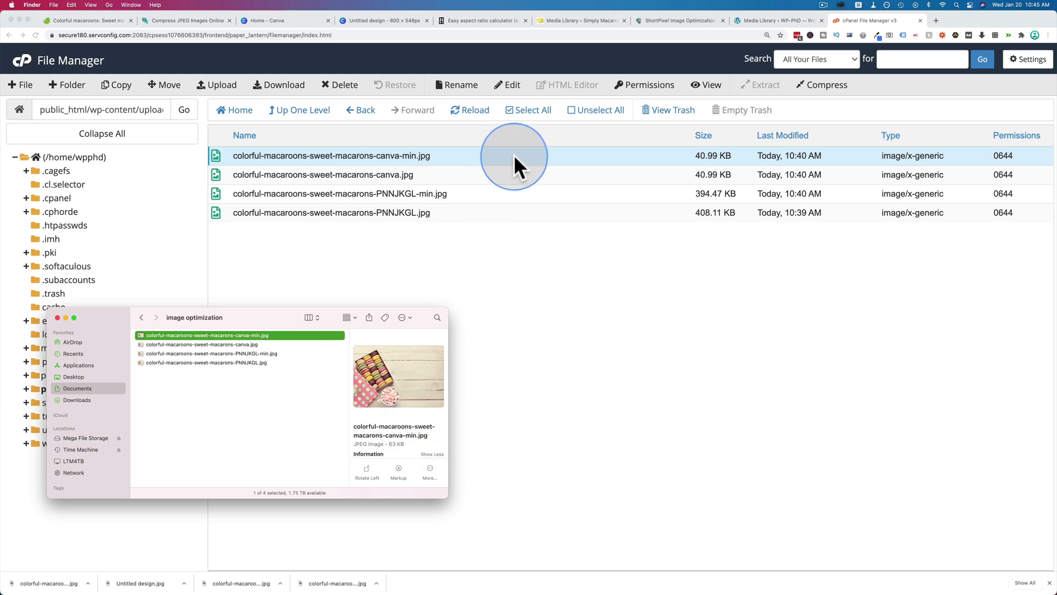
pyautogui.moveTo(509, 158)
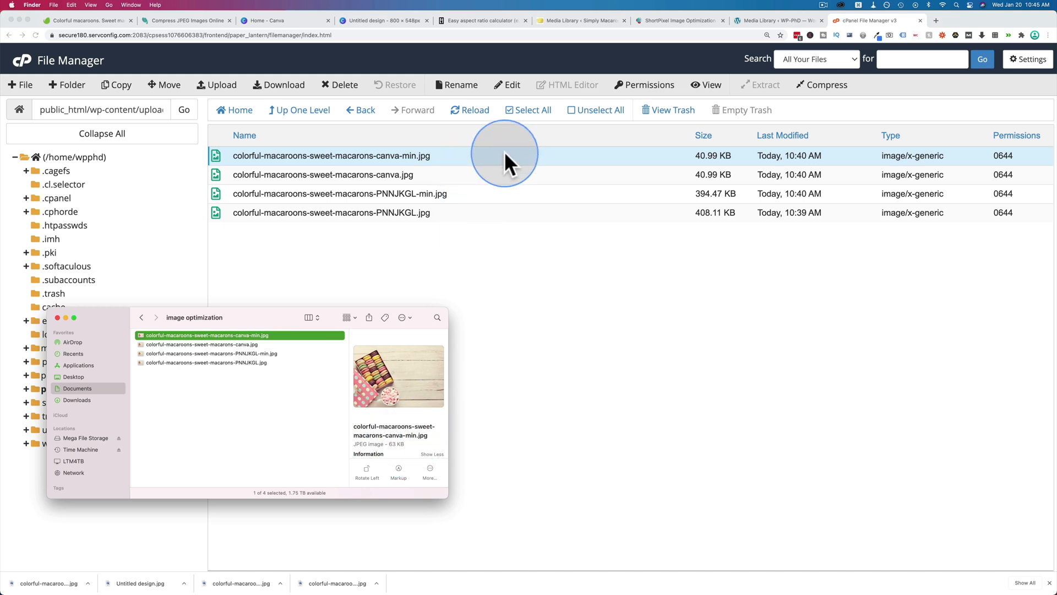
pyautogui.moveTo(553, 302)
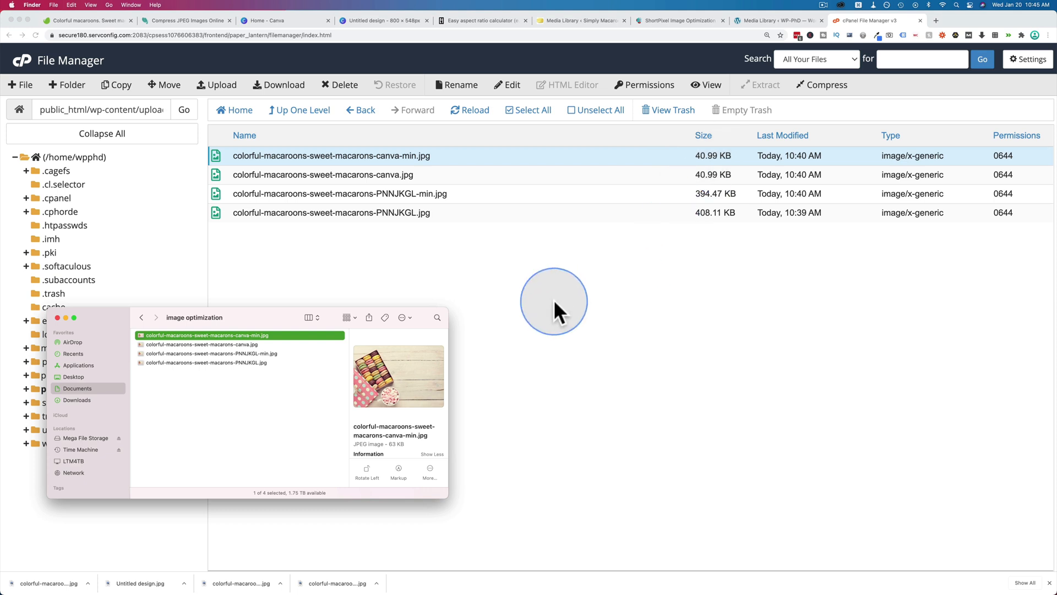
pyautogui.moveTo(317, 415)
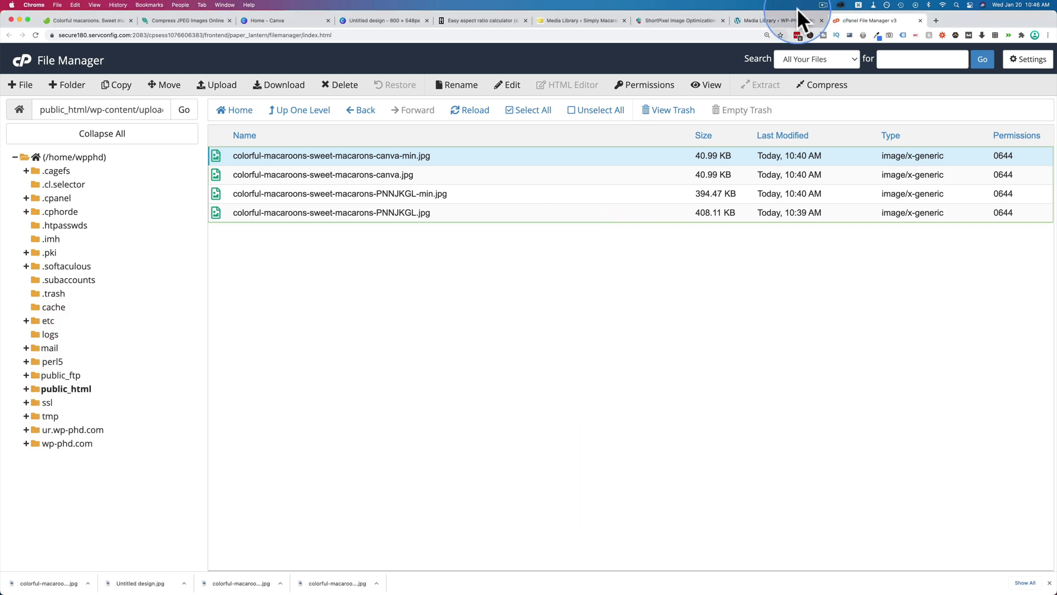
# View and close the ShortPixel before/after comparison for the PNNJKGL image.
pyautogui.click(776, 20)
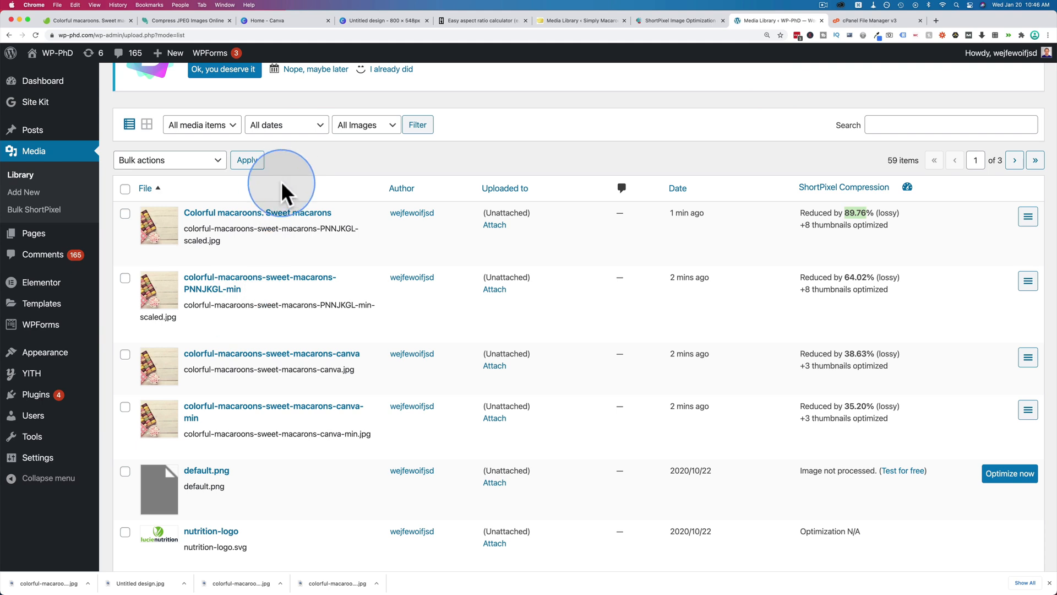
pyautogui.moveTo(844, 229)
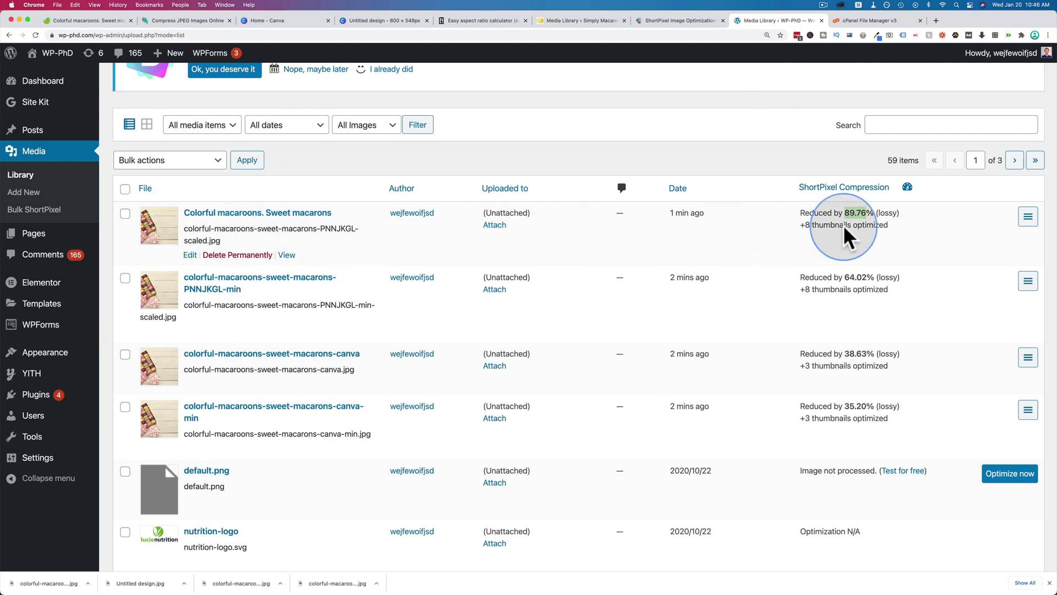
pyautogui.click(1027, 216)
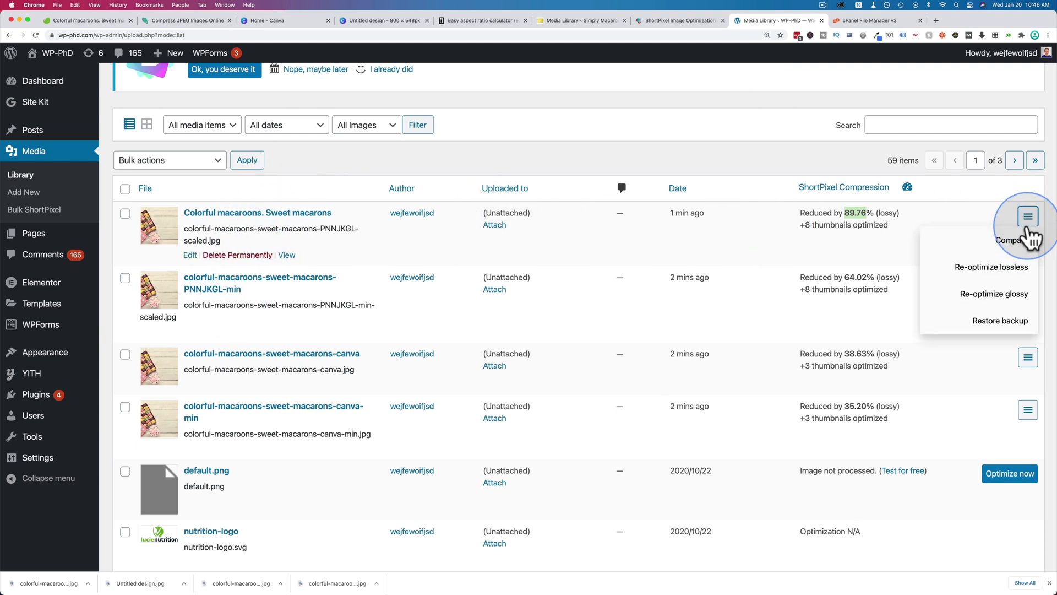
pyautogui.click(1004, 240)
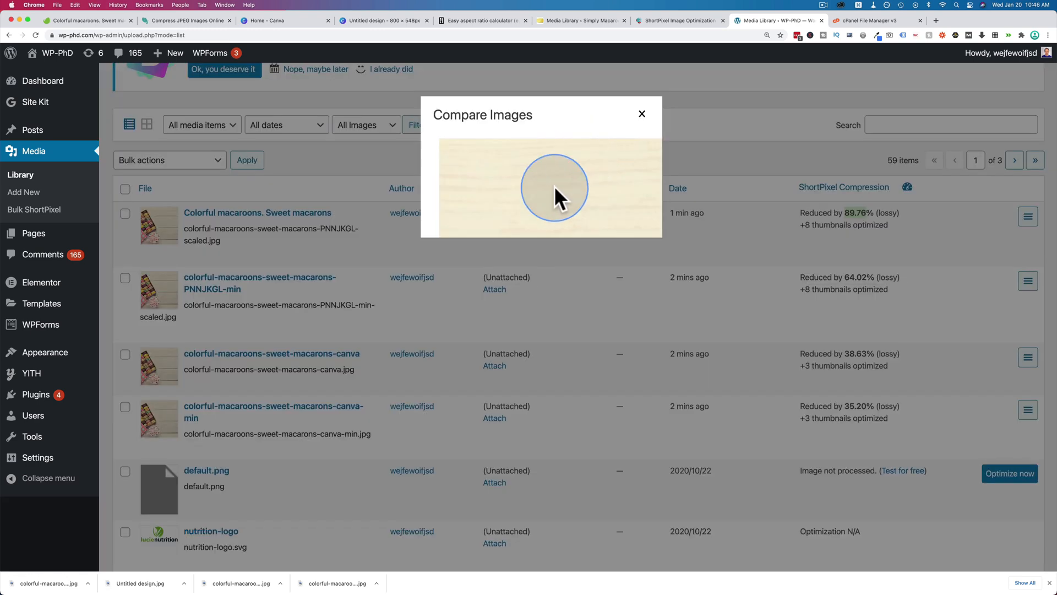
pyautogui.click(641, 114)
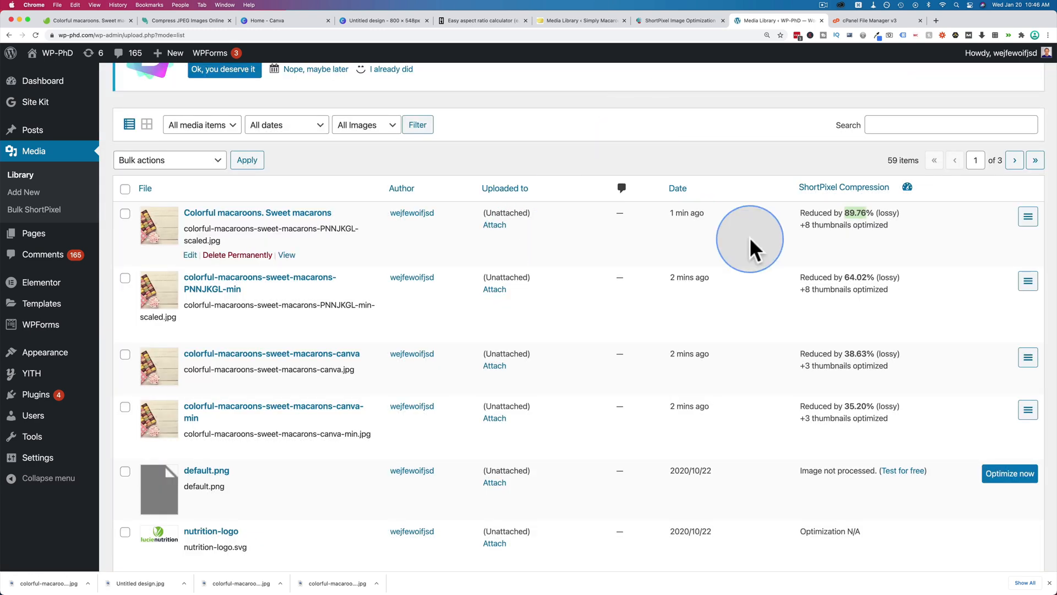
pyautogui.moveTo(472, 371)
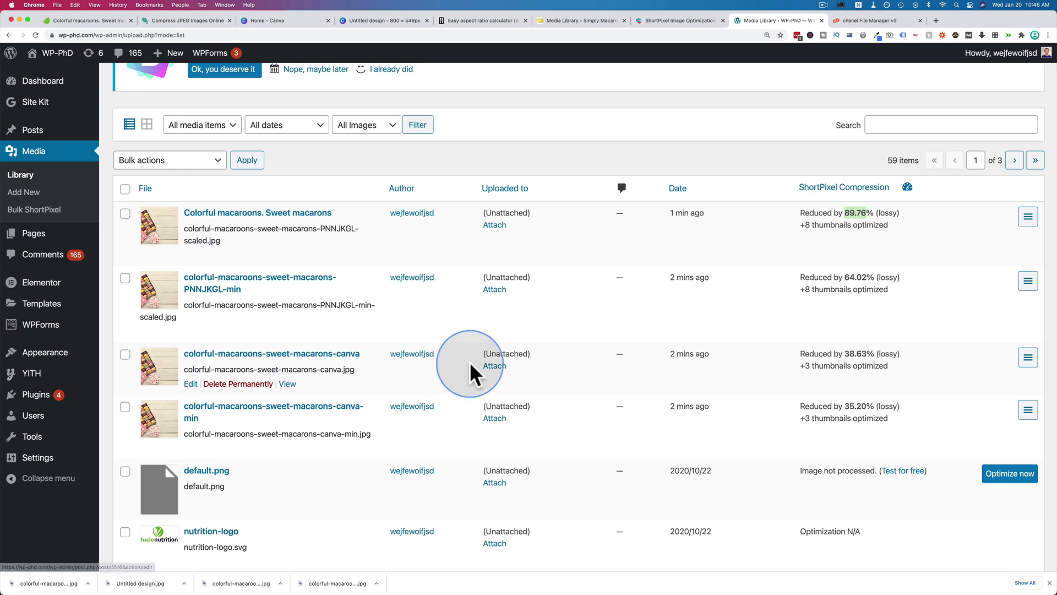
# Show the before/after comparison for the macaron canva image.
pyautogui.click(1027, 357)
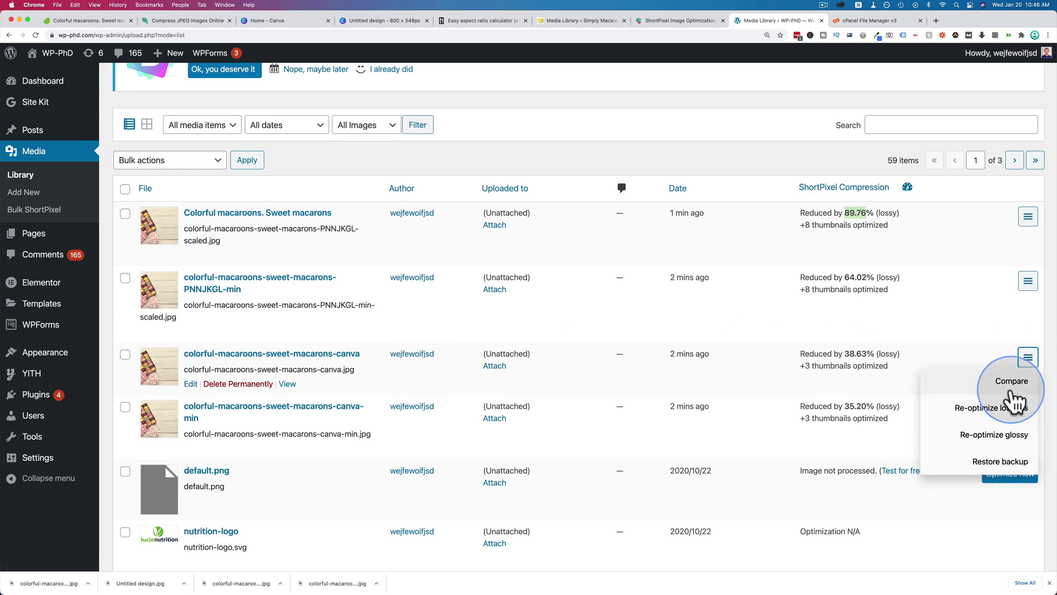
pyautogui.click(1011, 380)
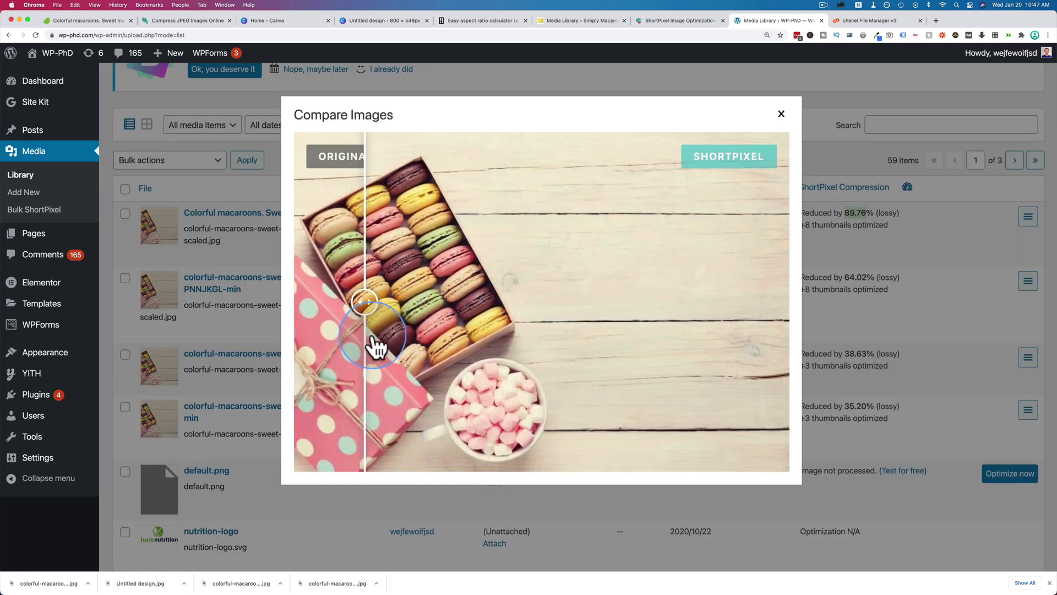